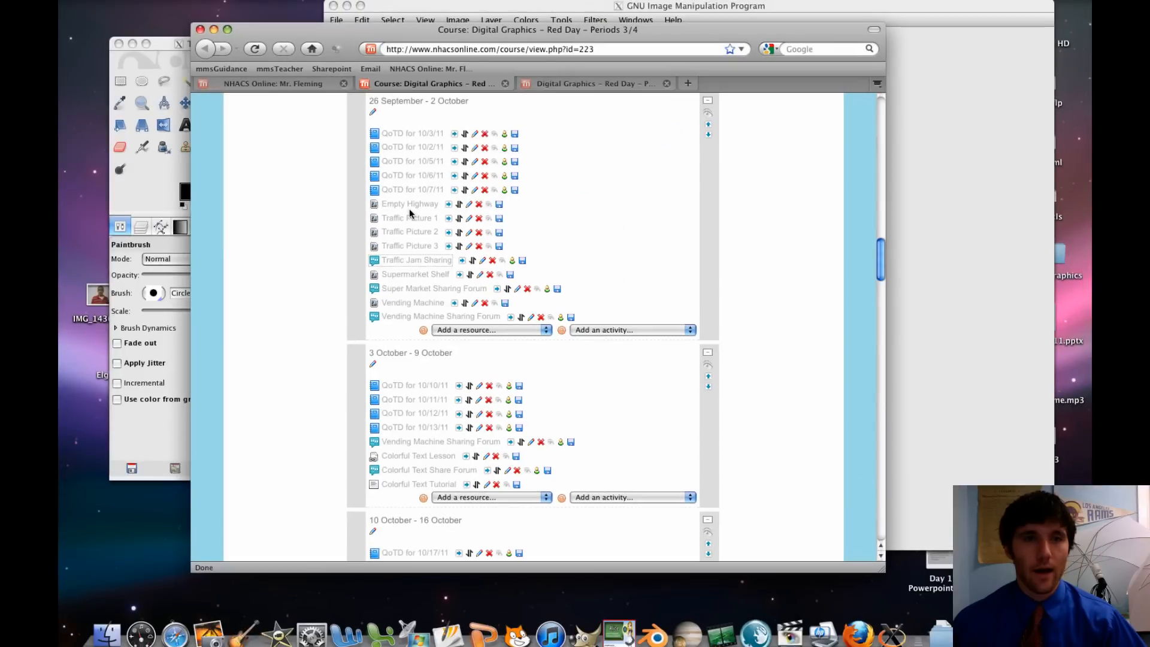
mouse_move(409, 209)
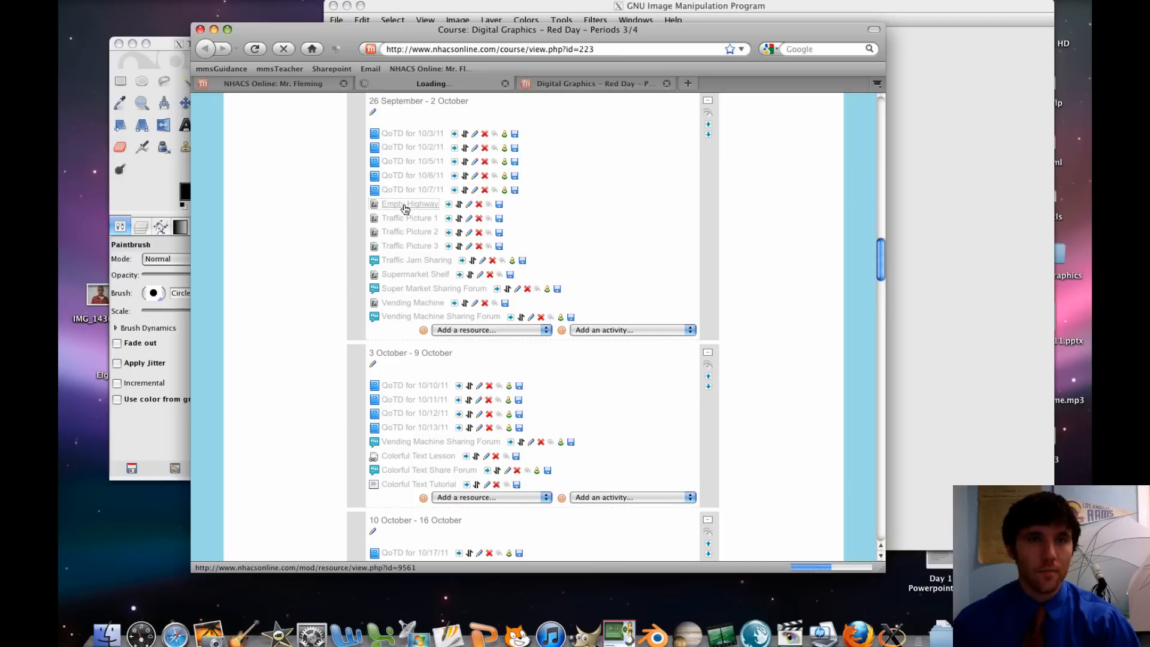
Save the Empty Highway photo and Traffic Picture 3 from the course page.
click(409, 203)
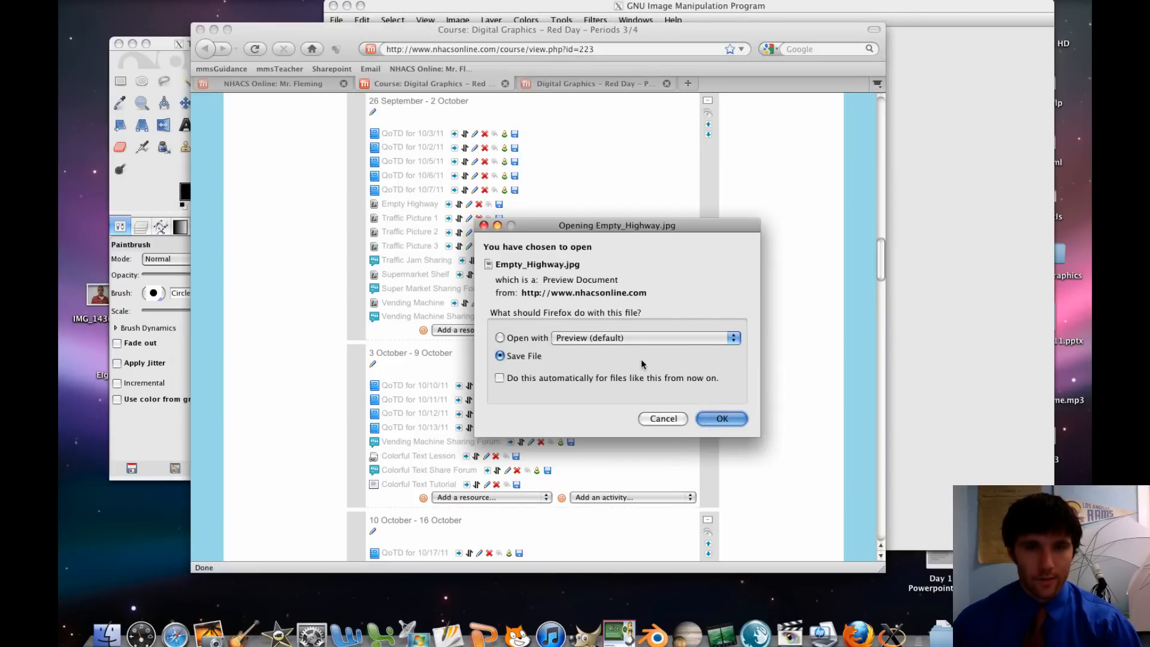
click(720, 418)
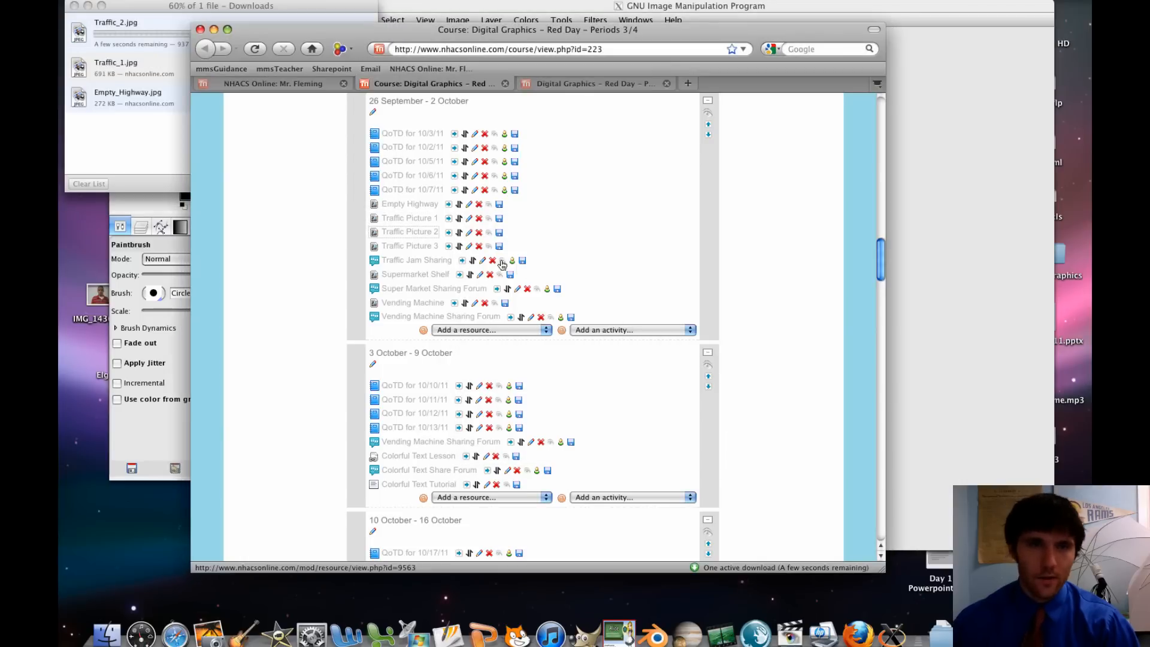
click(409, 246)
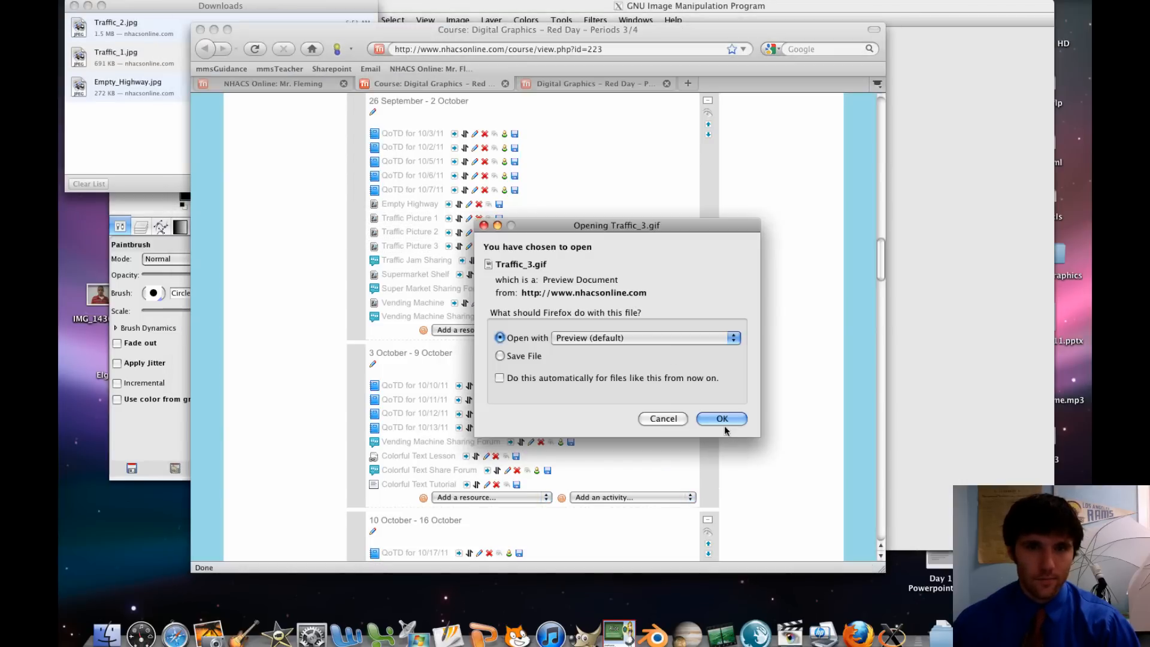
click(721, 418)
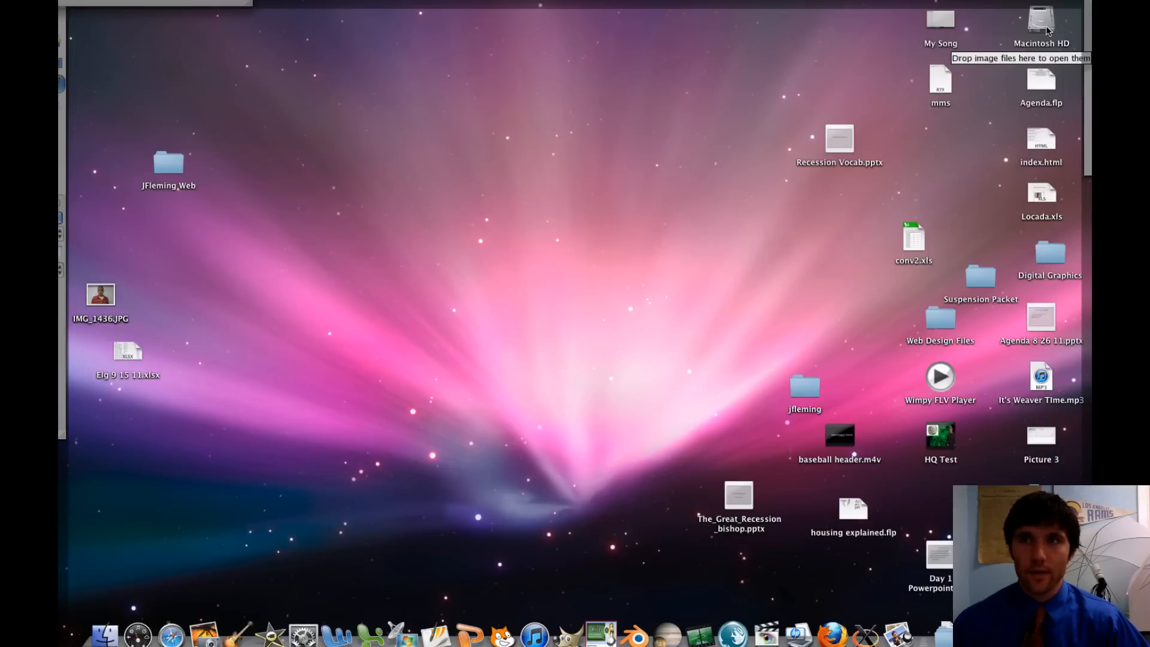
Browse Macintosh HD to the jfleming folder and pick Empty_Highway.jpg for opening.
click(1040, 20)
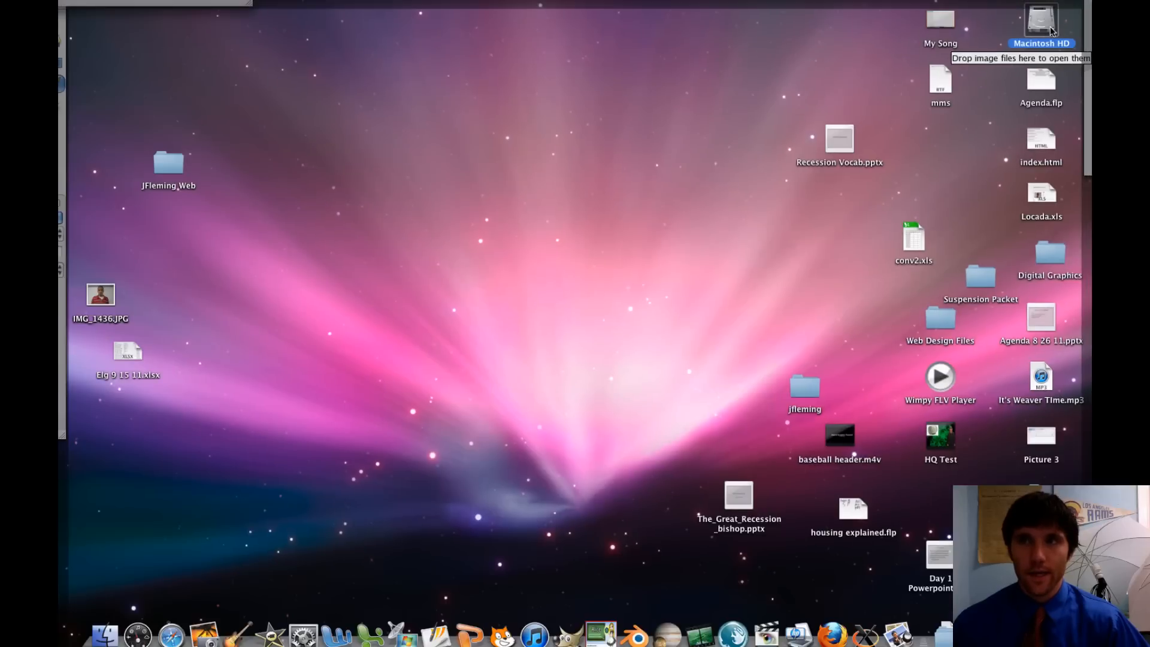
double_click(1040, 19)
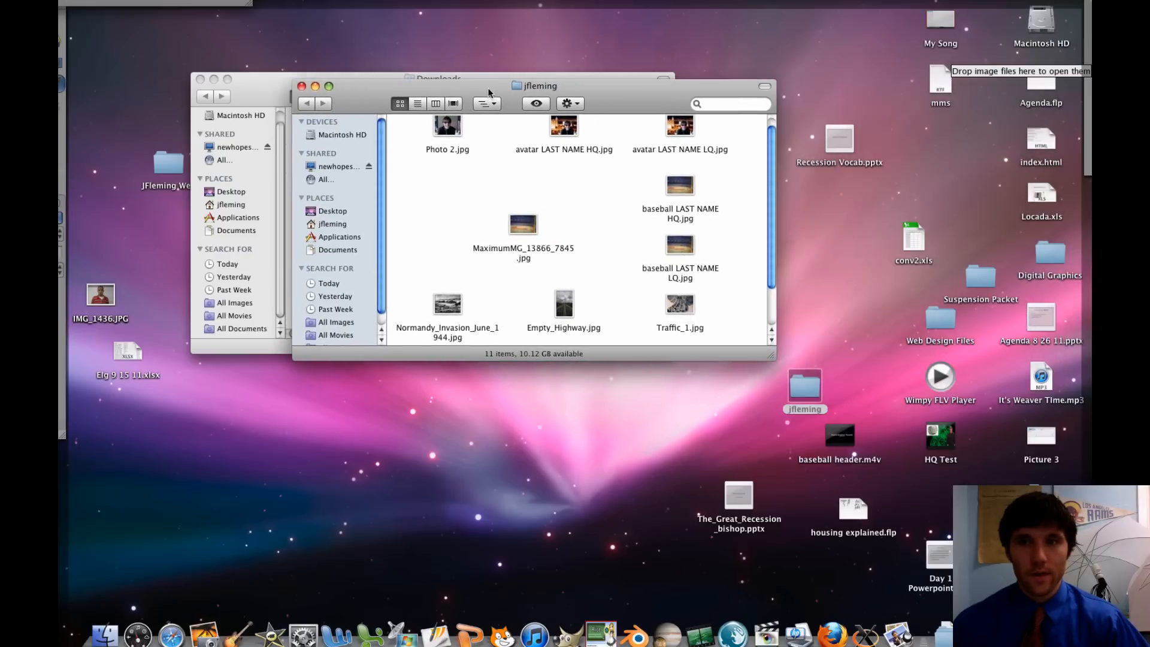
scroll(down, 3)
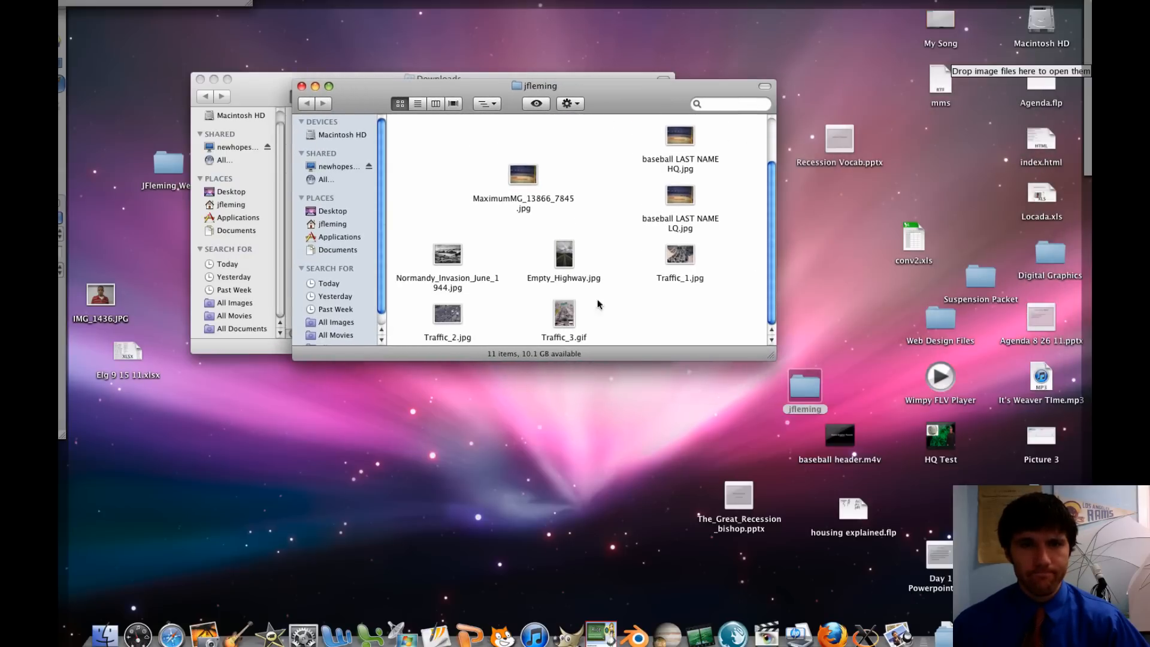
click(563, 255)
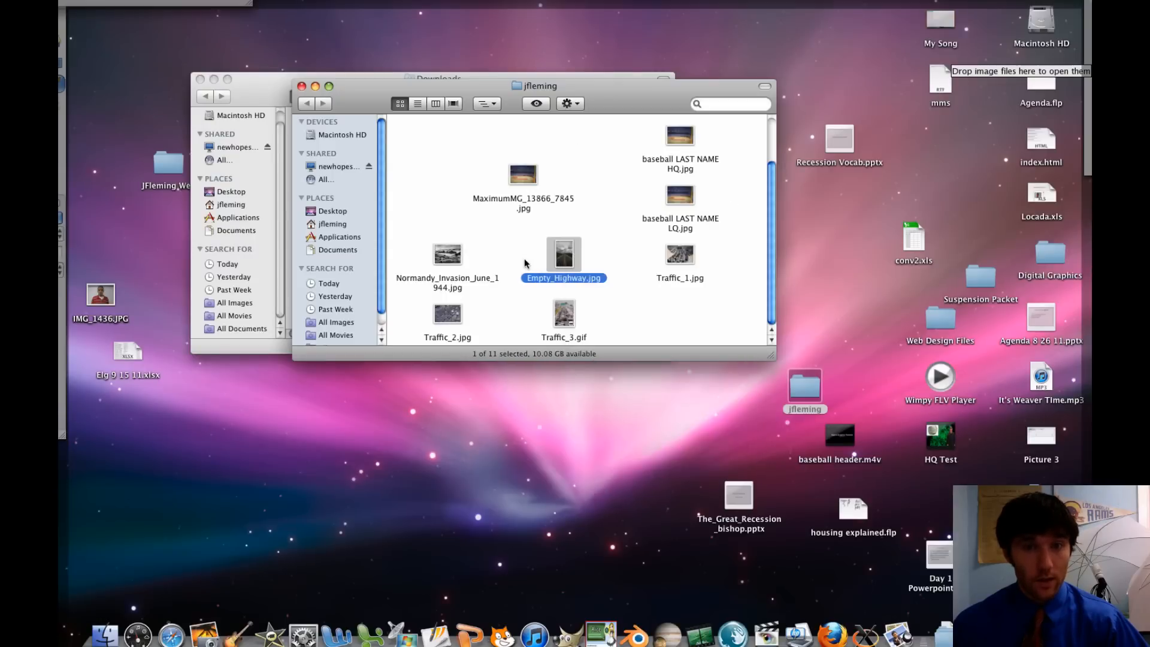
right_click(563, 257)
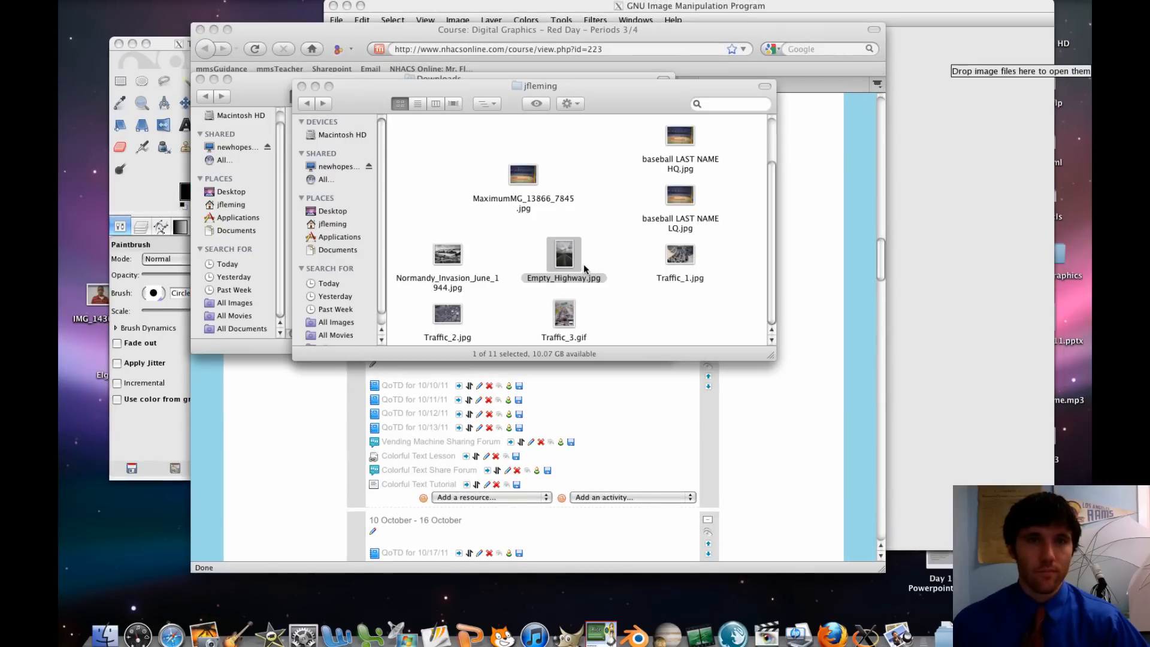
Open the 750×1149 Empty_Highway.jpg in GIMP from Finder.
double_click(563, 253)
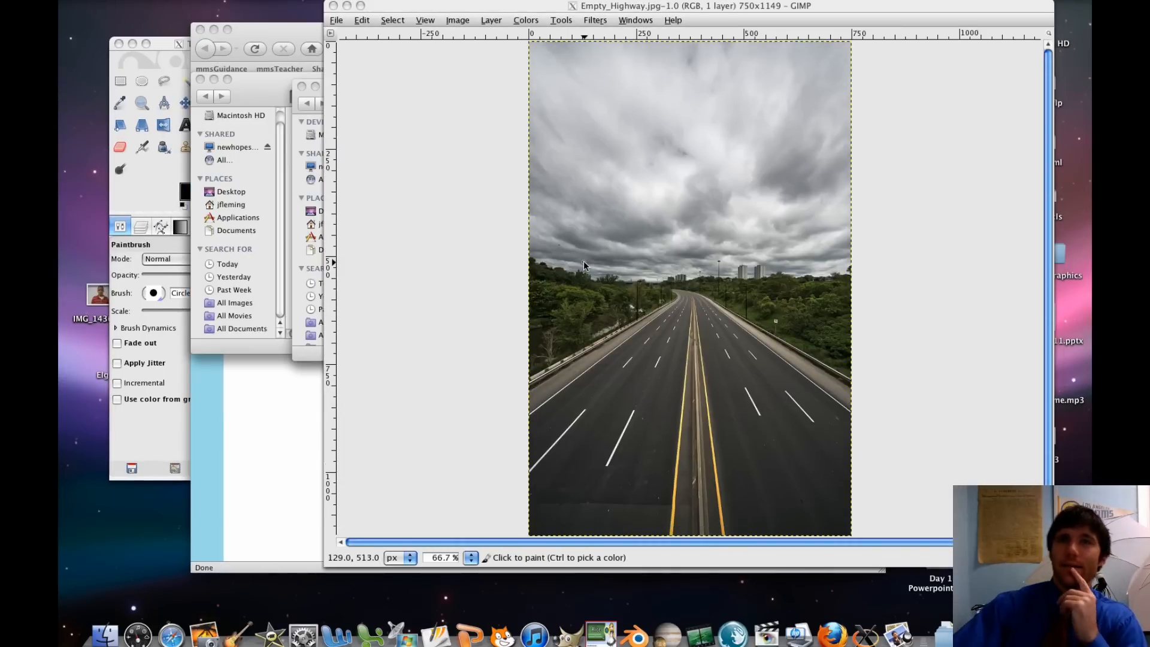
mouse_move(582, 264)
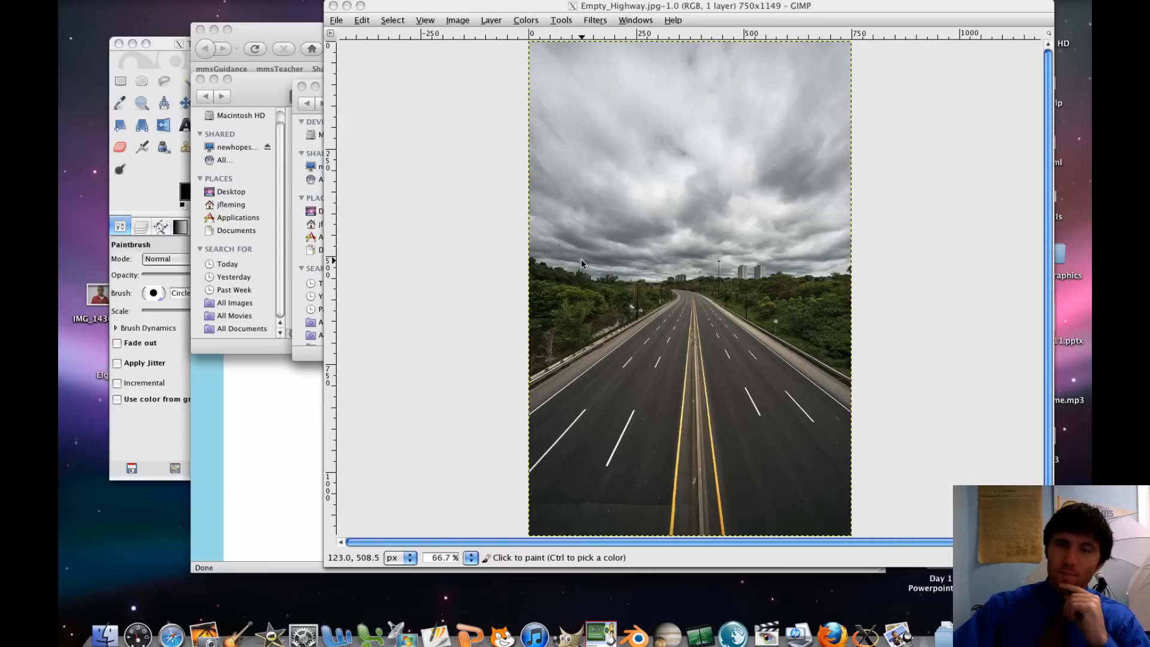
mouse_move(582, 264)
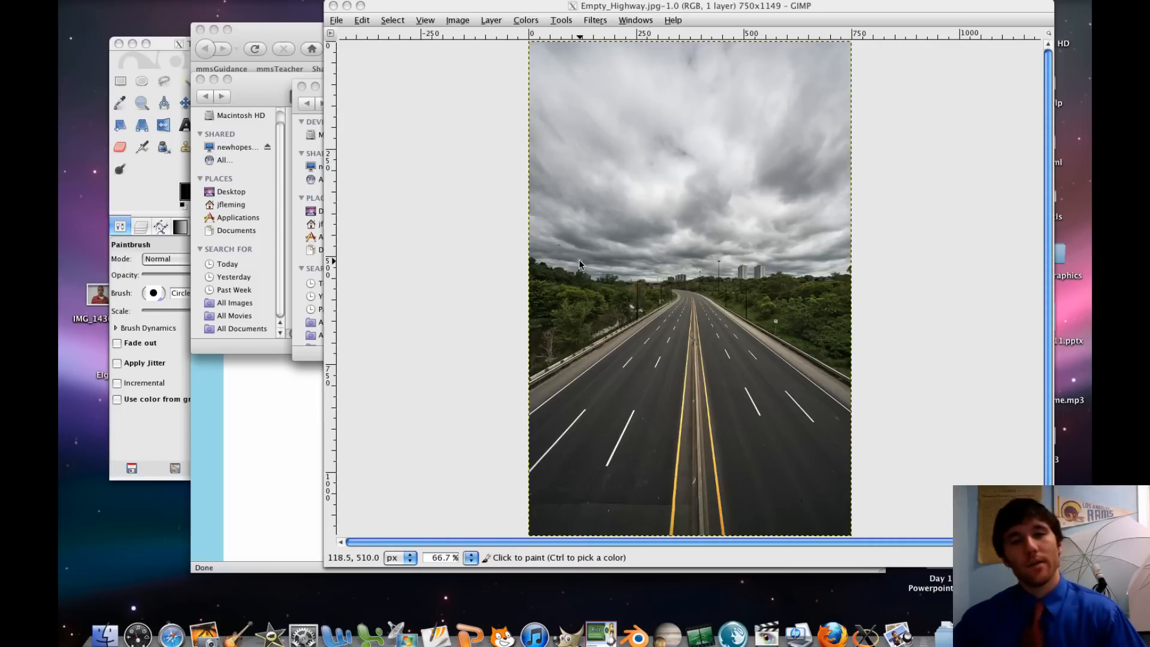
mouse_move(475, 238)
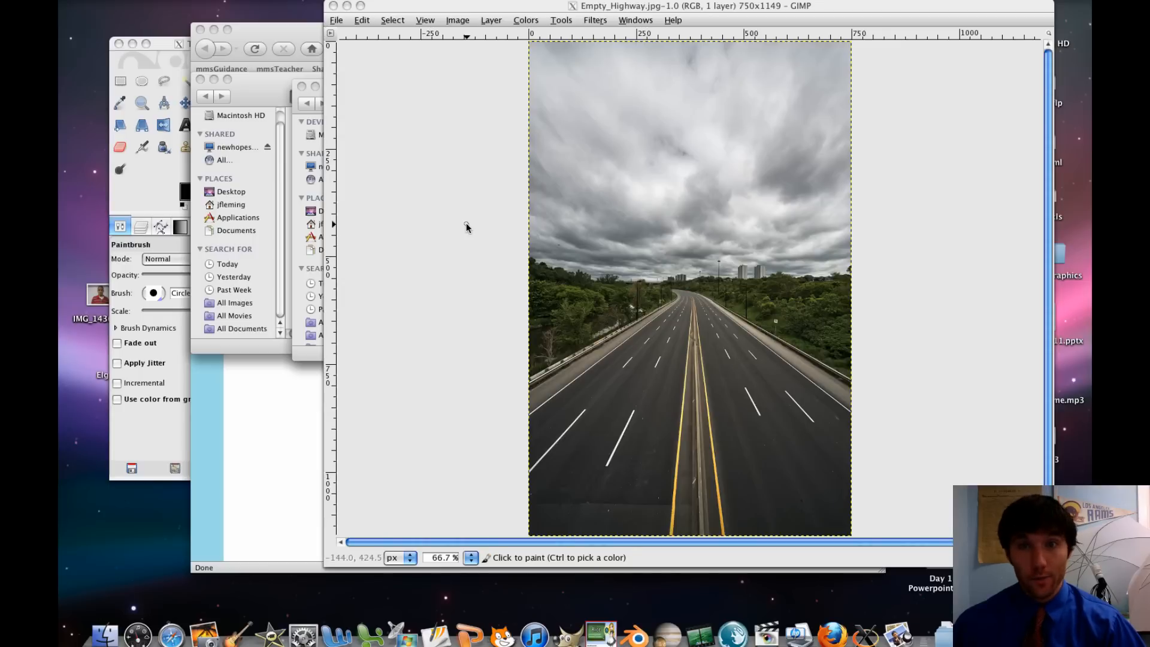
mouse_move(607, 421)
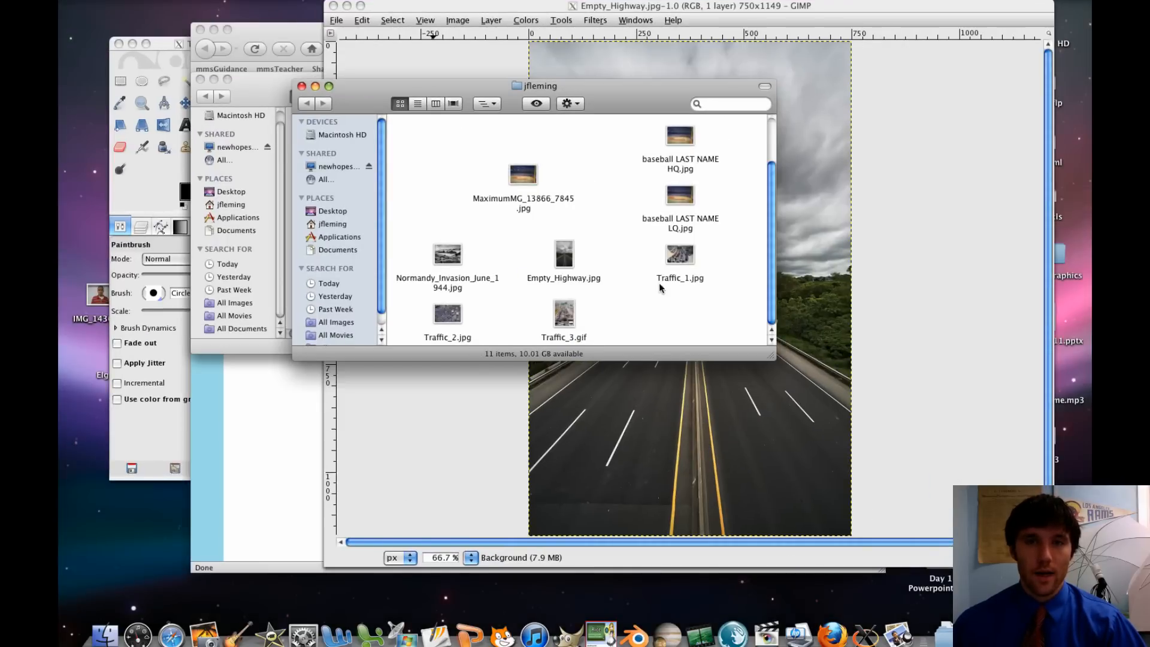
Open Traffic_1.jpg in GIMP through Finder's Open With menu.
right_click(678, 252)
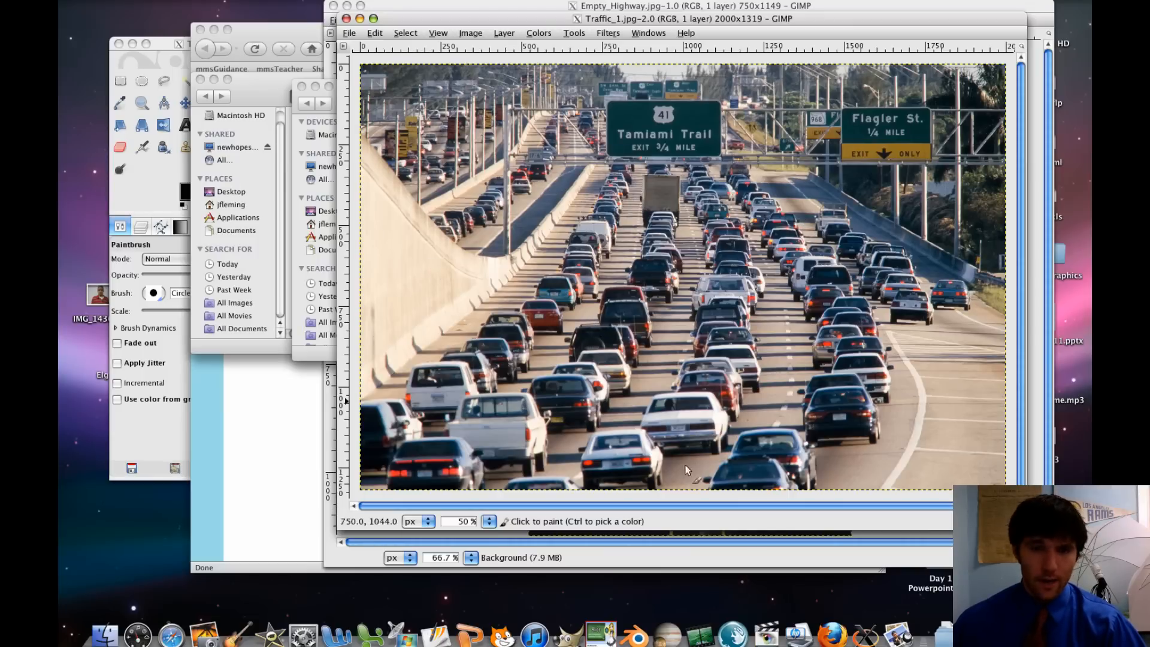
click(660, 6)
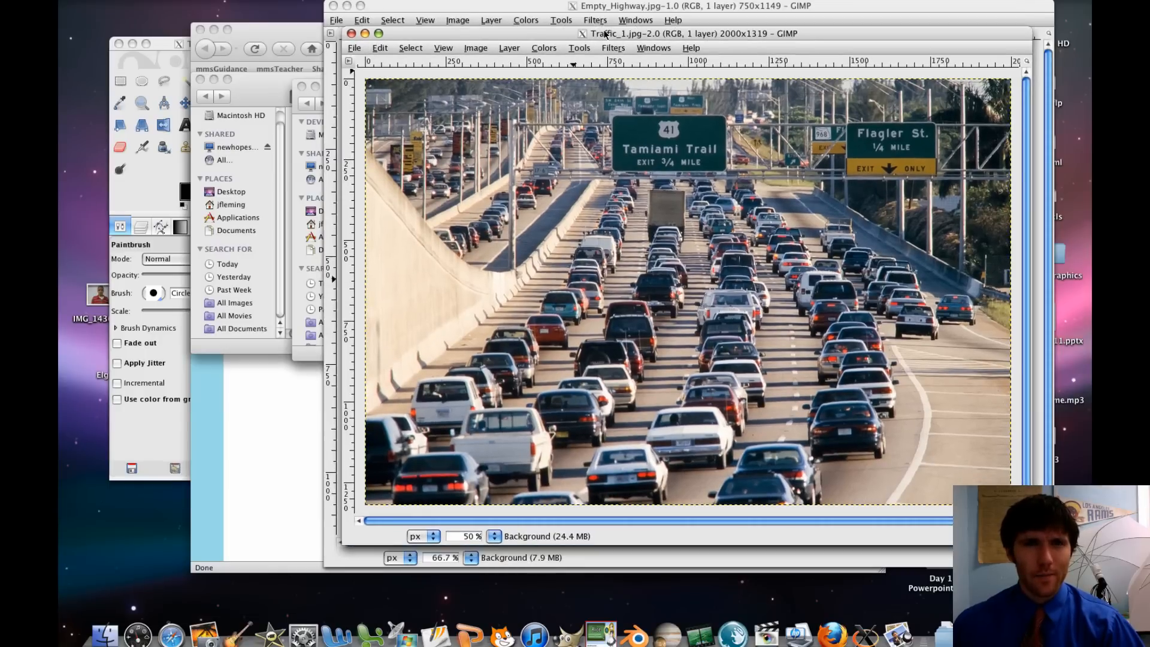
Reposition the Traffic_1 window and activate the Free Select lasso tool.
drag(689, 33, 651, 22)
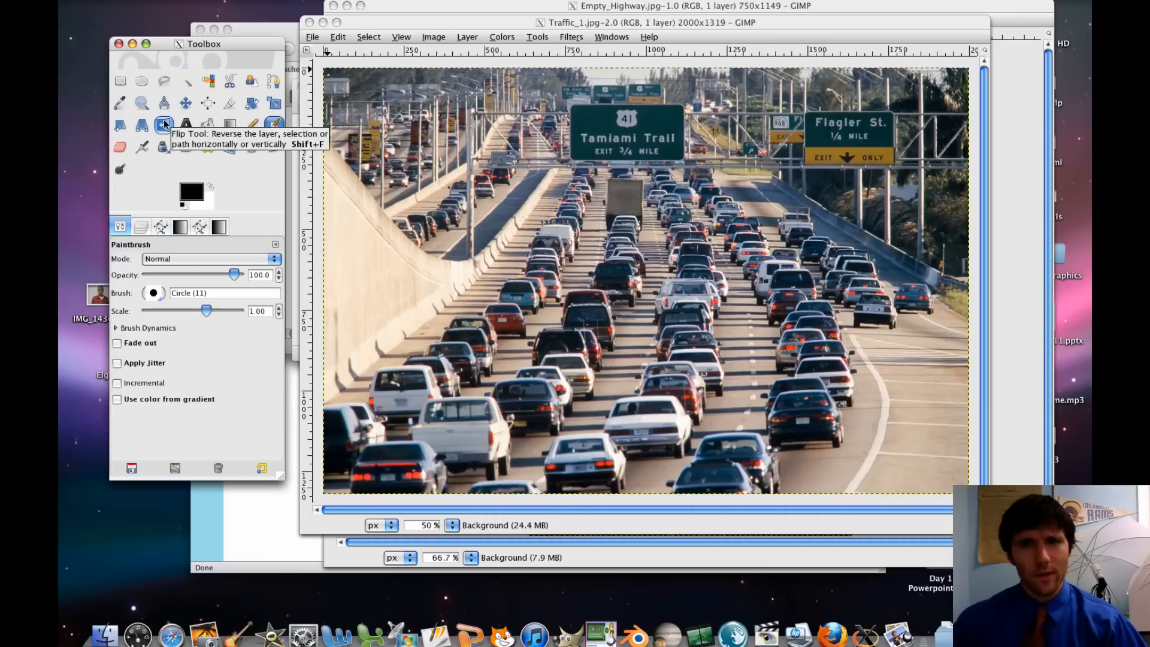
mouse_move(164, 81)
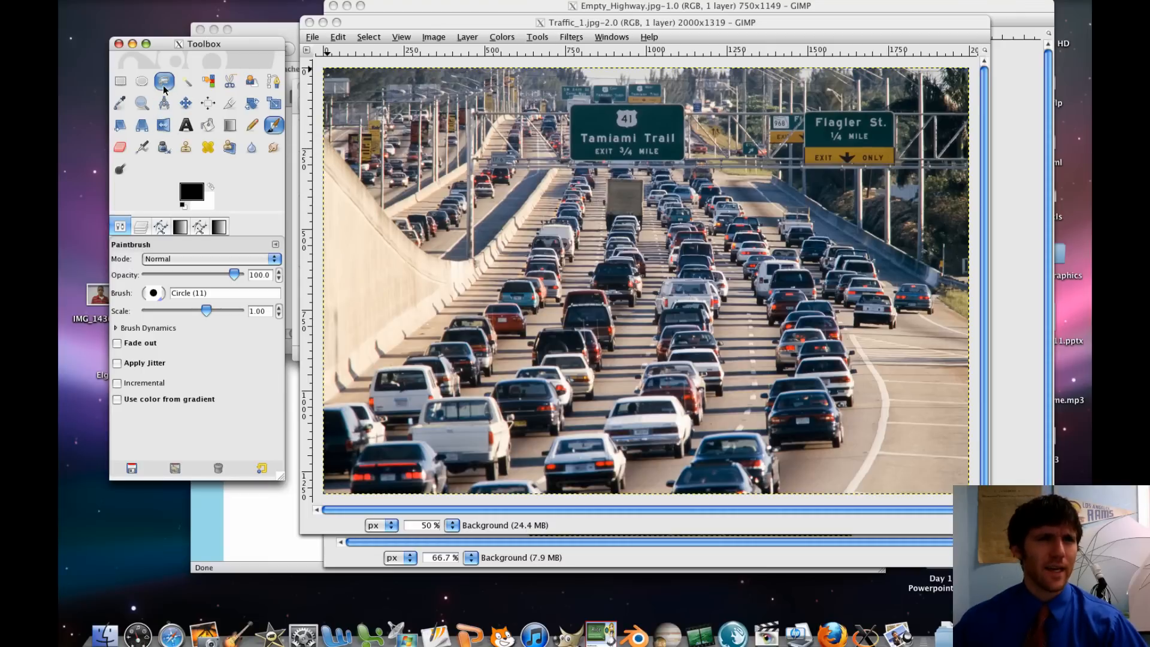
click(164, 81)
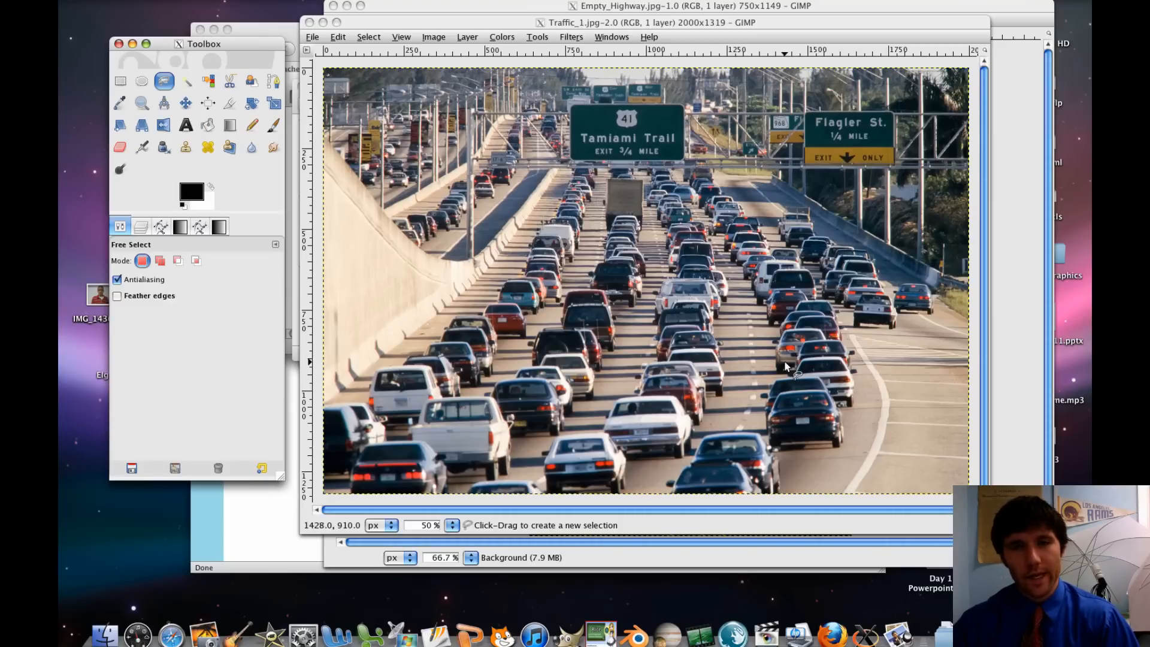
mouse_move(804, 431)
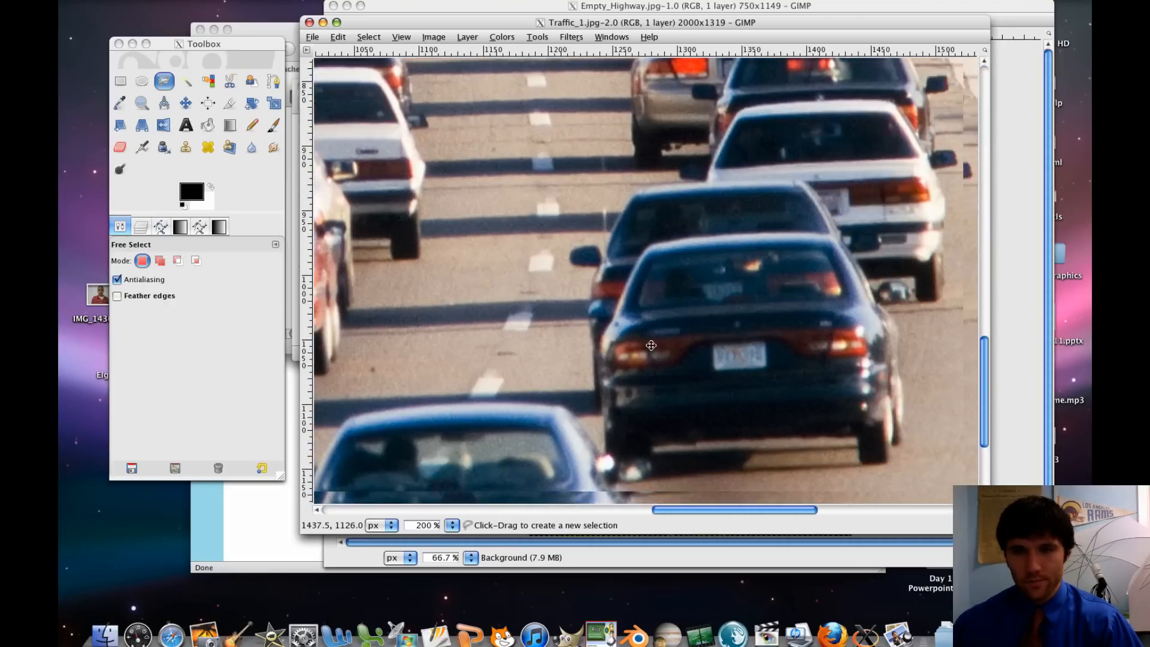
Enable Feather edges for Free Select and drag the radius down to a small value.
scroll(right, 3)
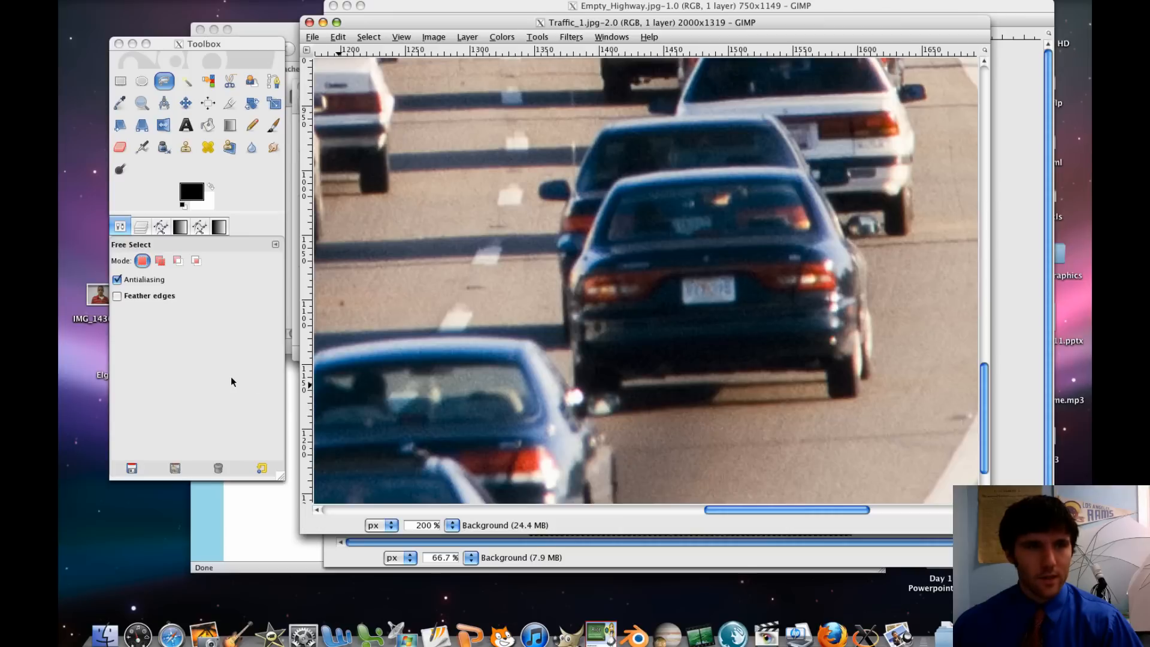
mouse_move(128, 301)
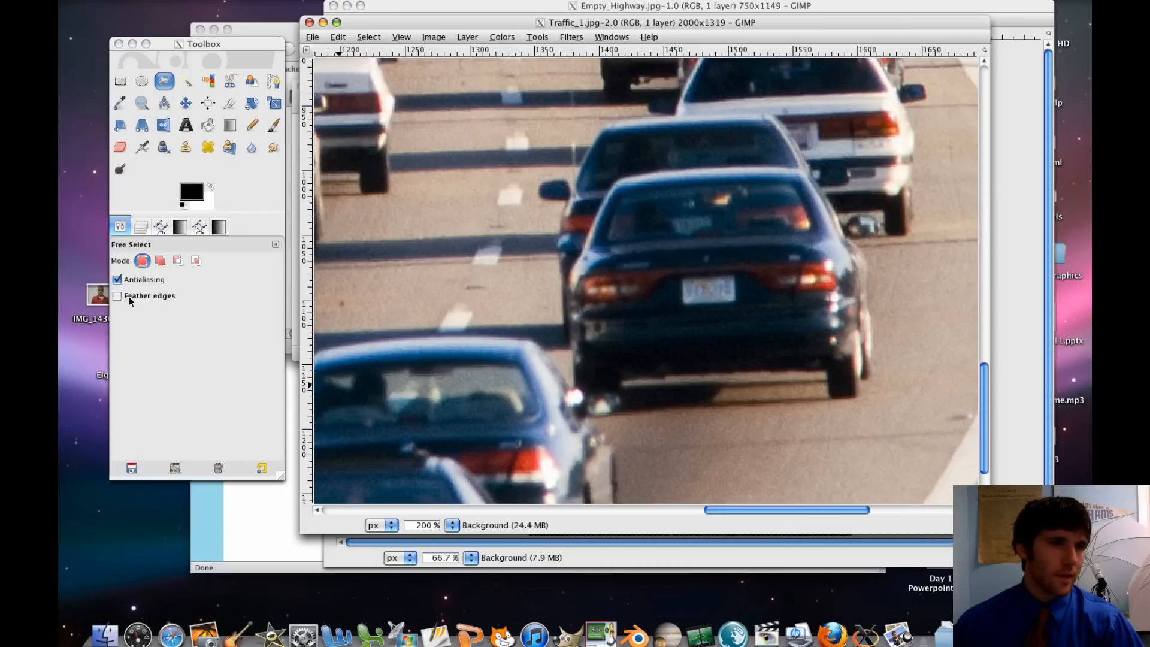
click(164, 81)
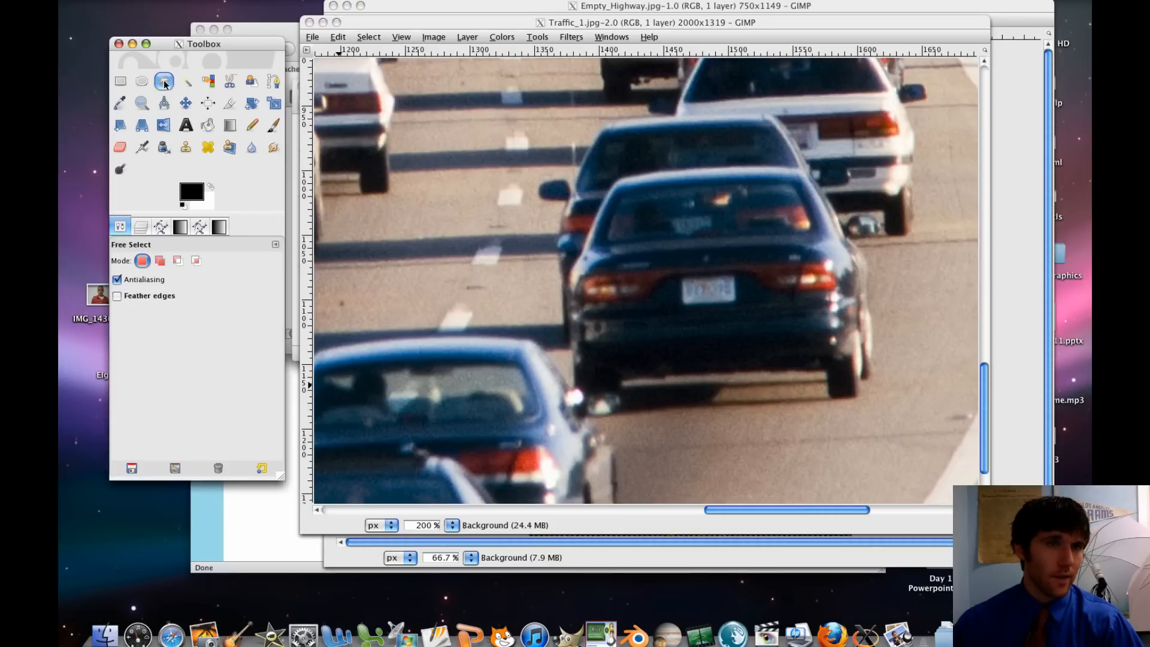
click(117, 295)
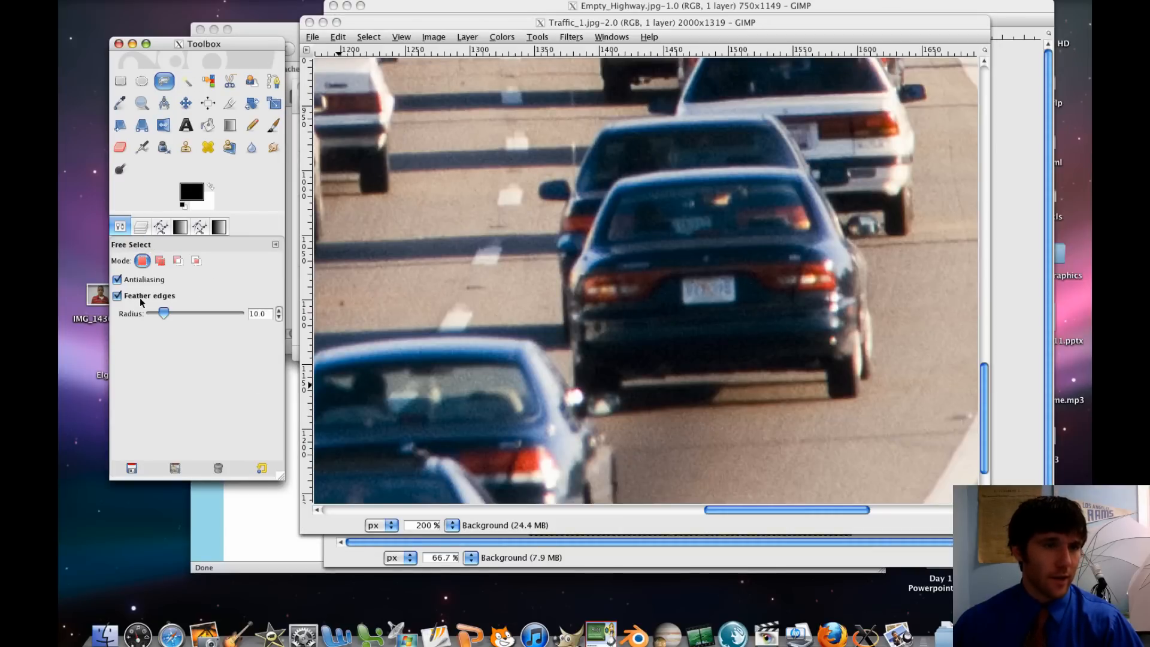
drag(163, 313, 151, 313)
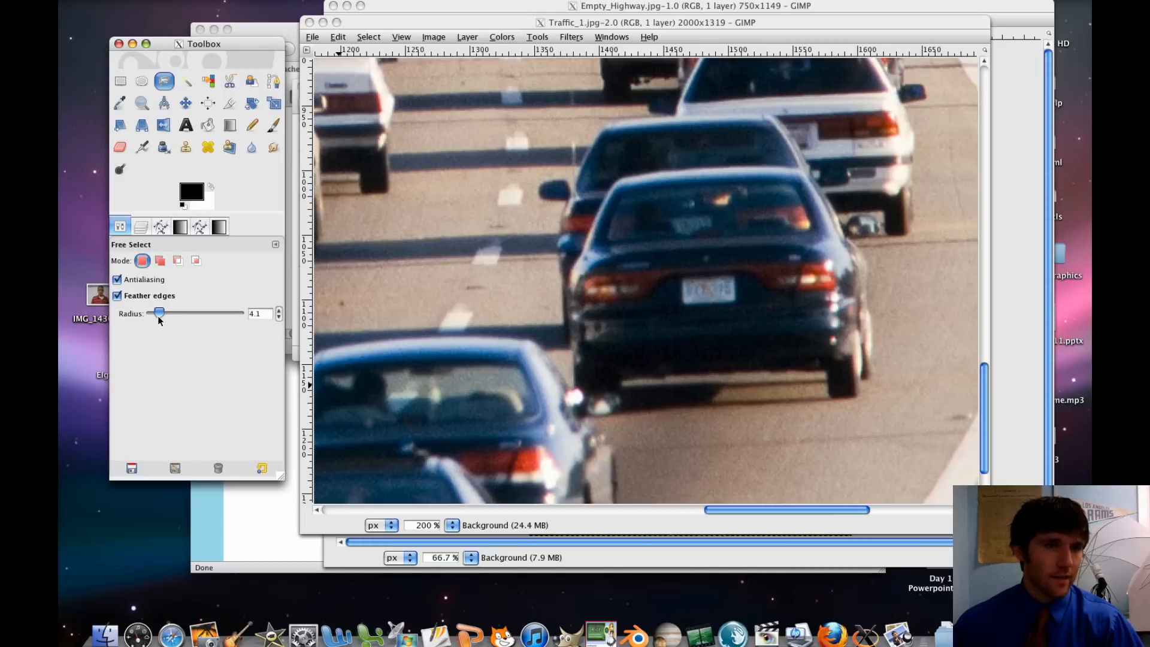
drag(157, 313, 153, 313)
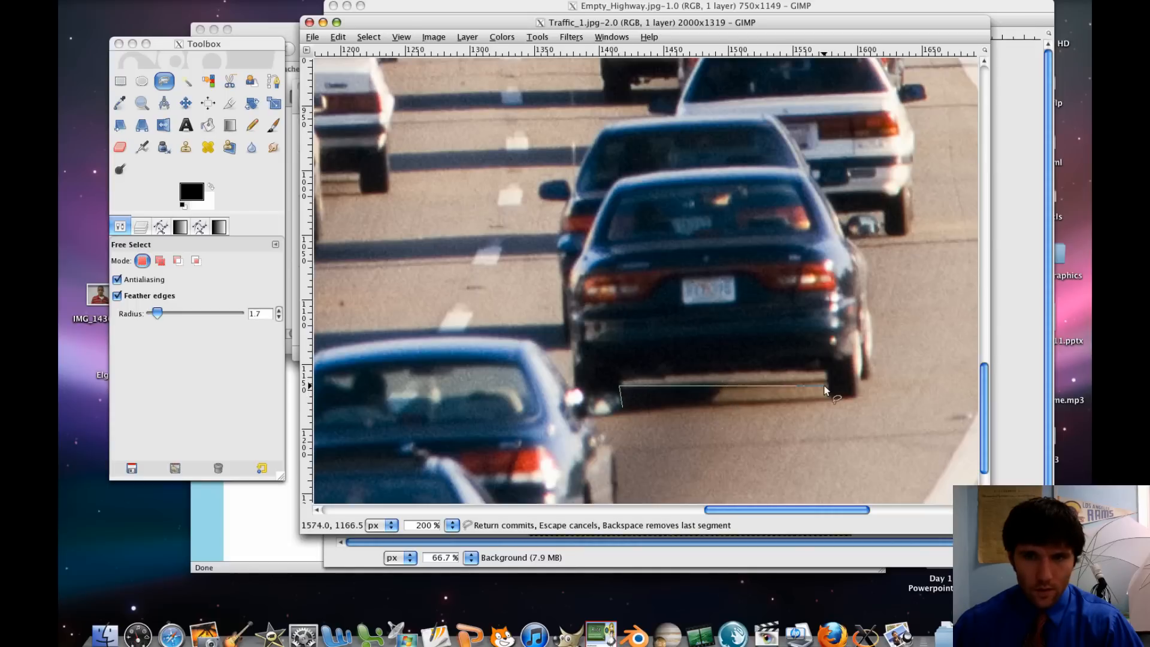
Trace a Free Select outline around the dark blue sedan in Traffic_1.
click(726, 385)
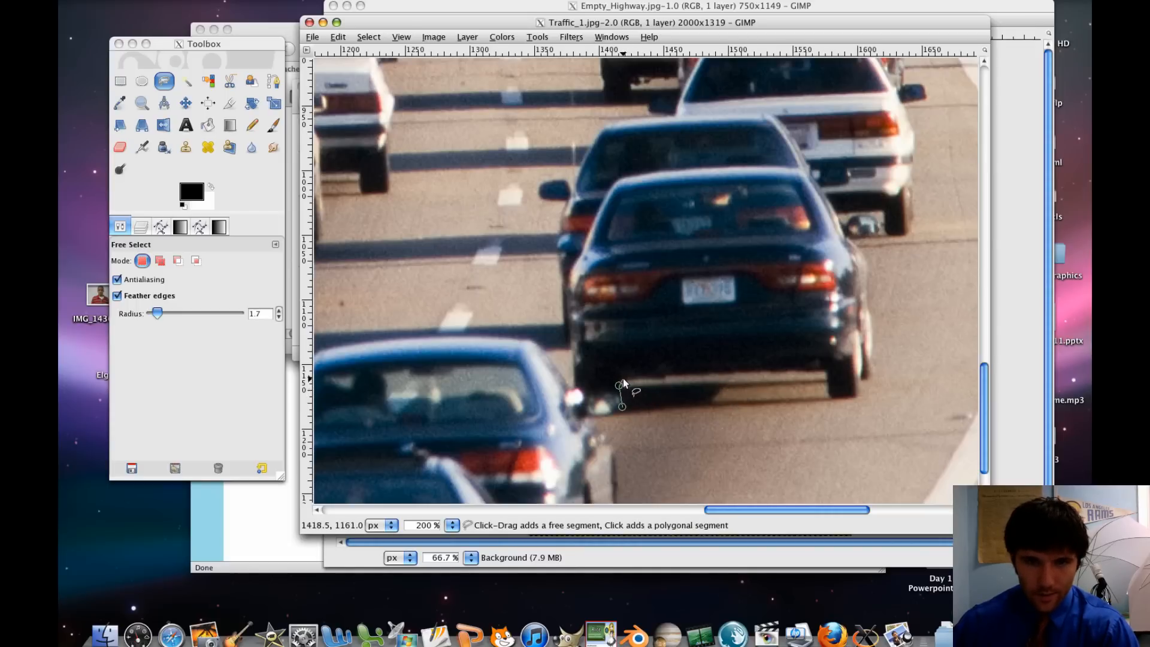
click(829, 370)
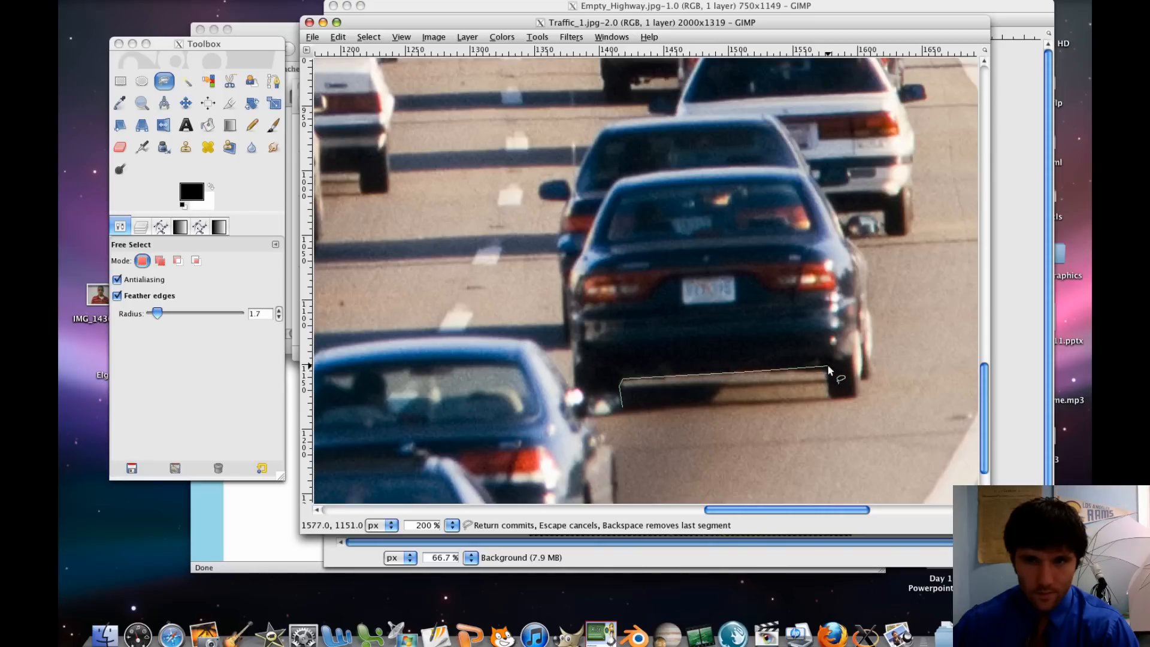
click(829, 370)
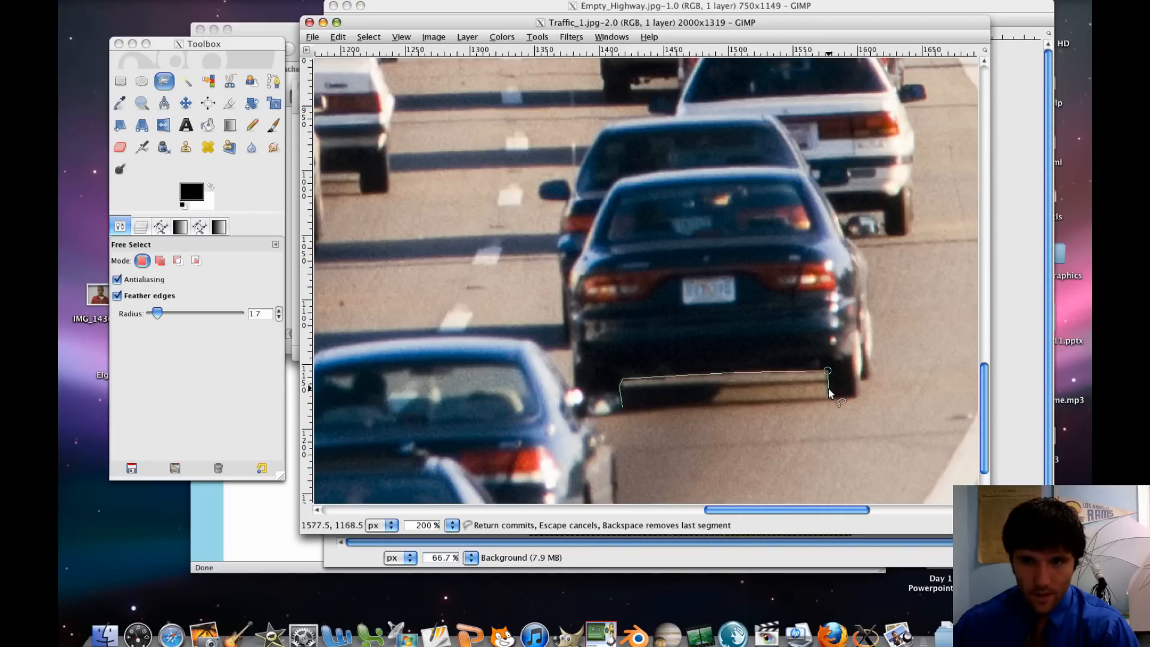
mouse_move(833, 400)
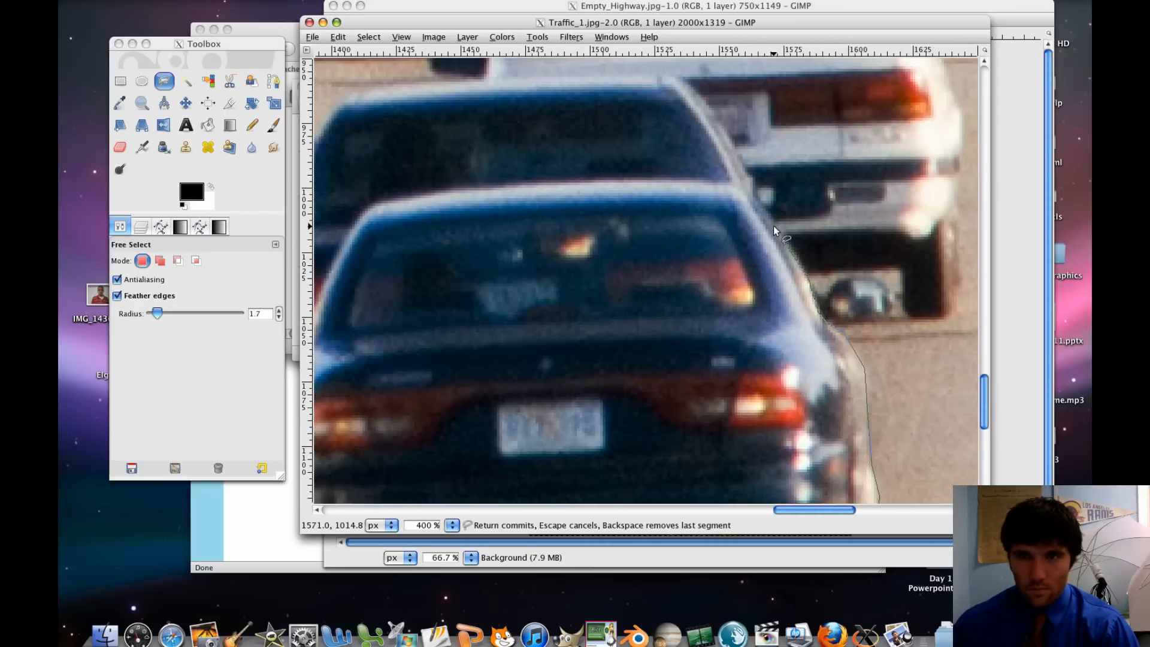
click(717, 184)
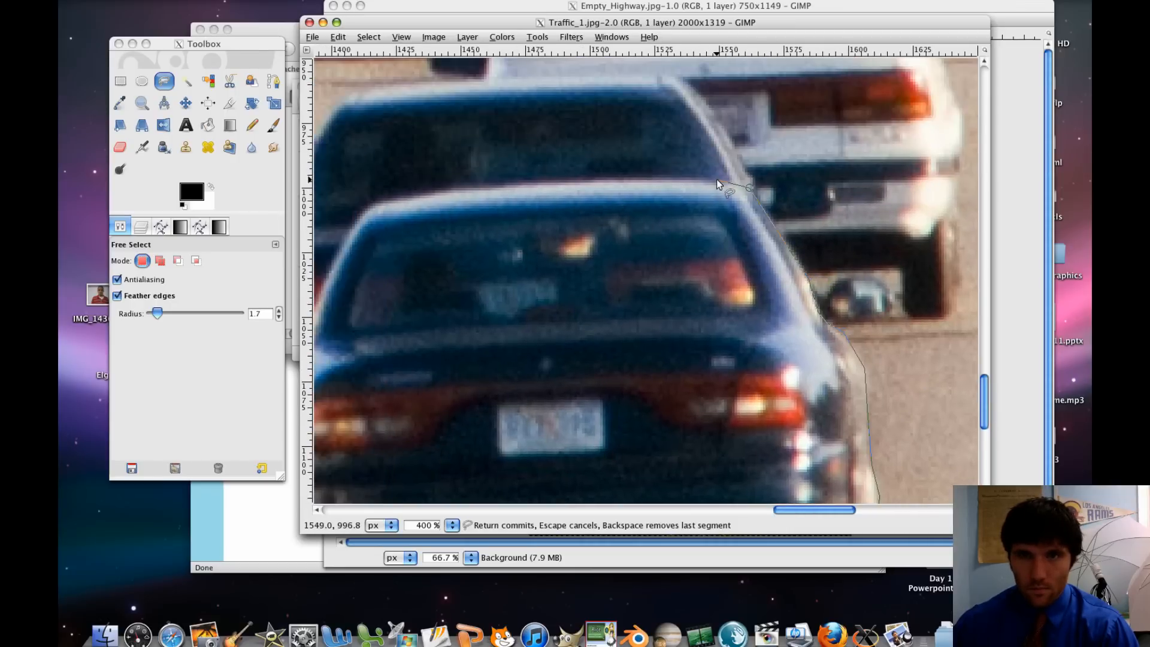
click(590, 187)
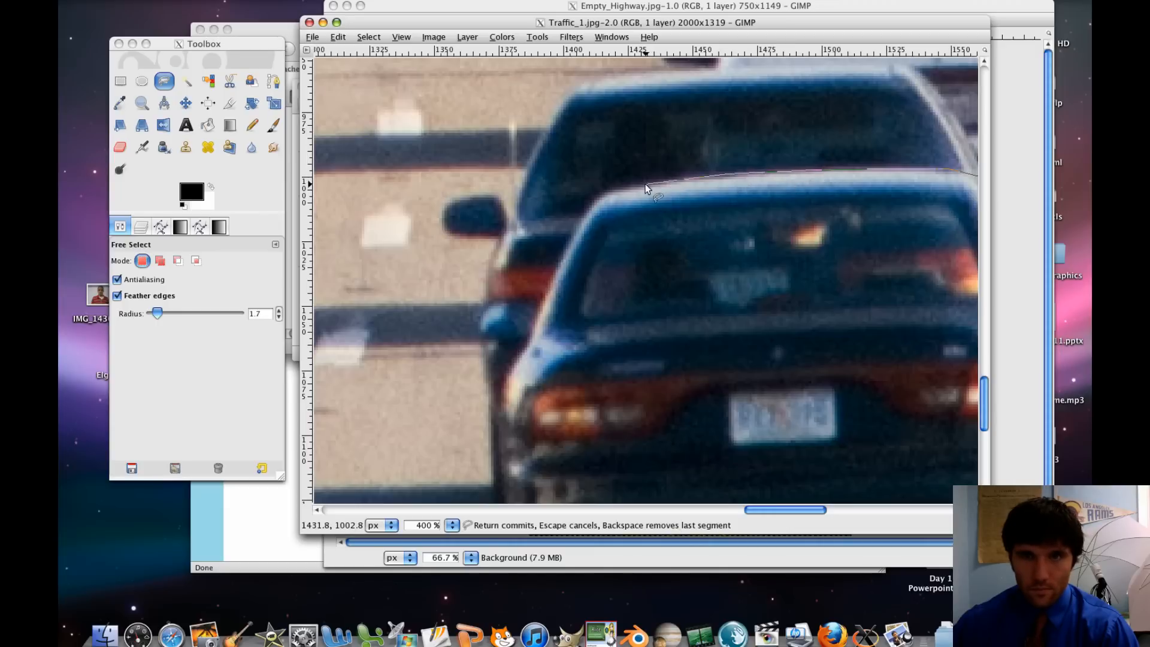
click(607, 193)
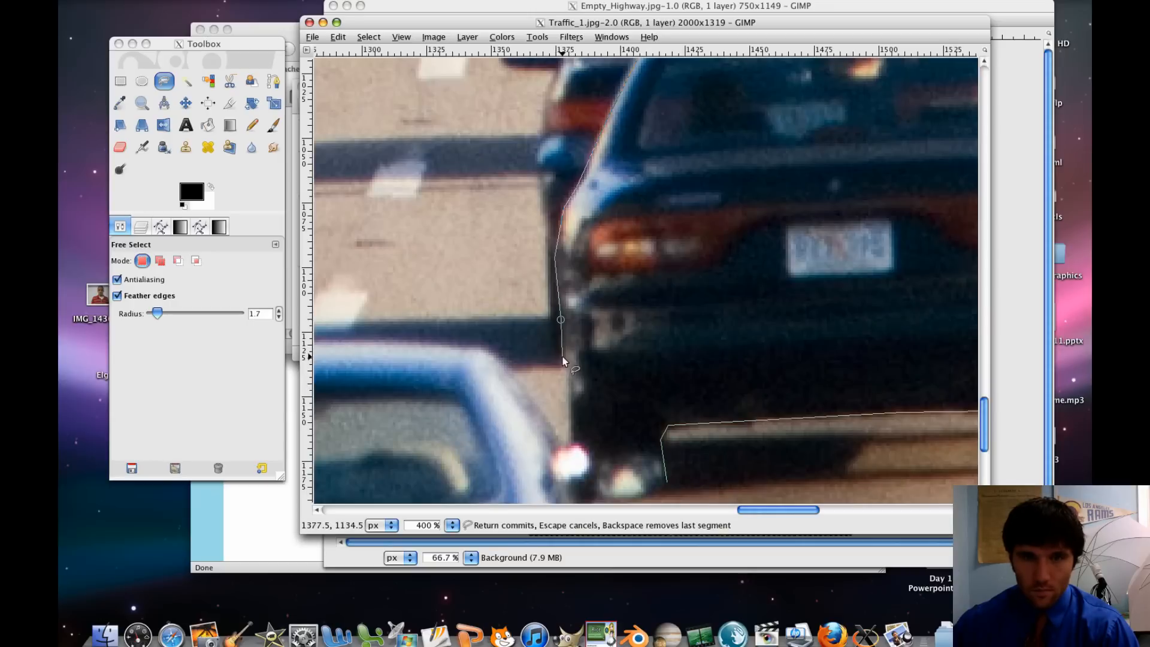
click(572, 451)
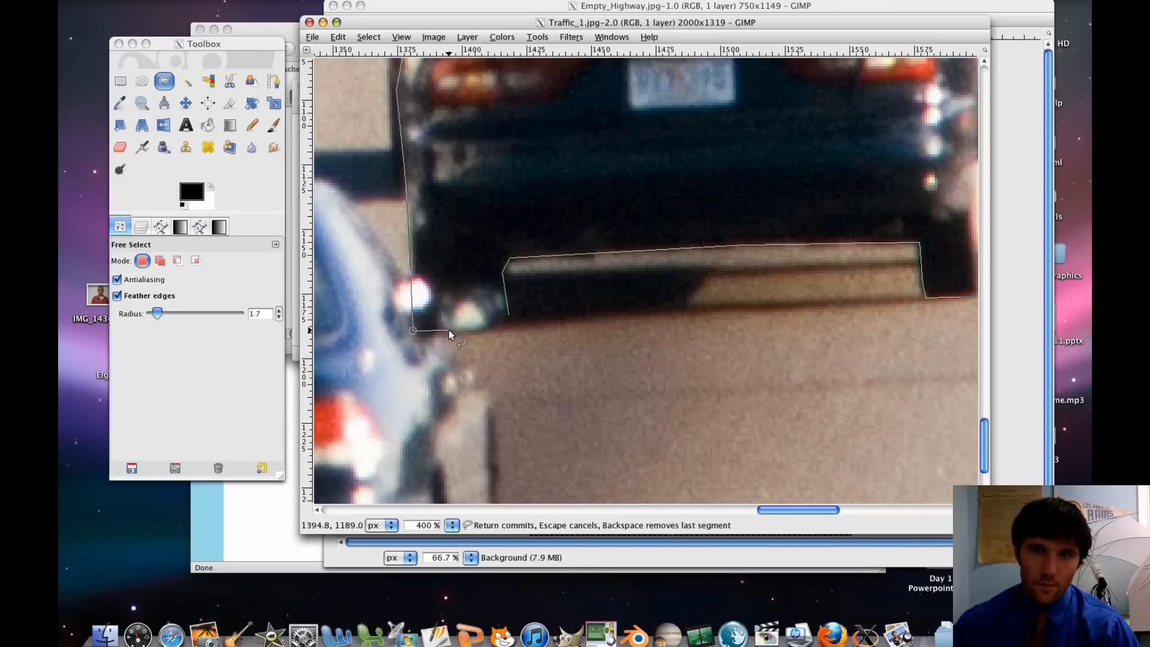
click(503, 316)
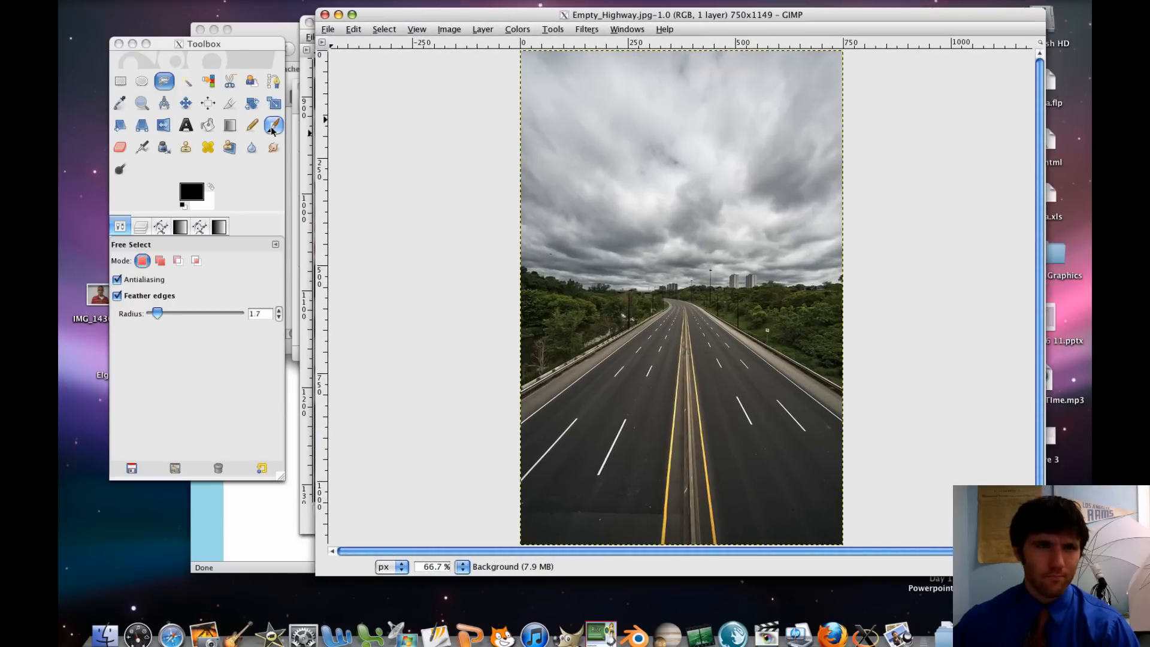
mouse_move(273, 125)
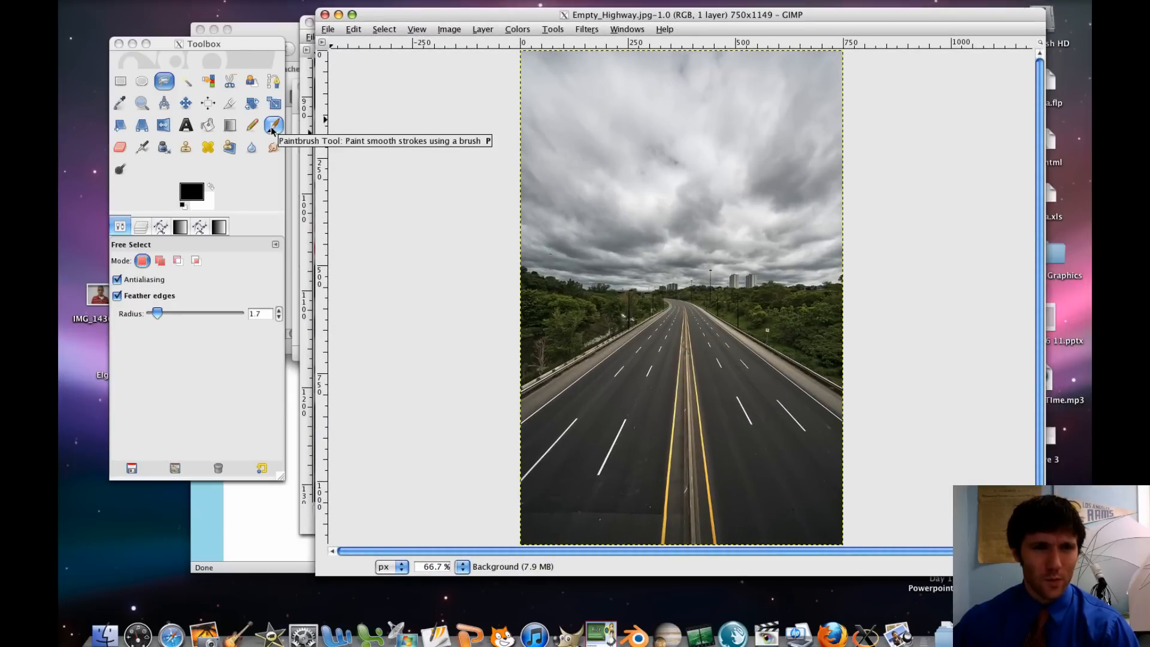
Switch to the Paintbrush and choose the Clipboard brush holding the copied car.
click(273, 124)
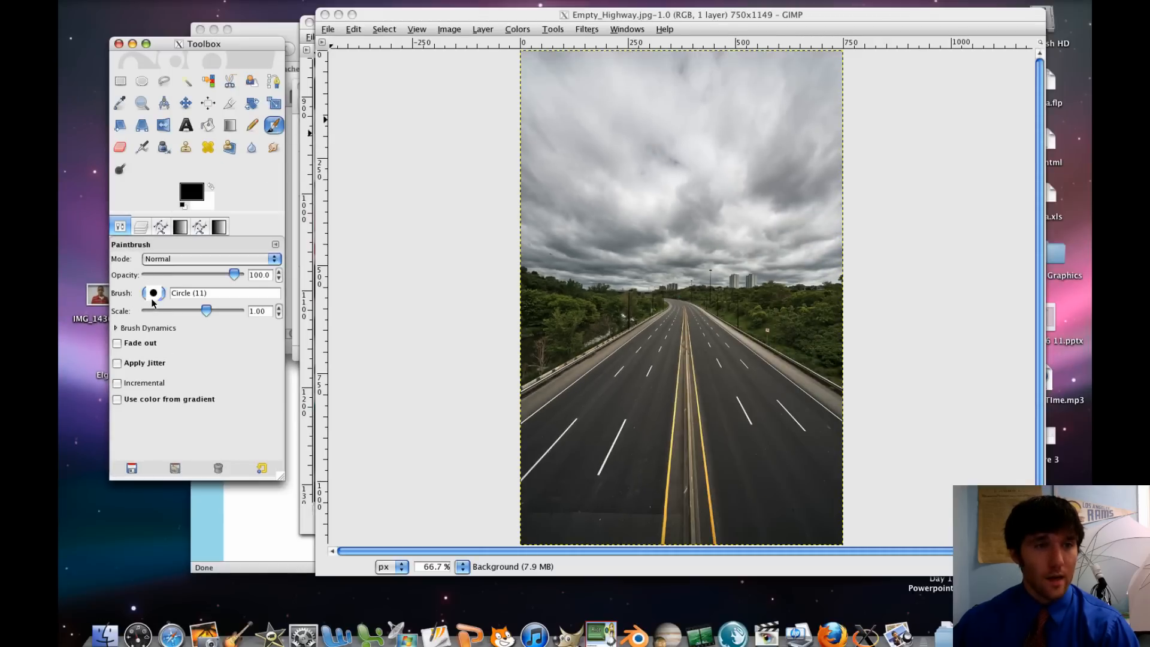
click(153, 293)
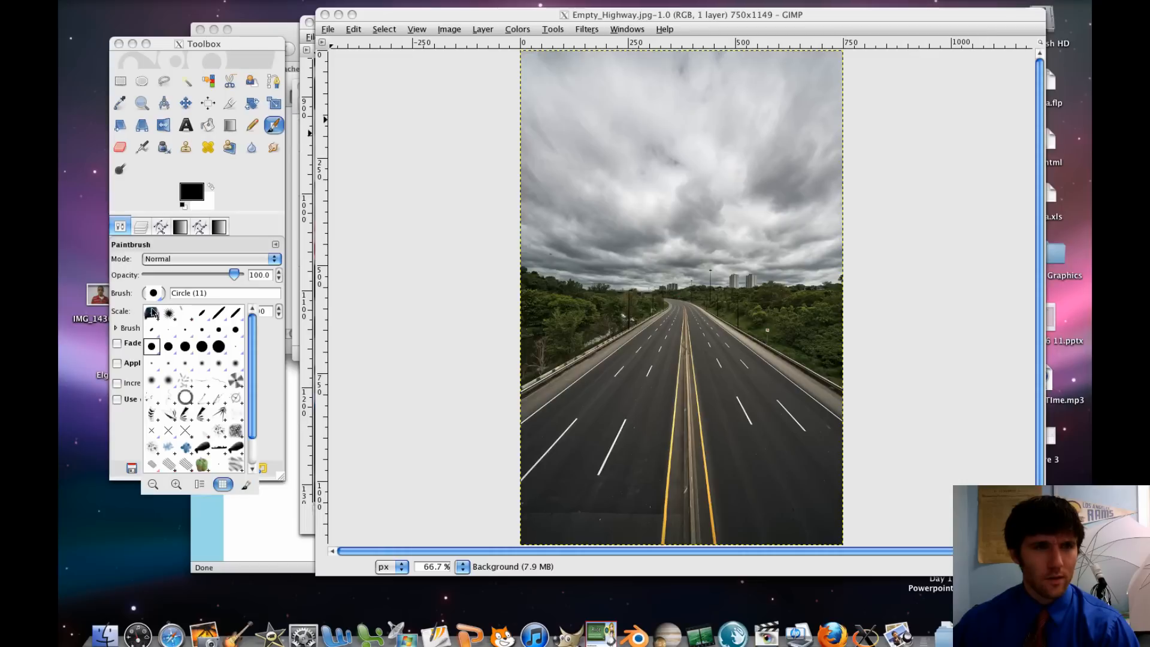
click(154, 293)
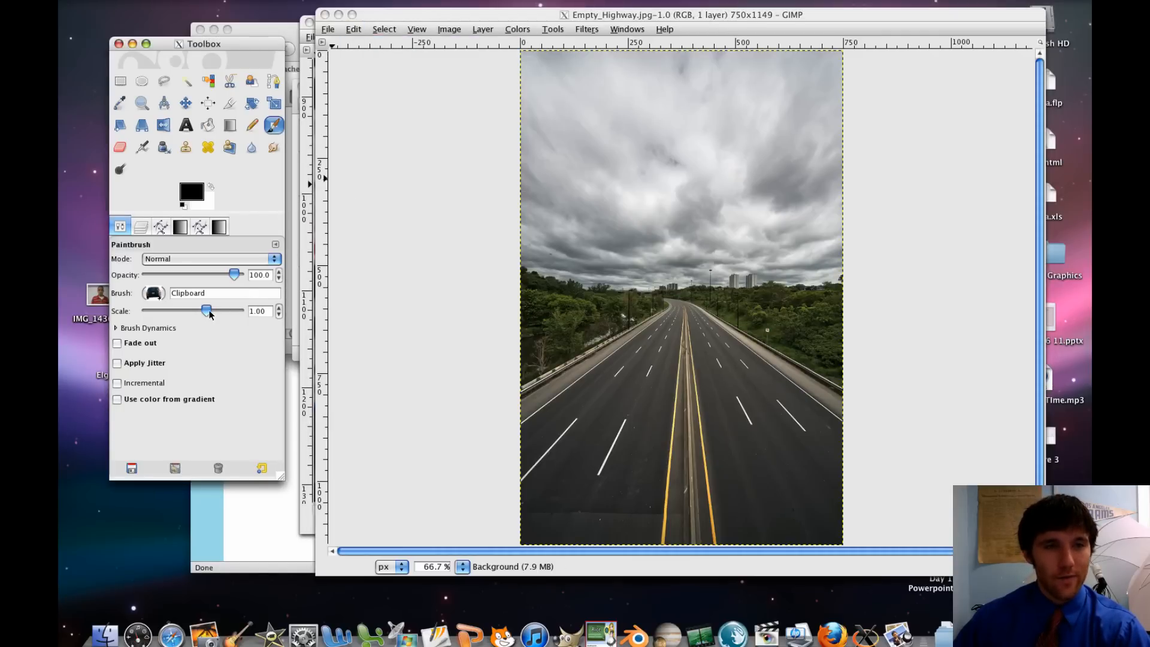
Adjust the Paintbrush Scale slider, settling the car brush near 0.10.
drag(205, 310, 215, 311)
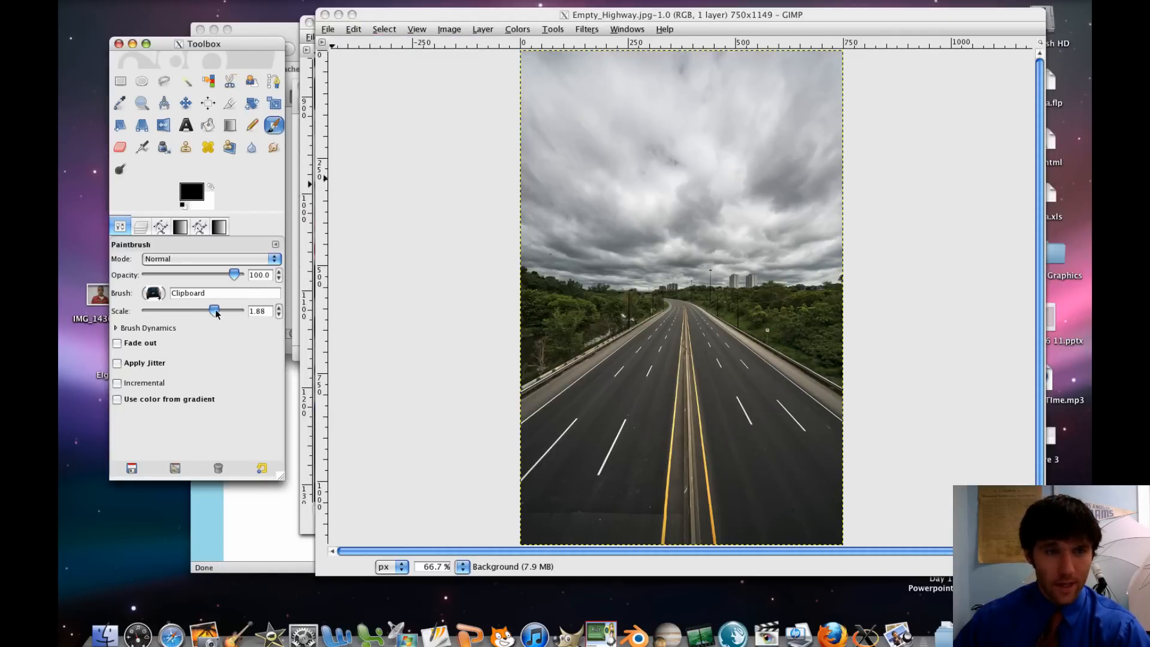
drag(212, 310, 236, 311)
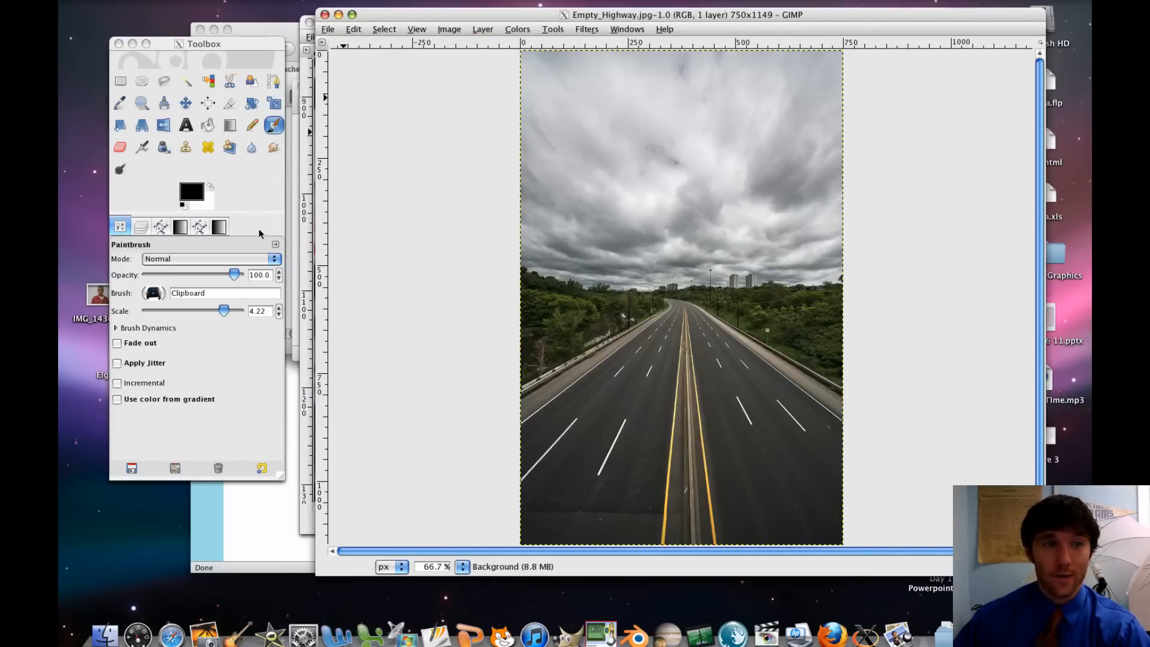
drag(228, 310, 223, 311)
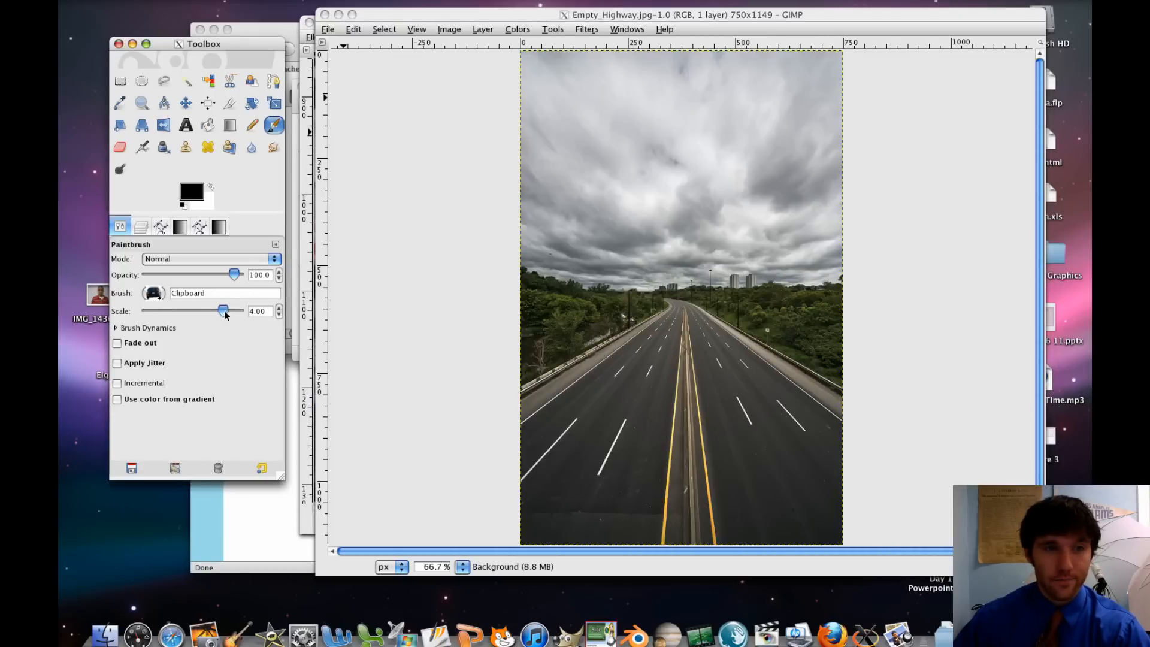
drag(224, 310, 200, 310)
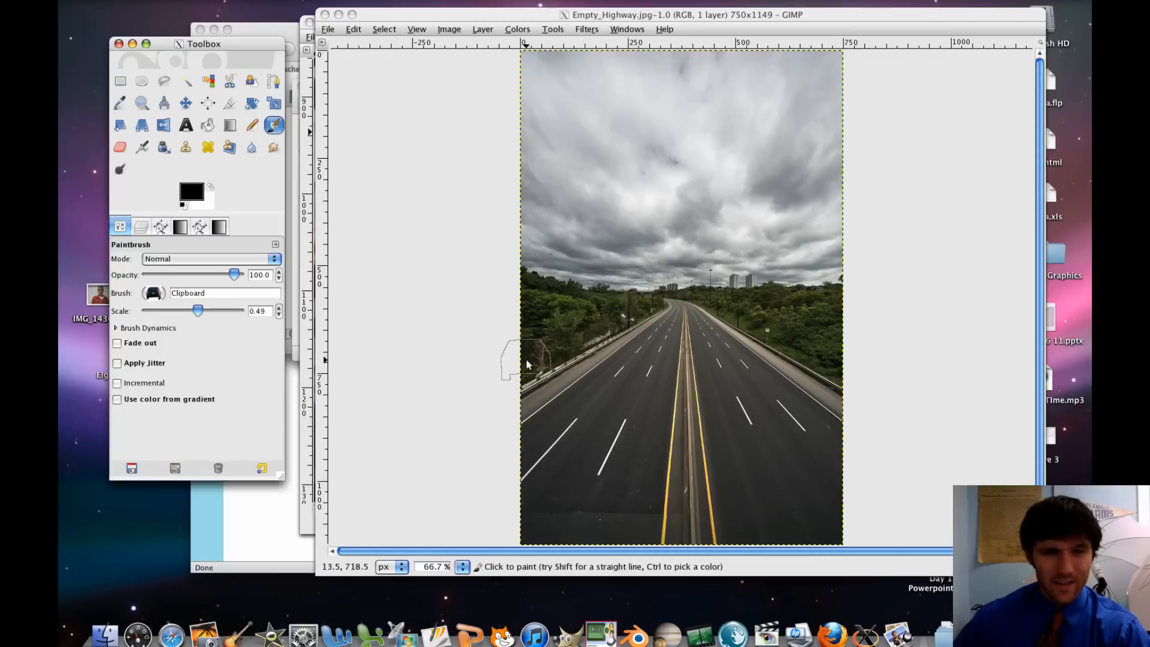
drag(199, 310, 190, 310)
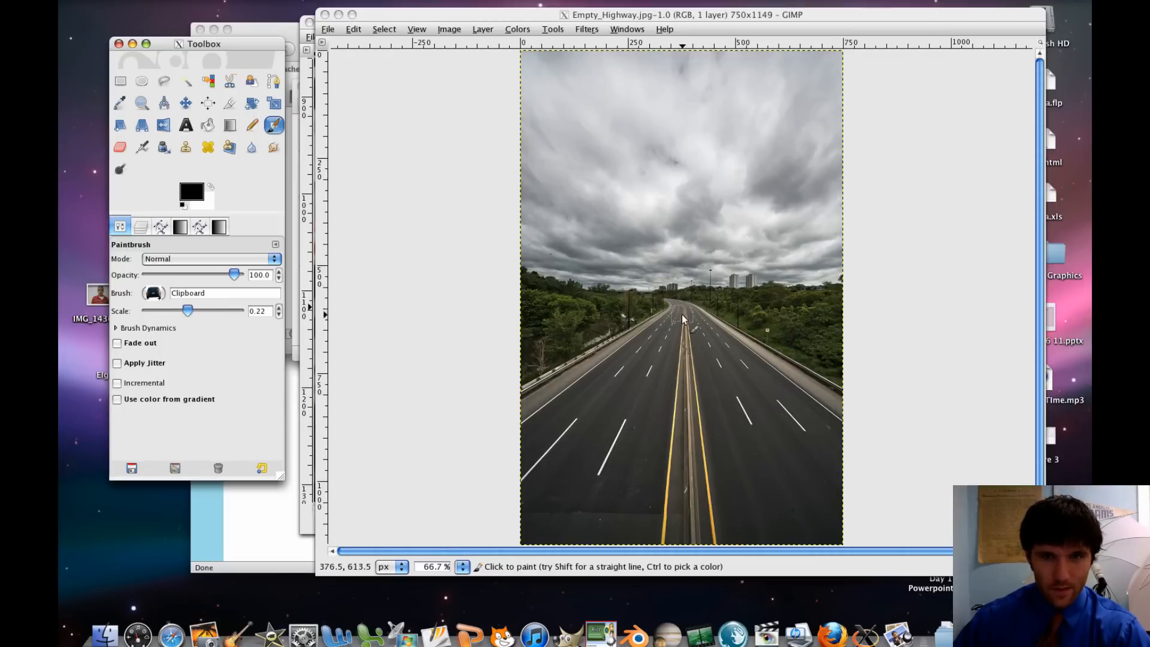
drag(187, 310, 174, 311)
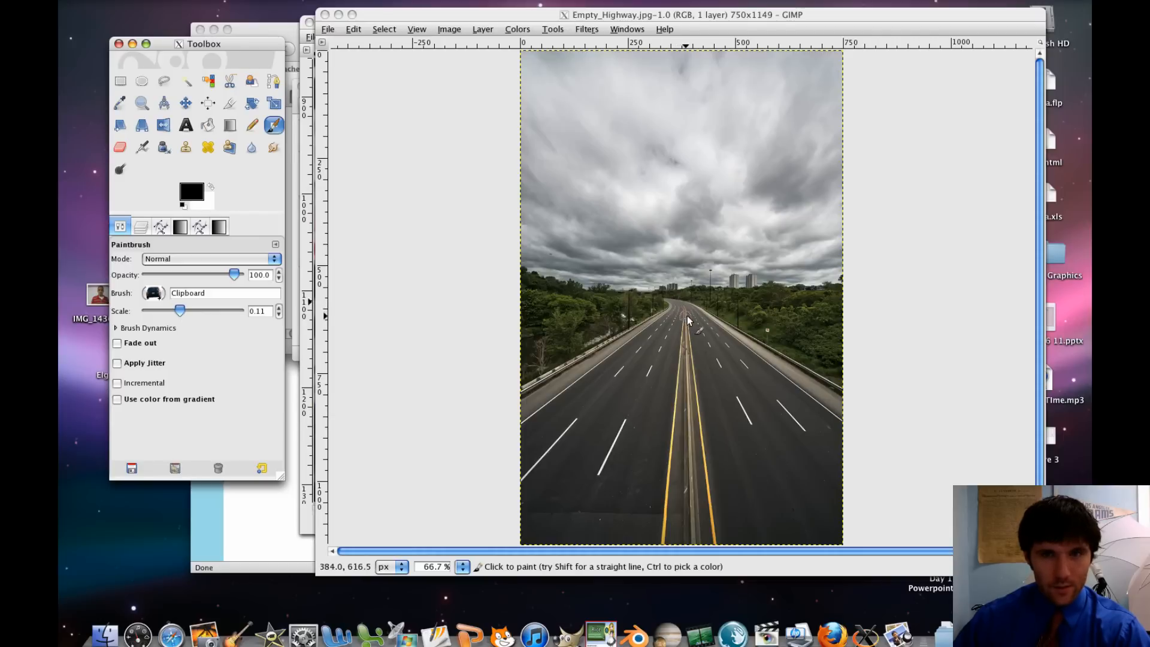
mouse_move(702, 324)
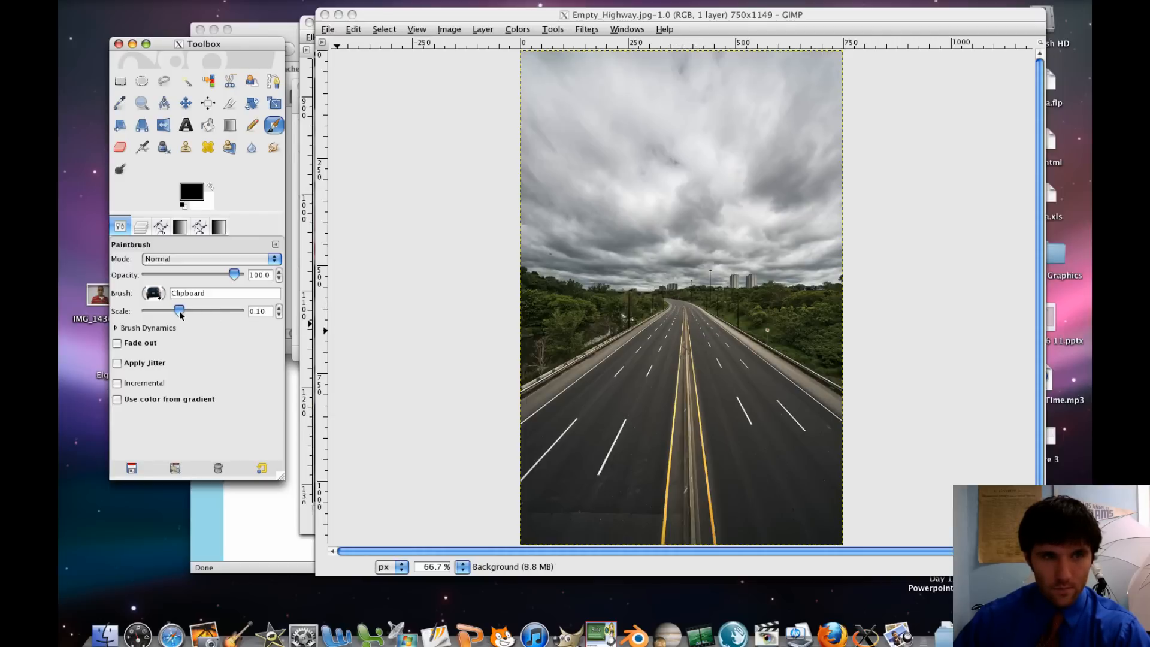
mouse_move(695, 327)
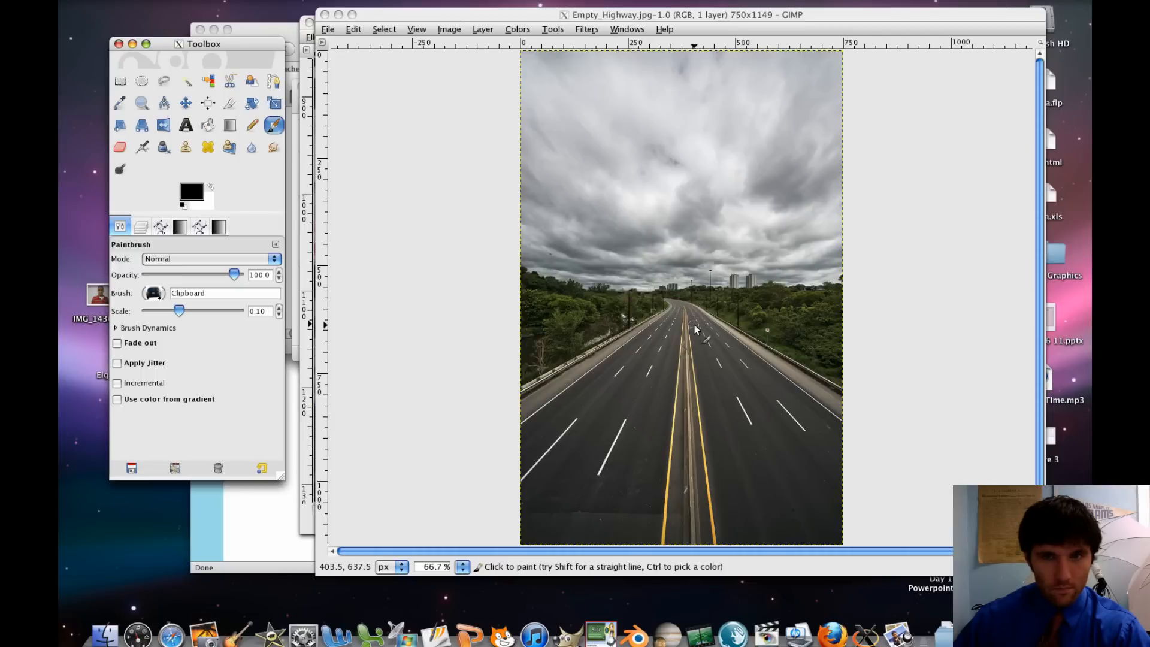
mouse_move(695, 330)
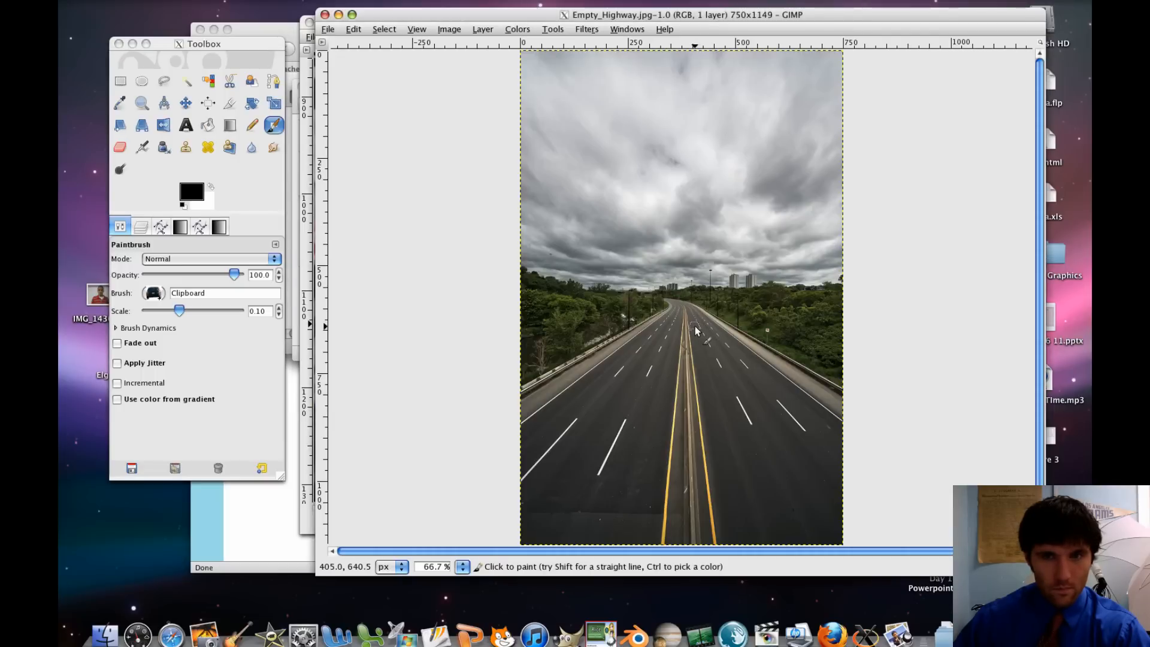
Stamp three small cars onto the distant lanes, then raise brush scale toward 0.17.
click(695, 328)
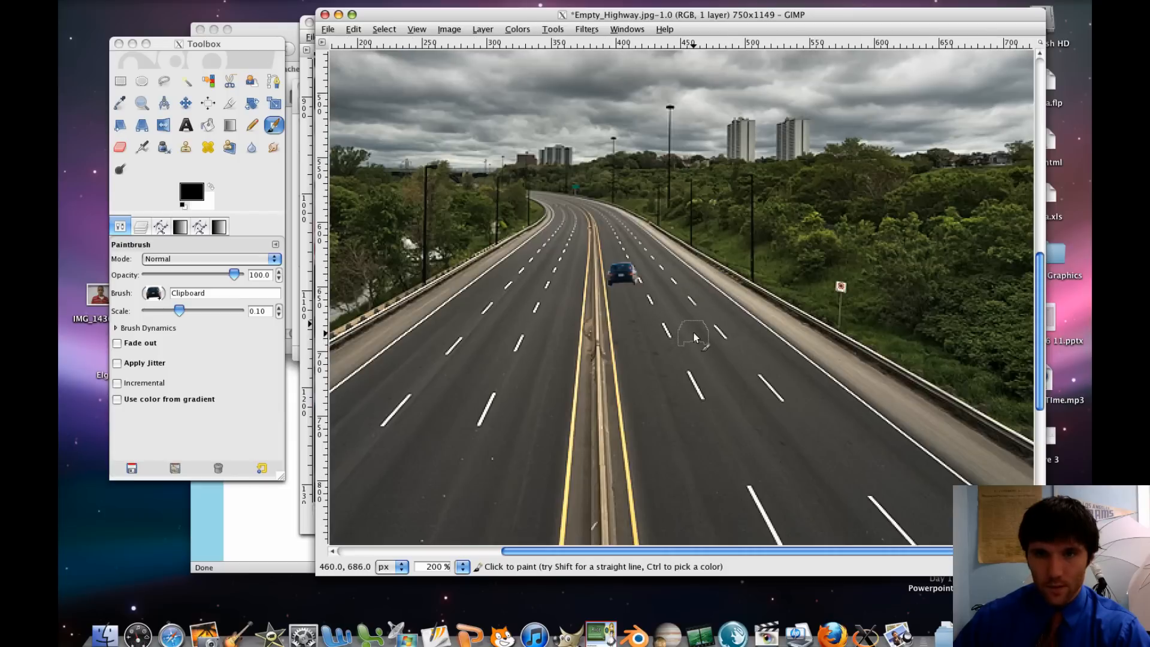
click(675, 304)
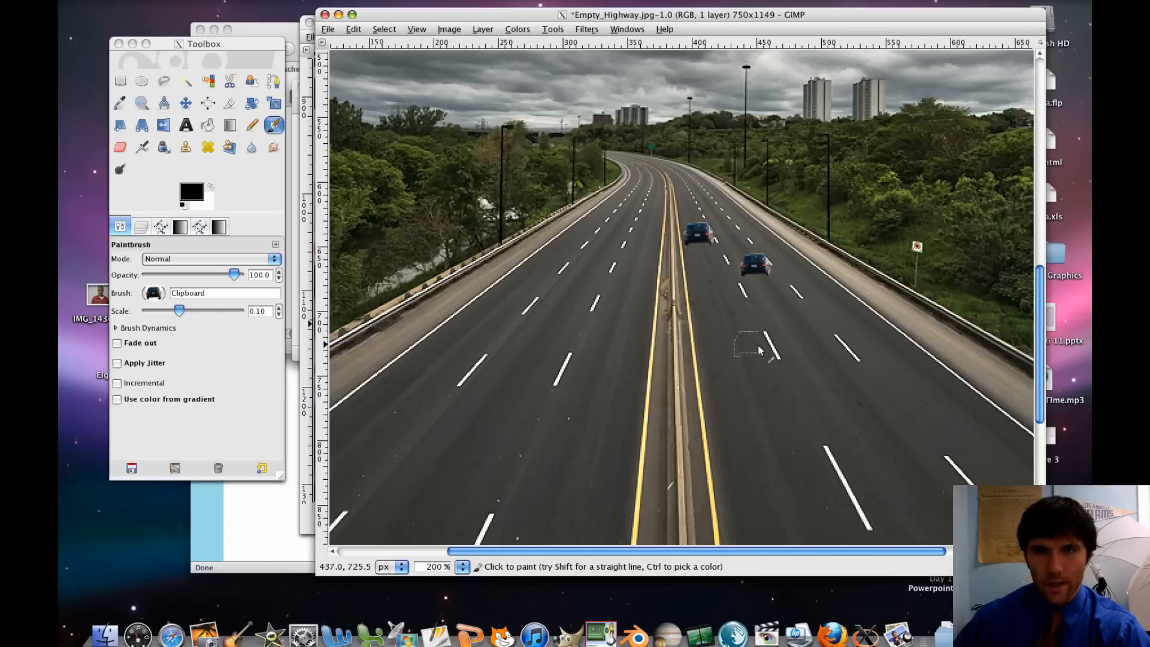
mouse_move(641, 249)
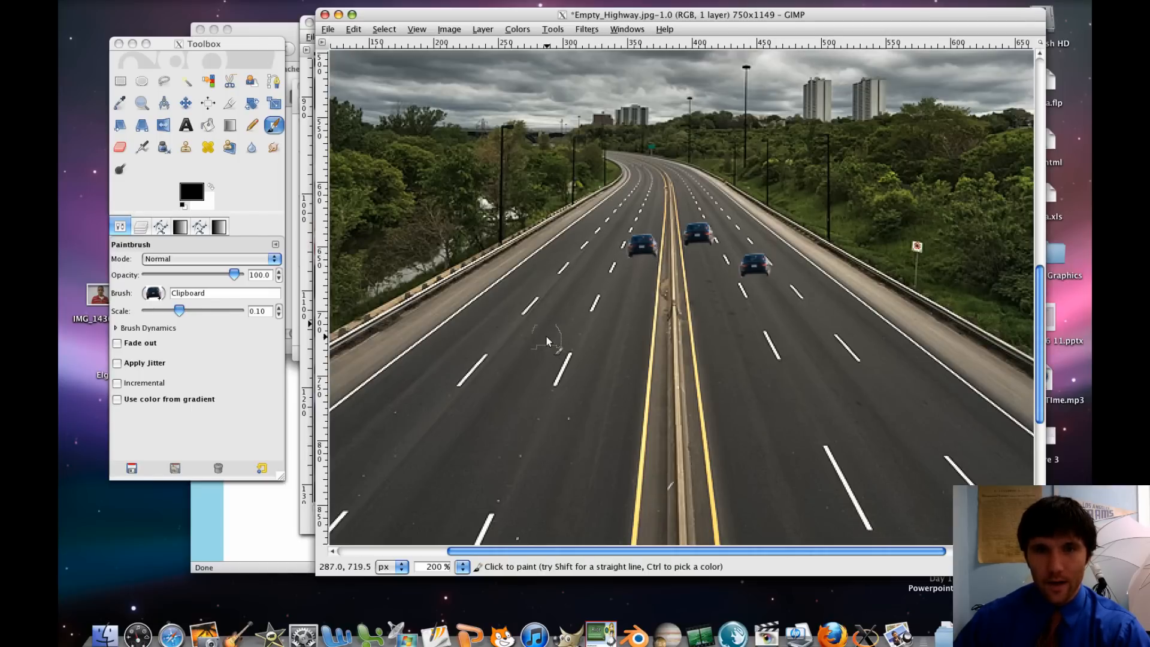
mouse_move(548, 262)
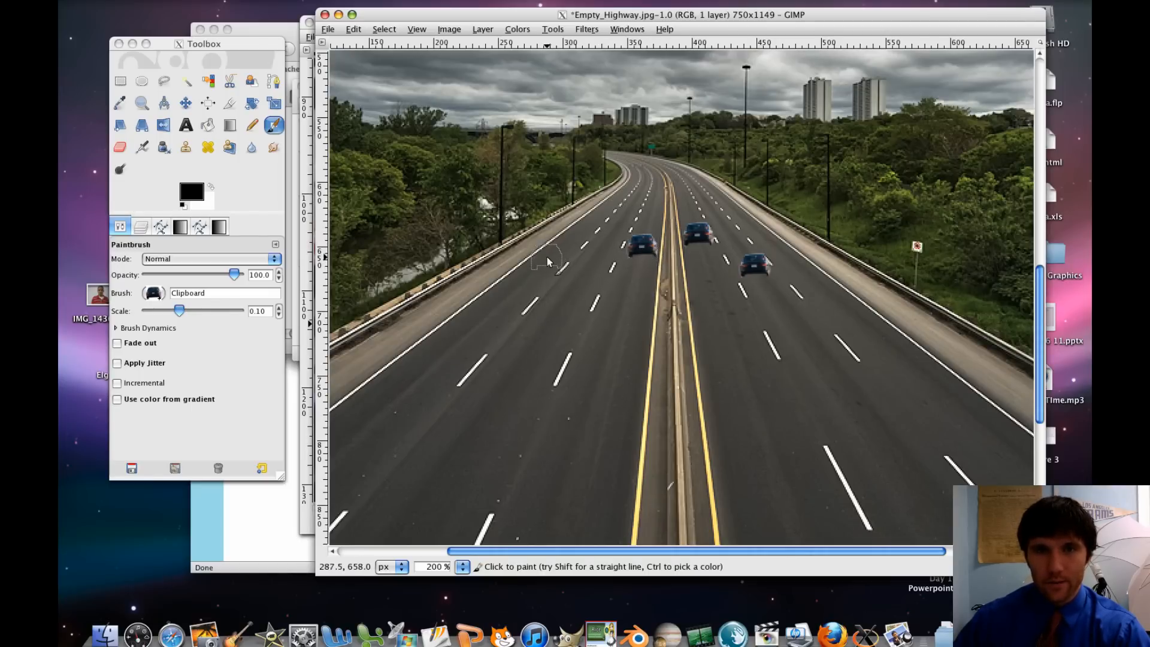
click(546, 260)
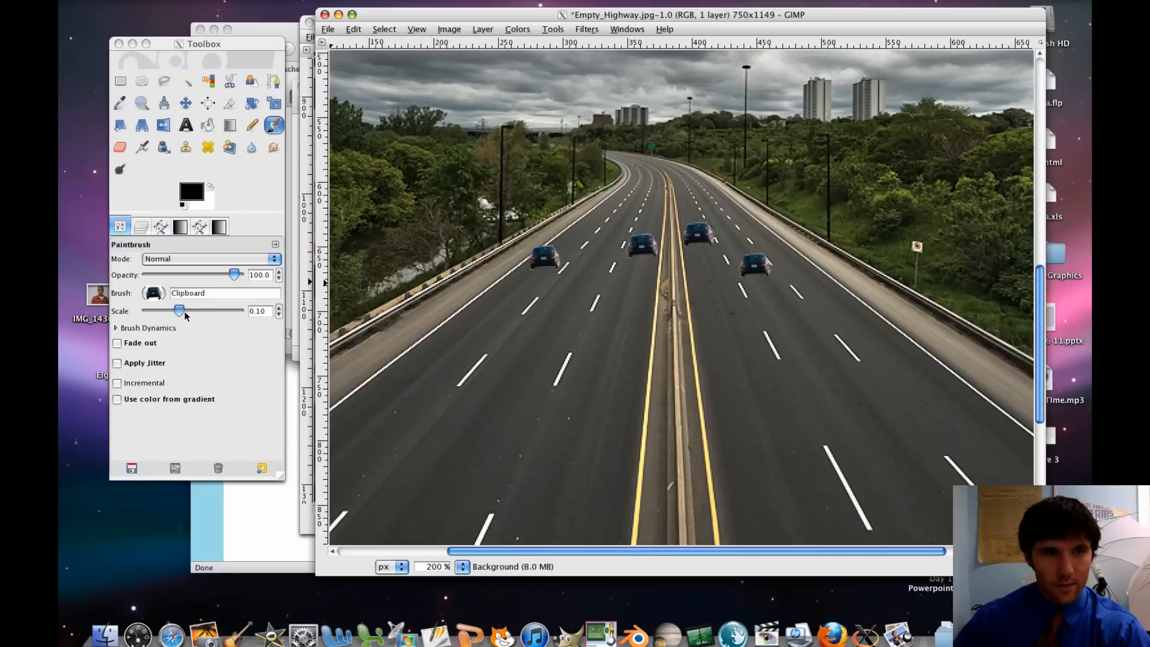
drag(179, 310, 183, 310)
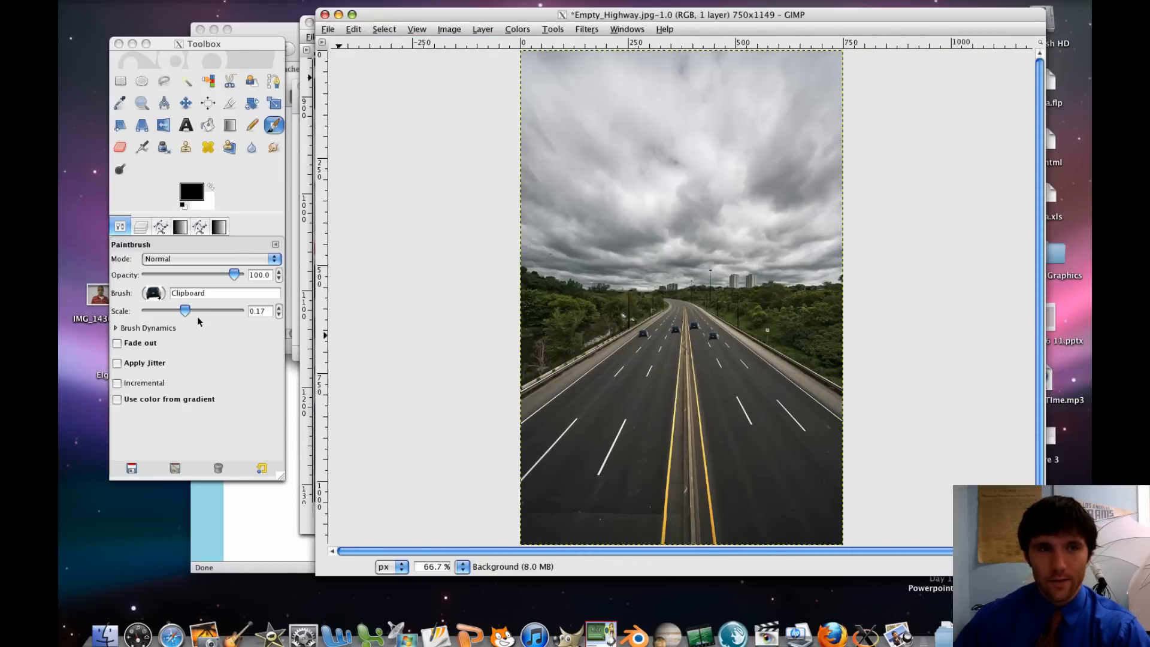
Raise the Paintbrush scale in several steps to stamp a larger, nearer fifth car.
drag(185, 310, 188, 311)
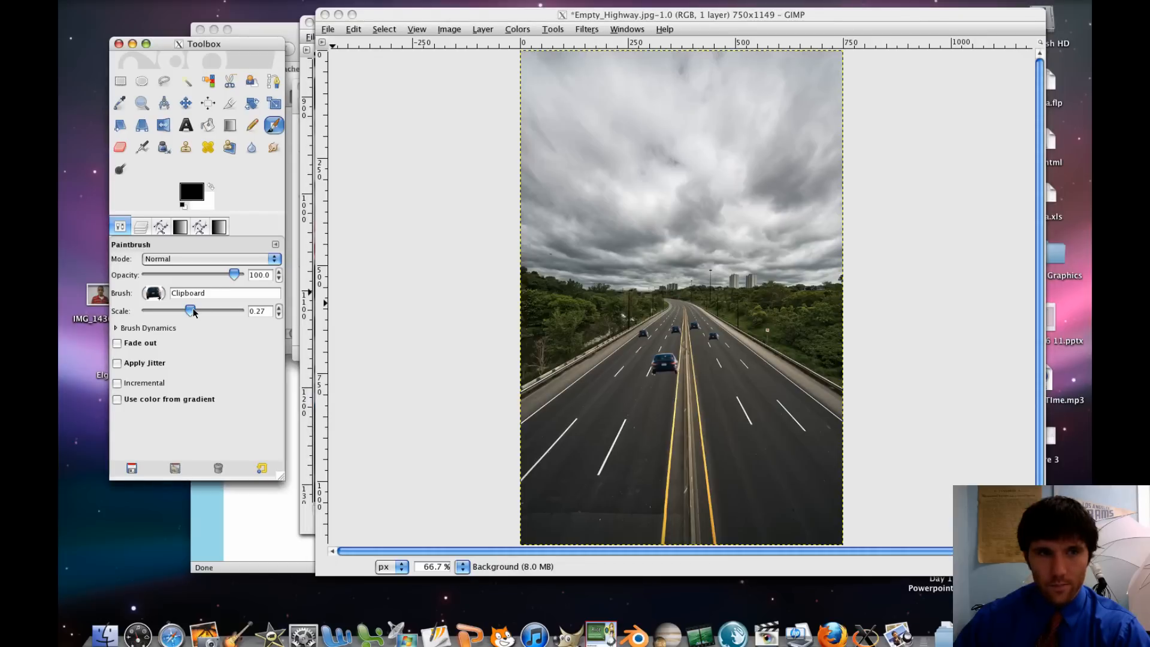
drag(190, 311, 200, 310)
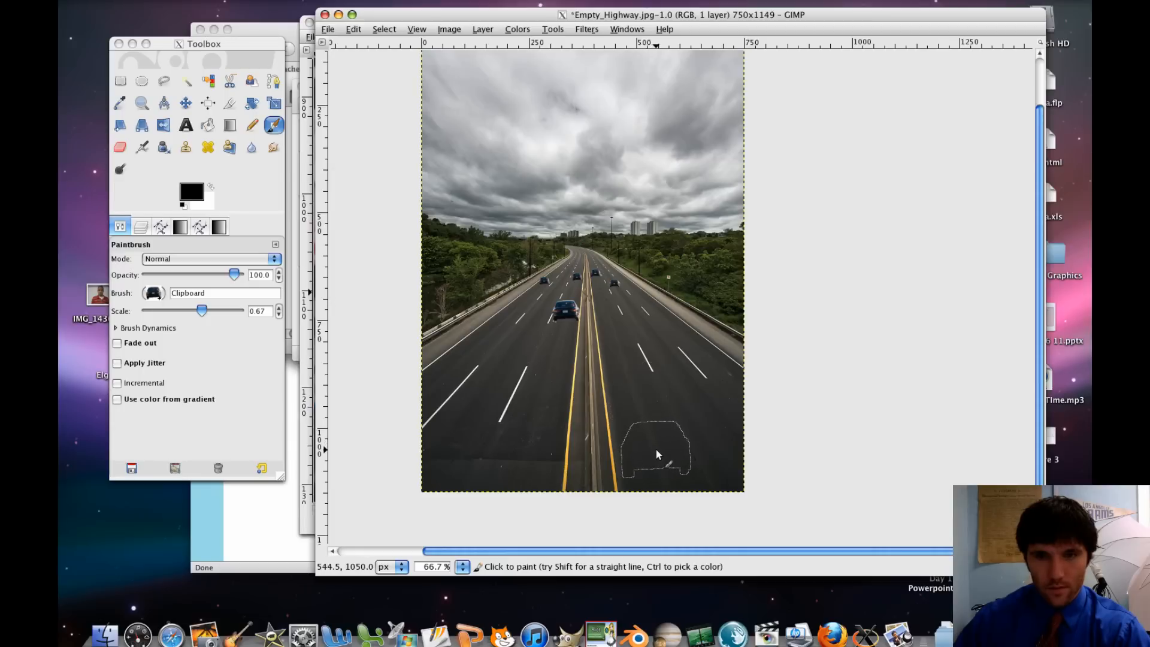
drag(202, 310, 203, 310)
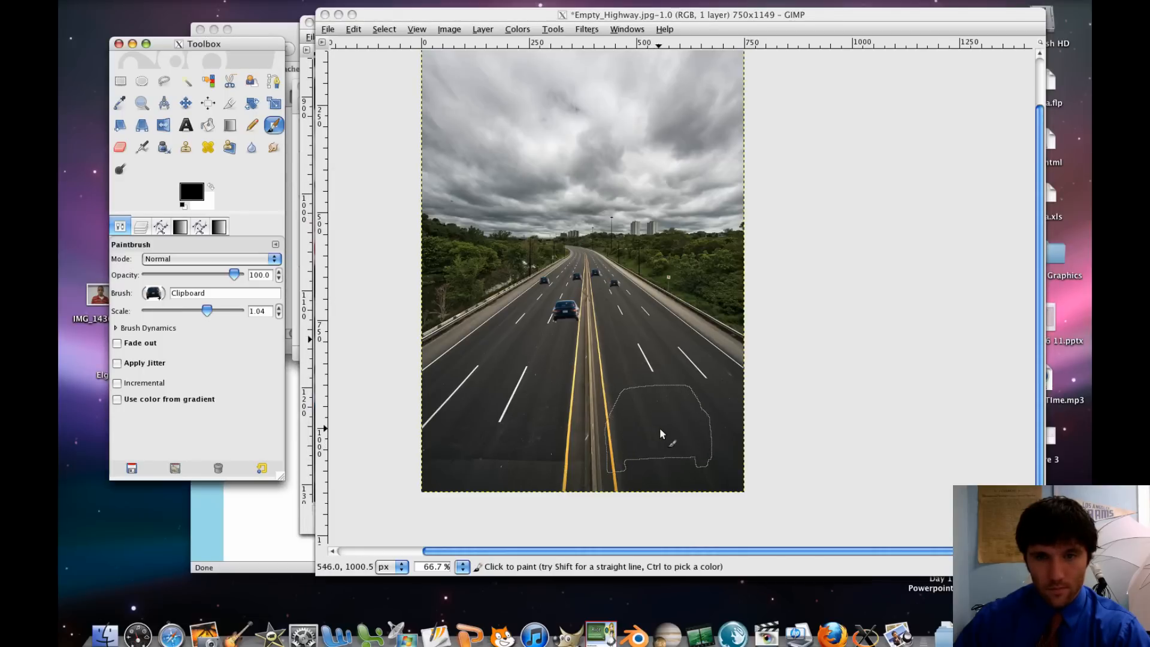
drag(206, 310, 196, 310)
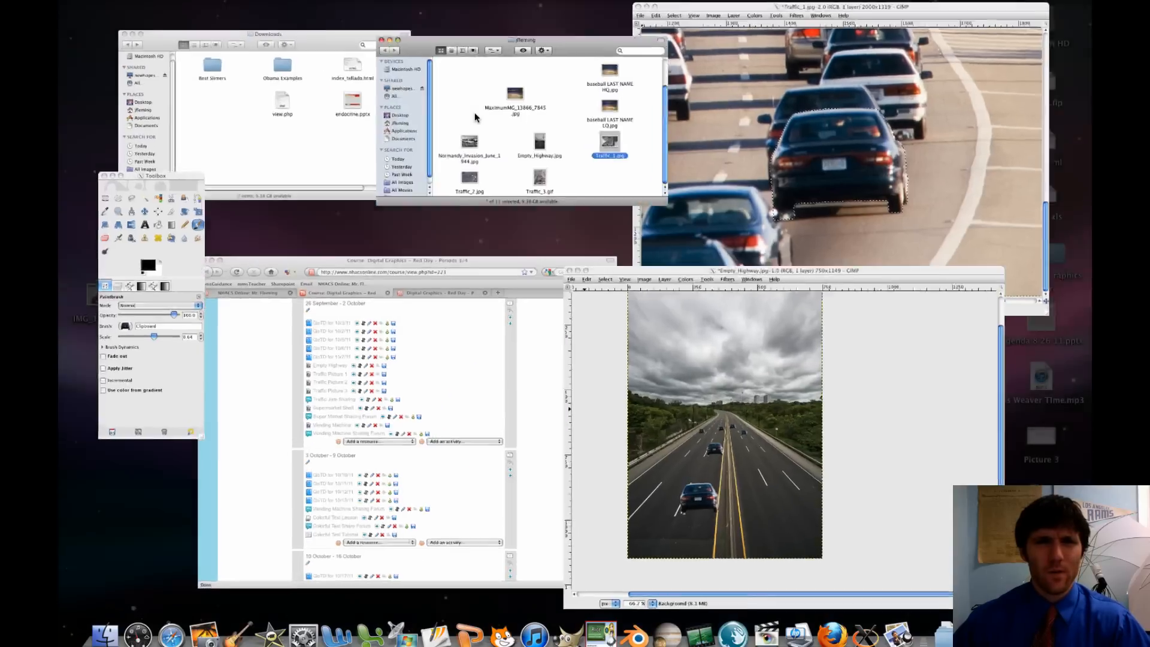
Open Traffic_3.gif from Finder in GIMP using Open With.
right_click(563, 312)
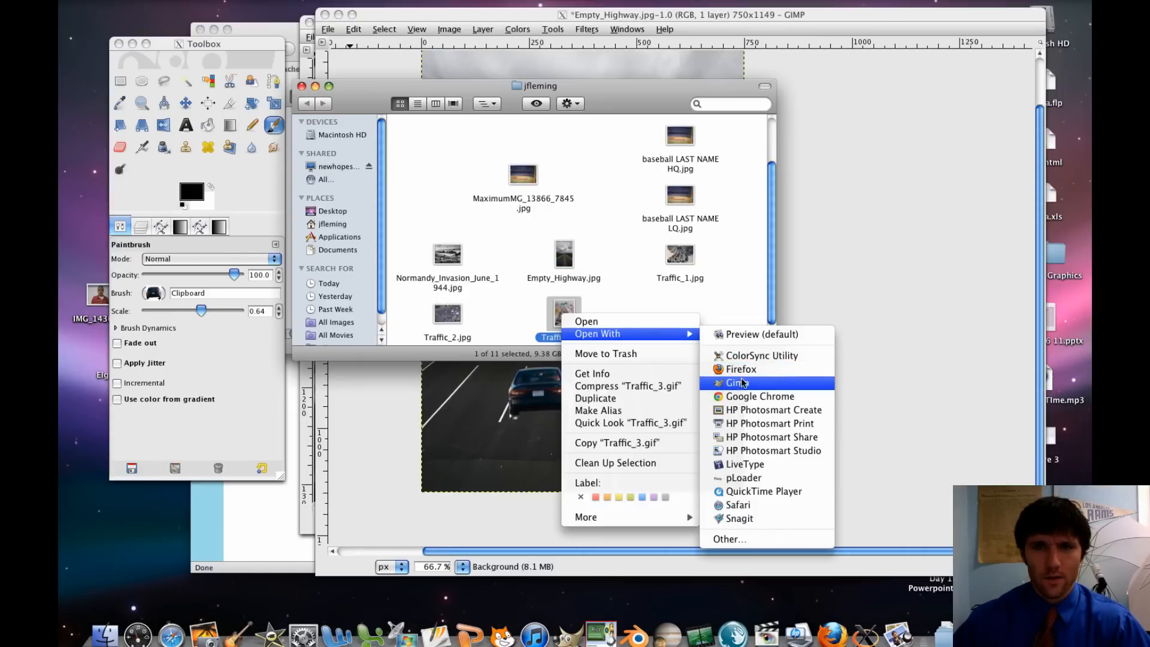
click(732, 382)
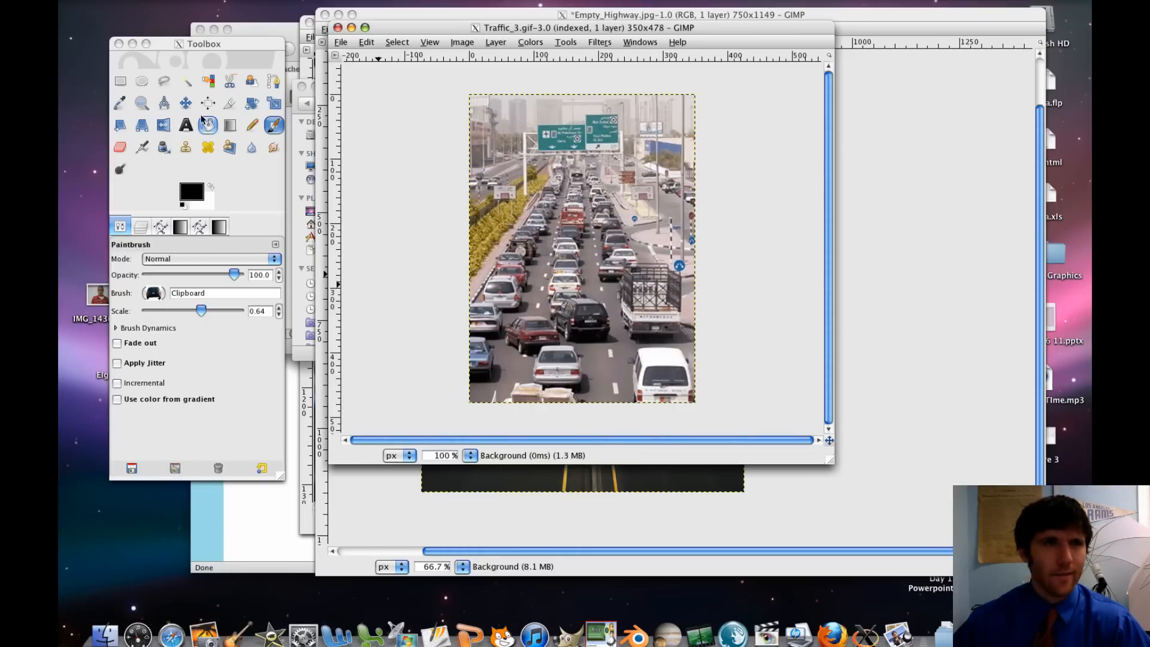
Outline the white truck in Traffic_3.gif with Free Select and close the selection.
click(142, 81)
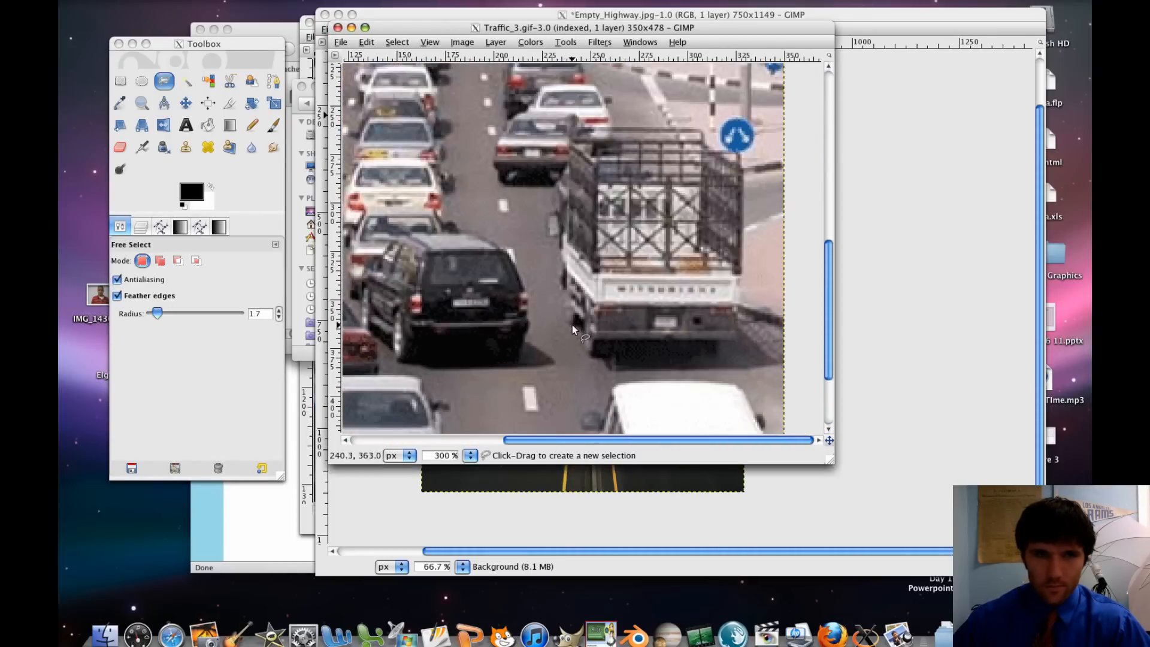
mouse_move(592, 359)
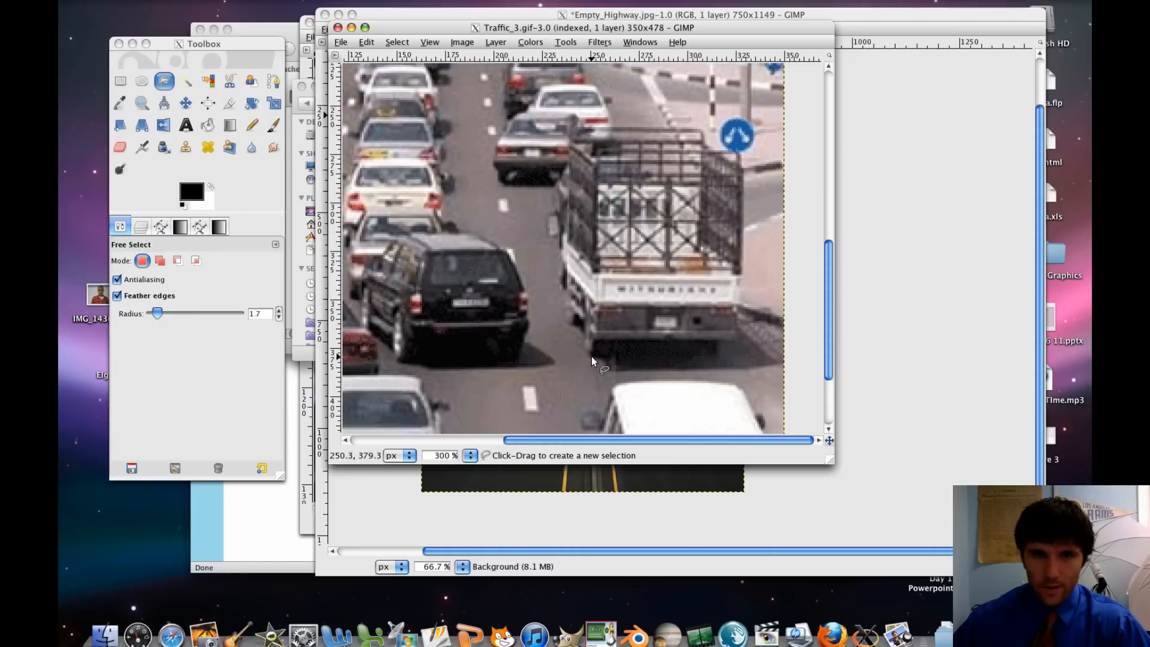
click(709, 361)
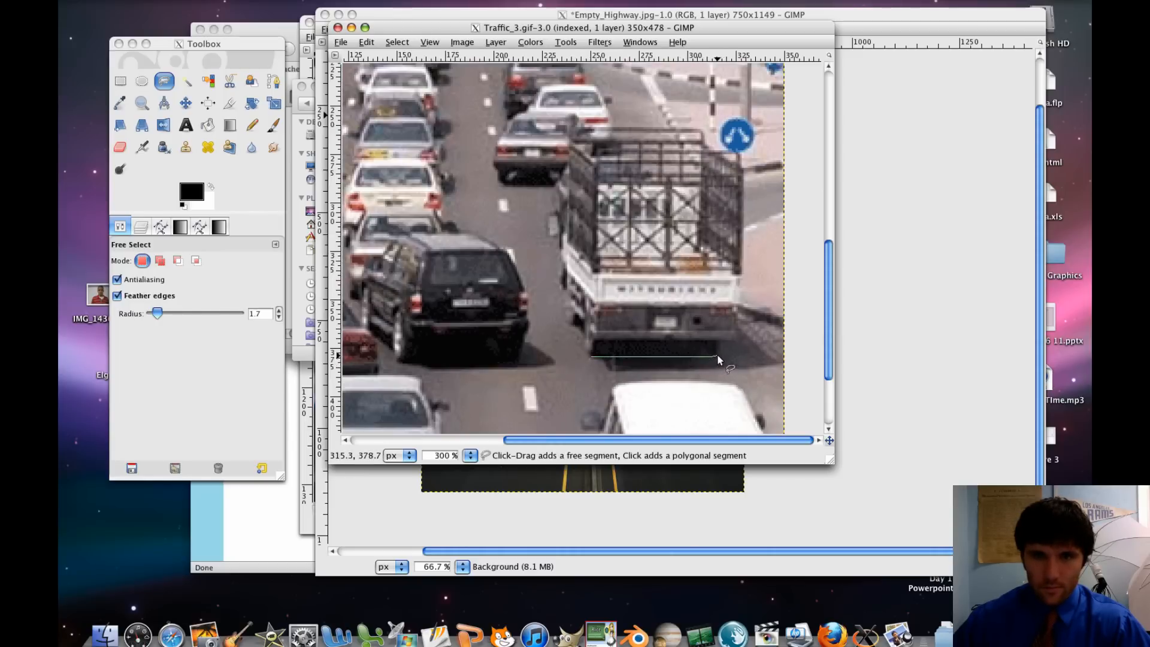
click(718, 341)
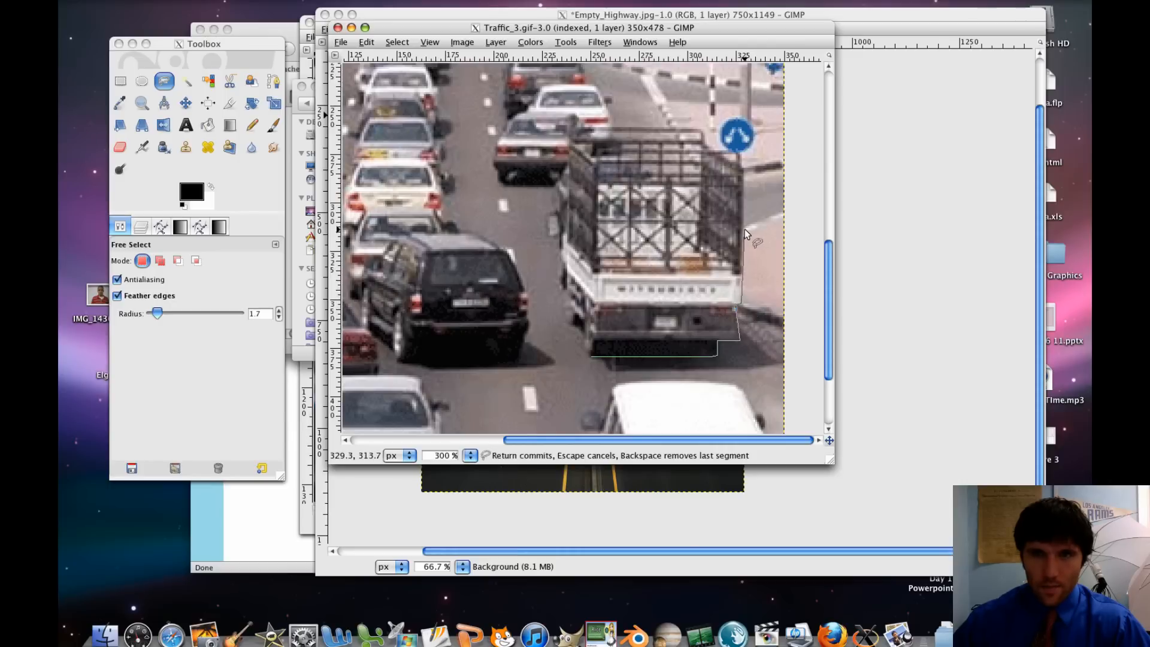
mouse_move(747, 167)
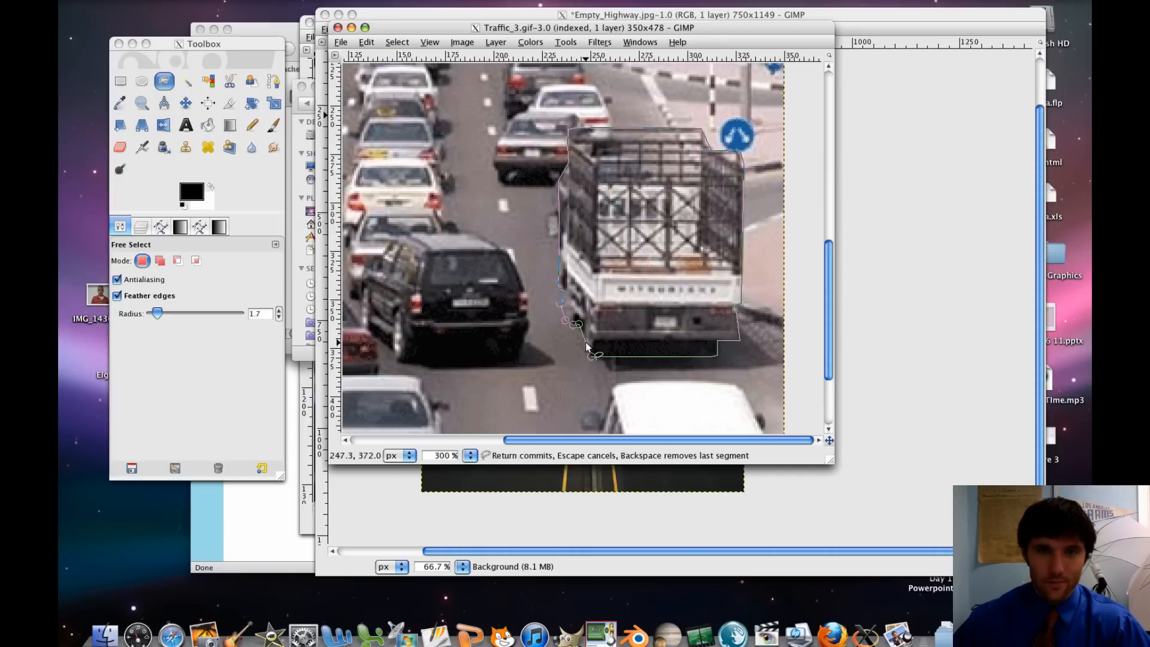
key(Return)
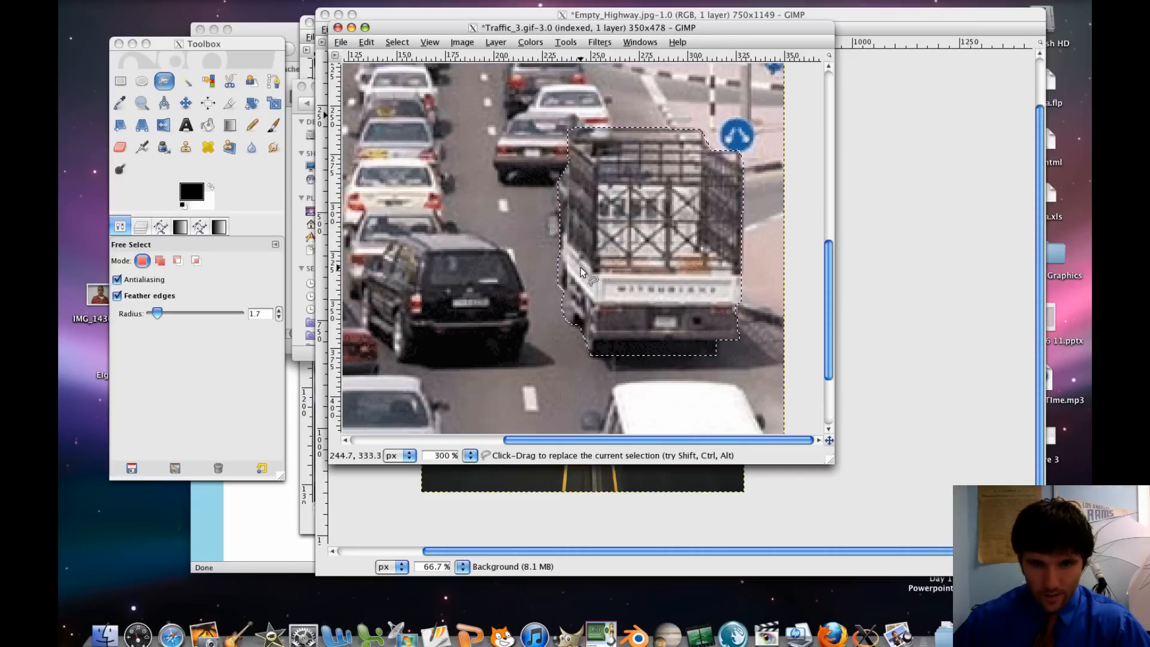
click(366, 42)
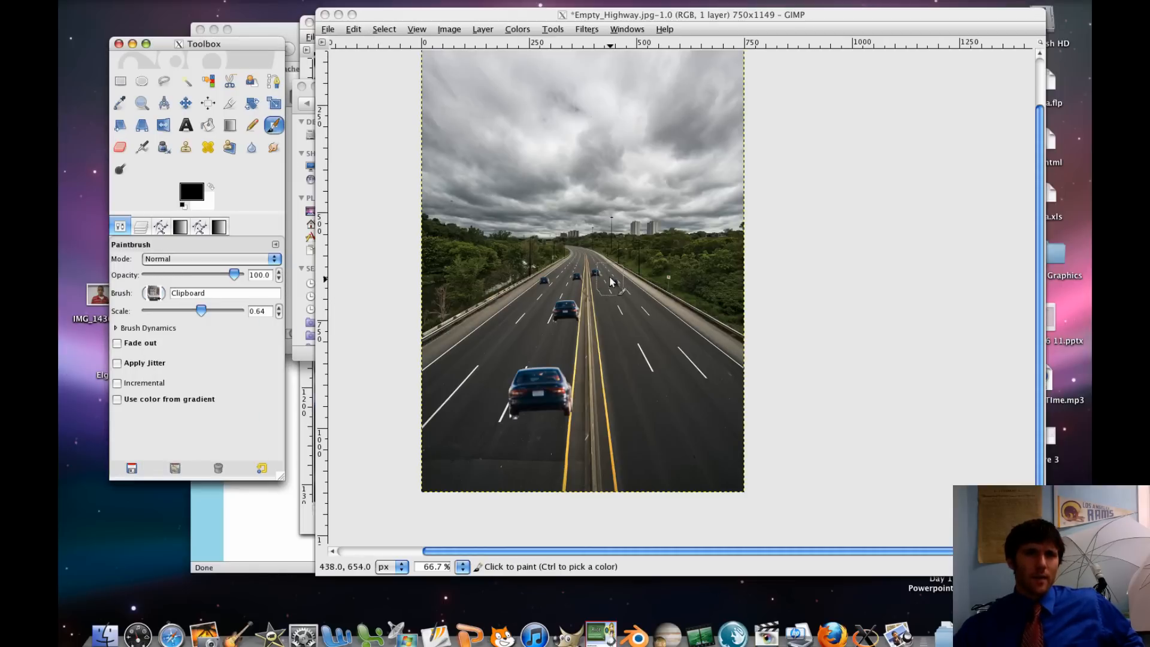
Paste the copied truck into Empty_Highway using Edit > Paste as > New Layer.
click(608, 283)
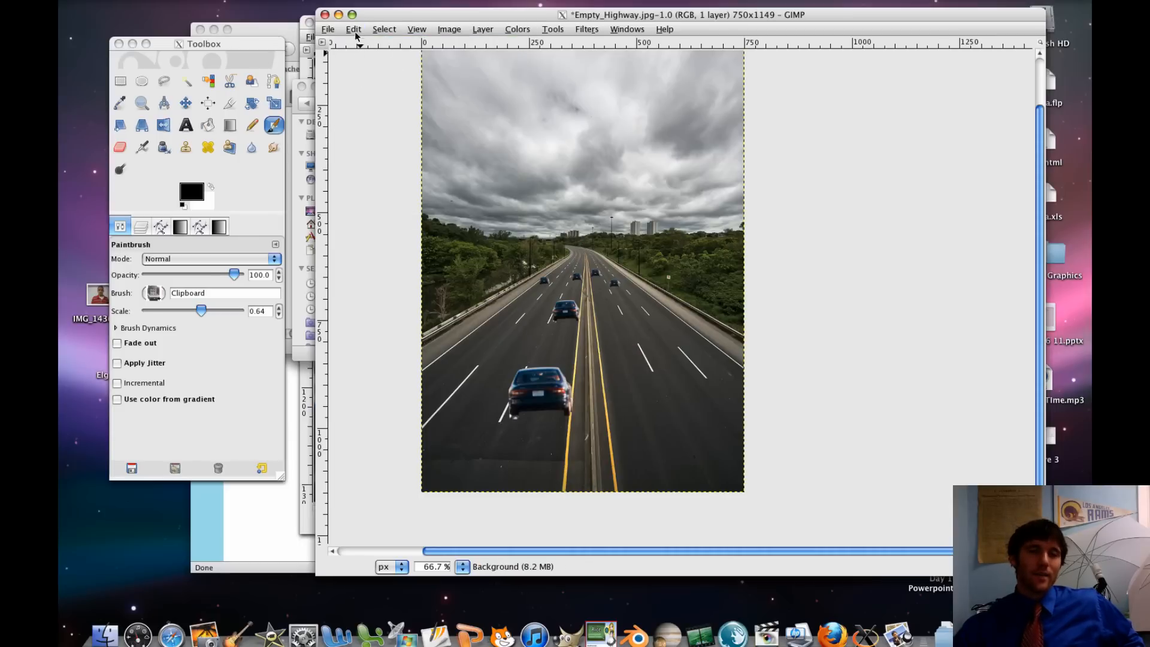
click(353, 29)
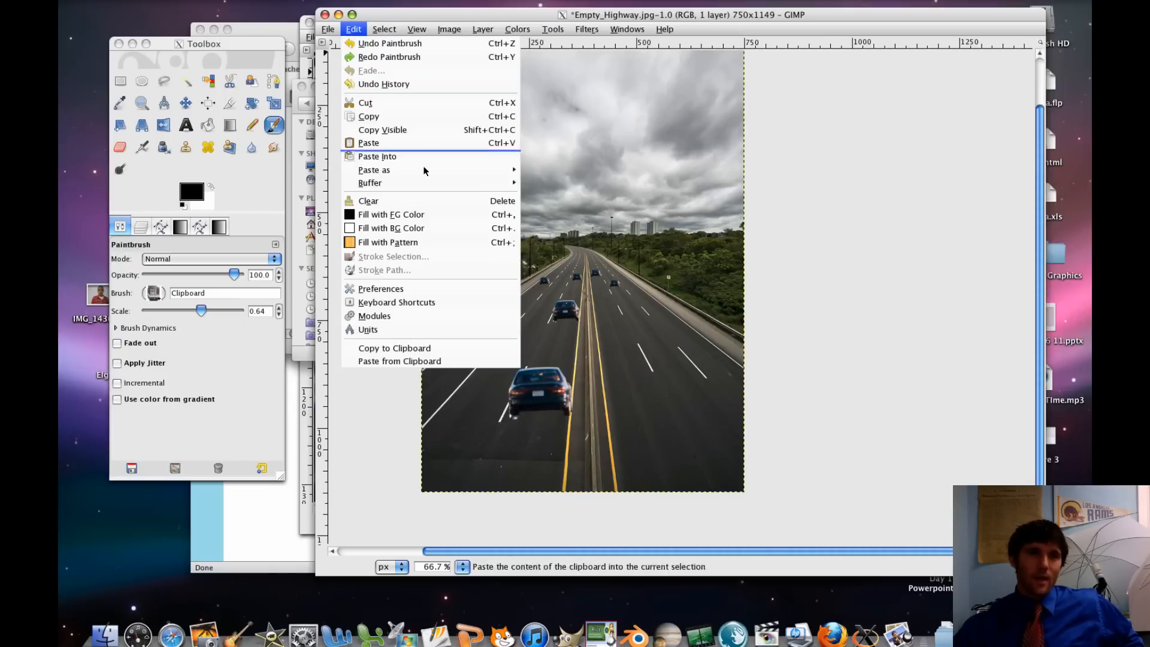
click(368, 142)
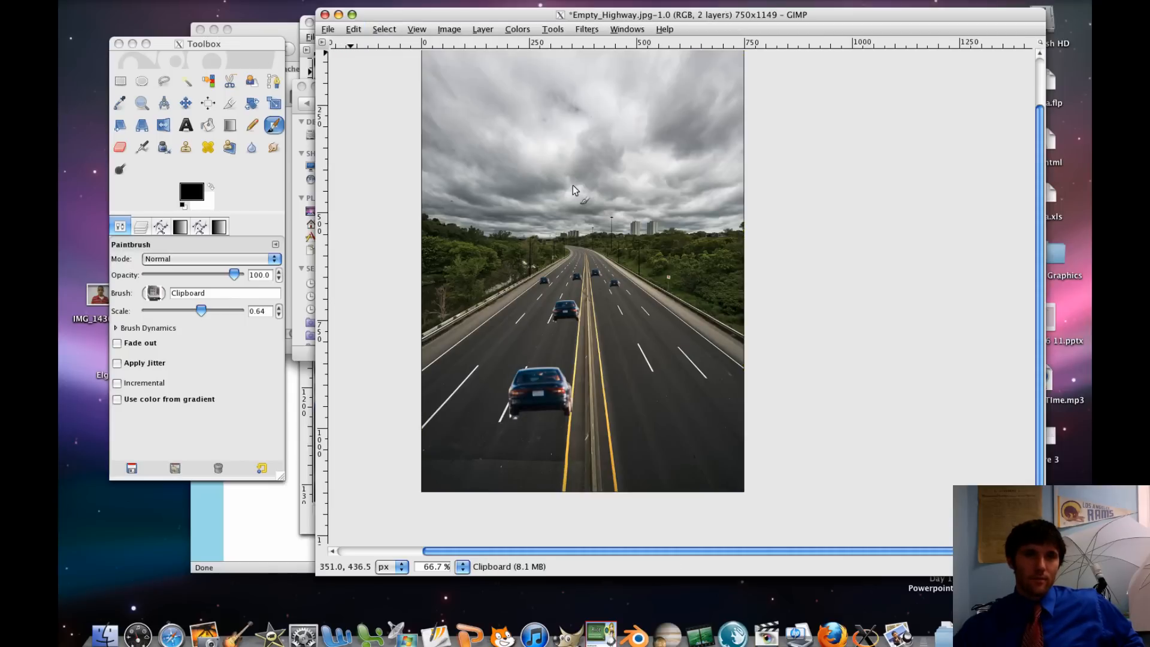
mouse_move(520, 189)
text(1)
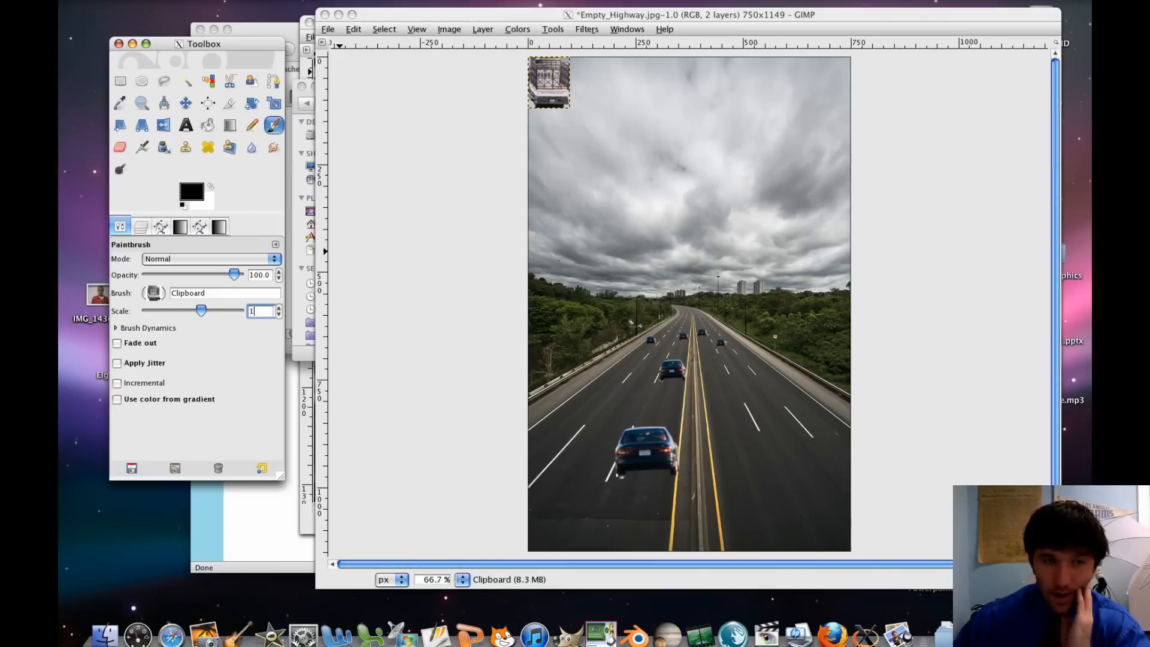
Drag the pasted truck layer across several lanes and settle it in the right-hand lanes.
click(186, 102)
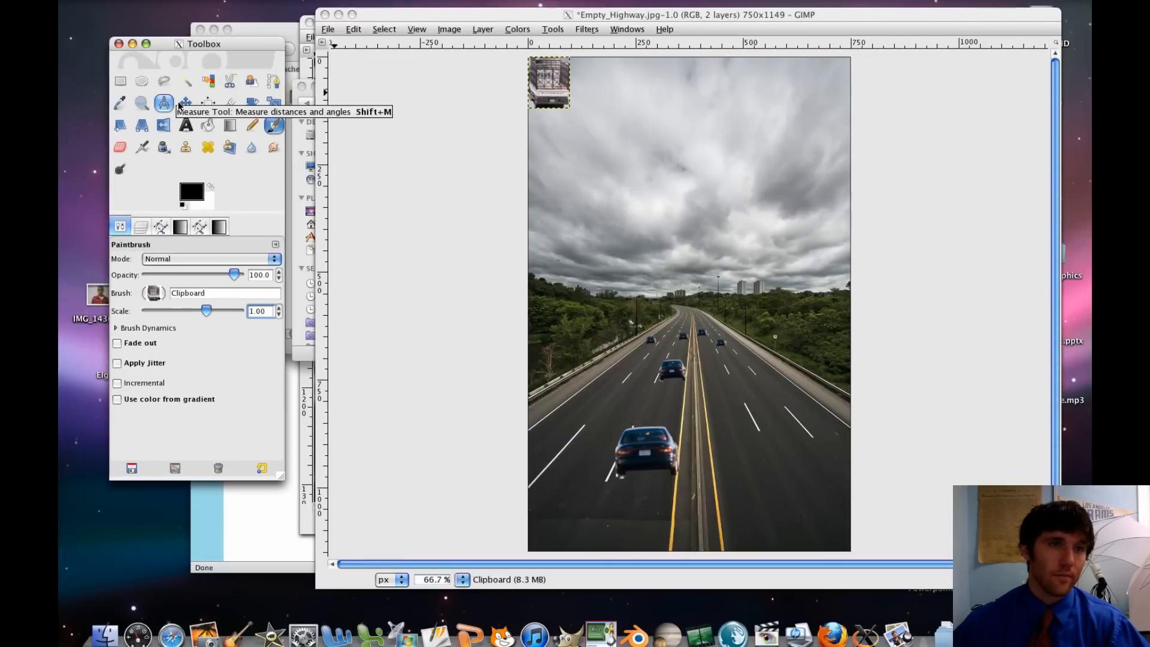
drag(549, 82, 575, 139)
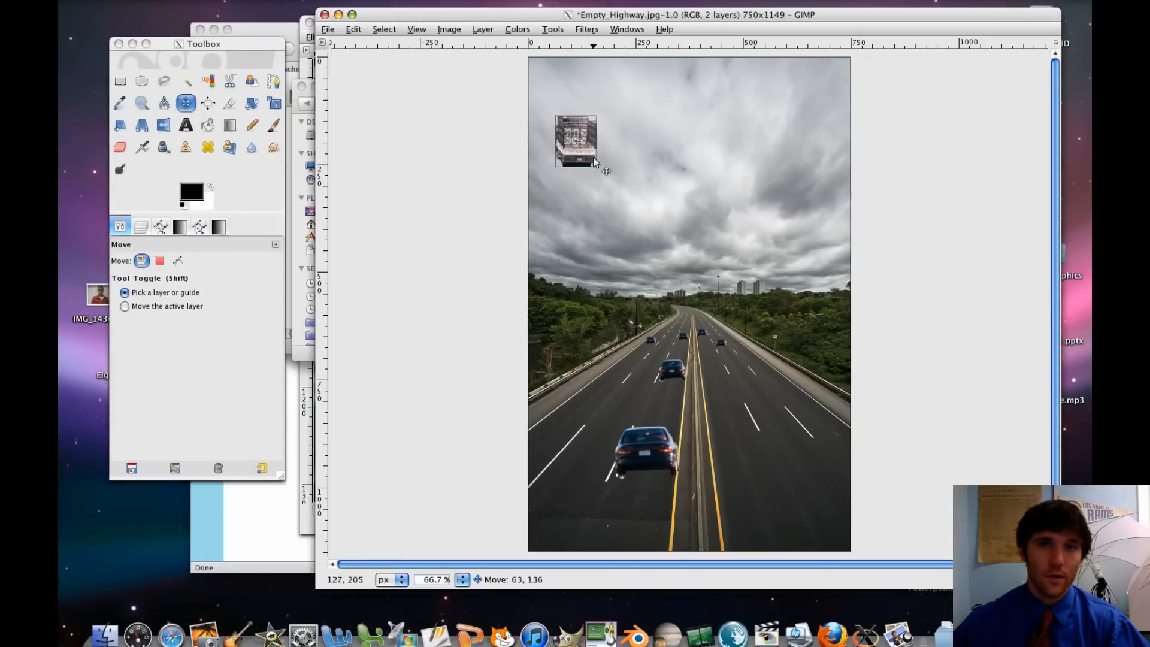
drag(575, 140, 751, 370)
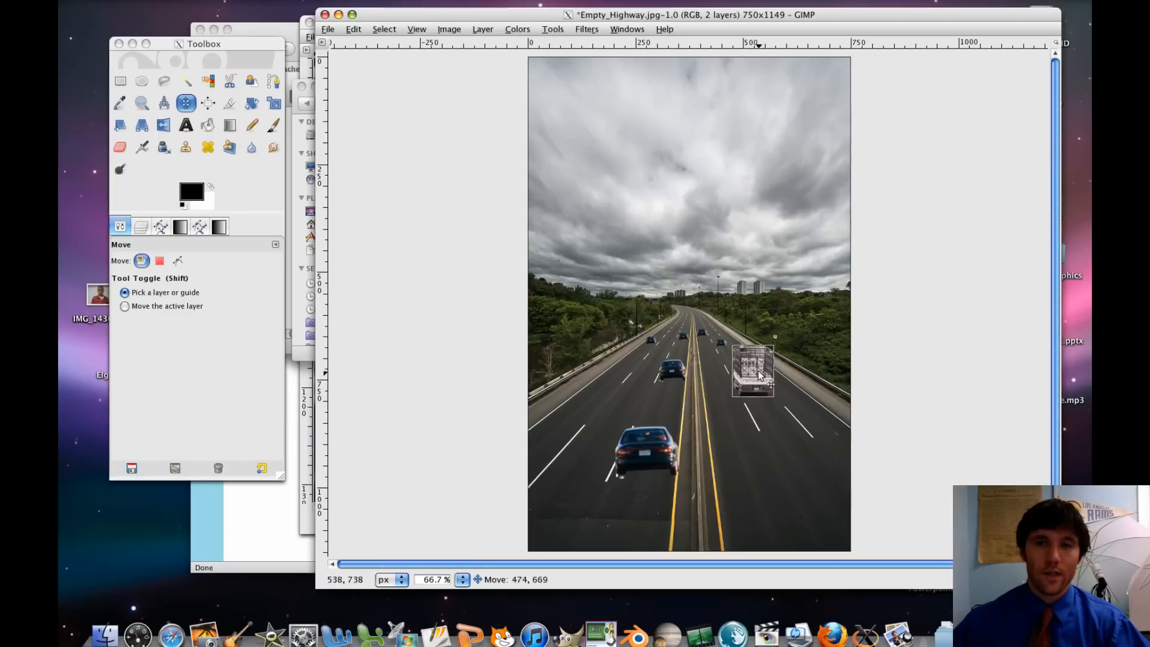
drag(751, 371, 748, 352)
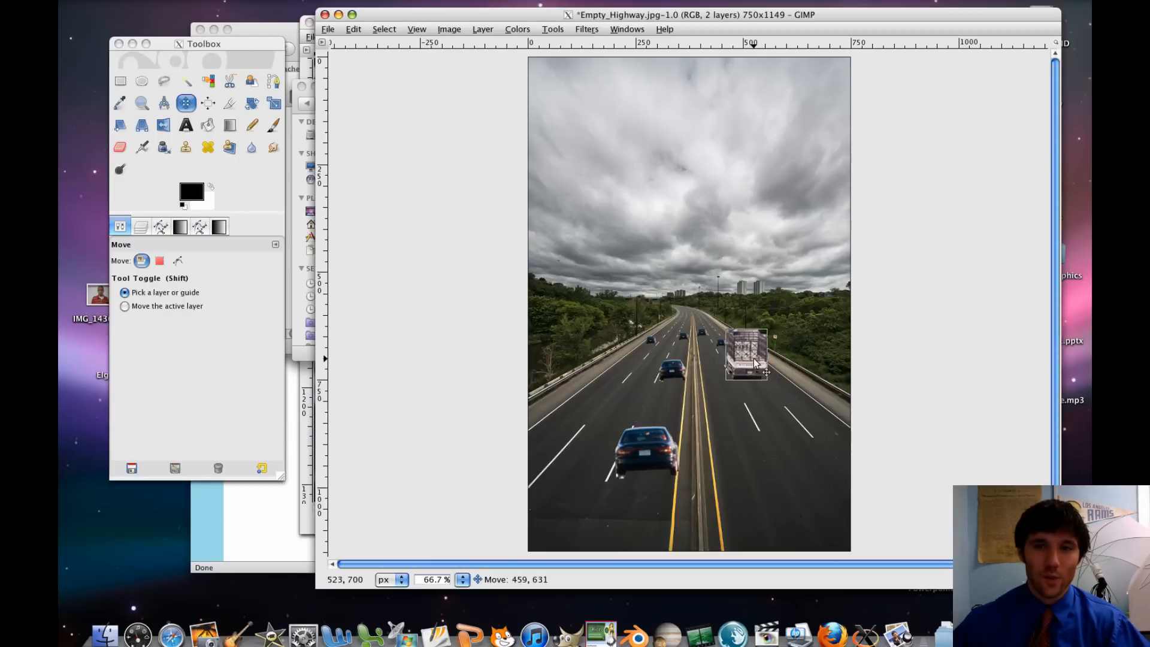
drag(748, 355, 690, 370)
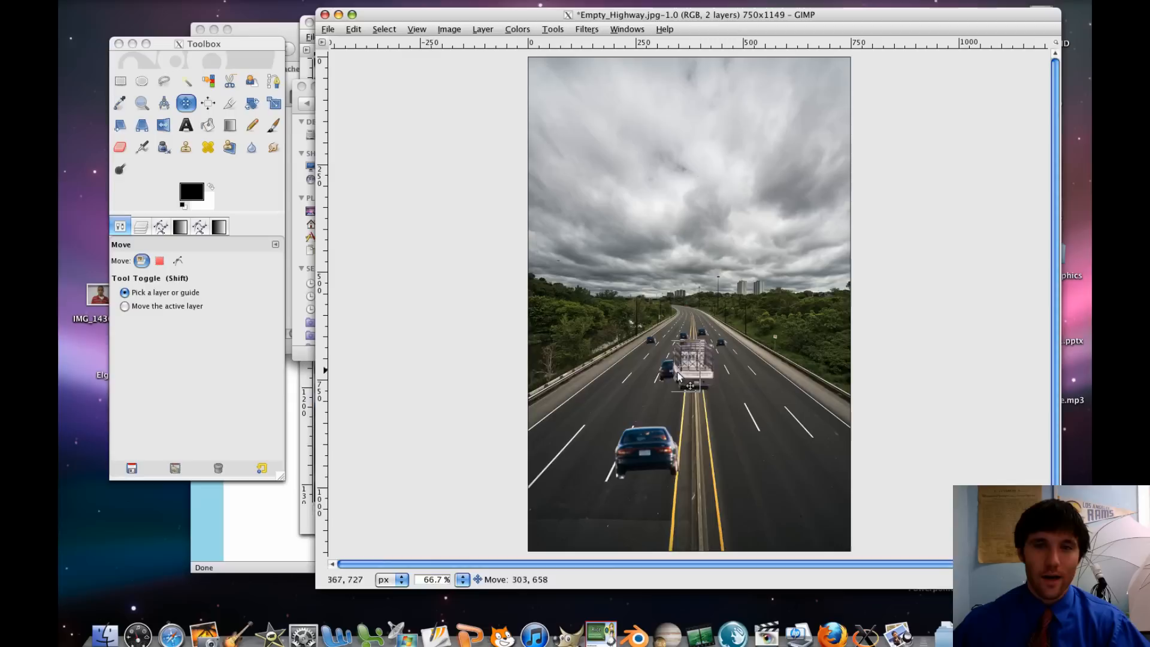
drag(690, 367, 748, 367)
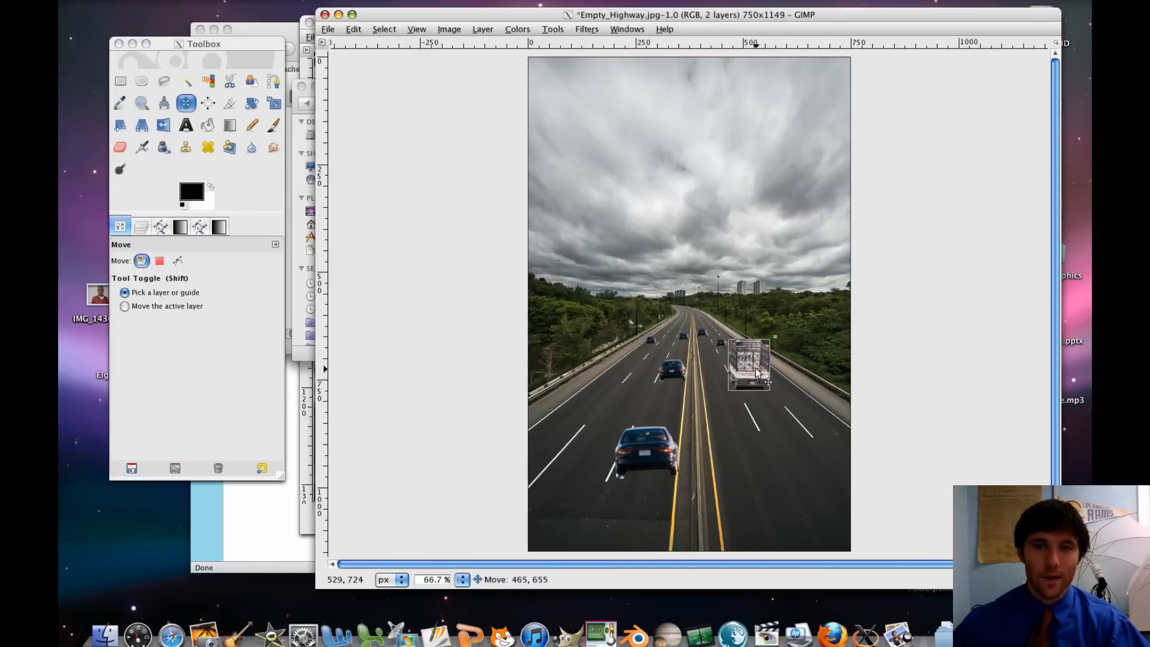
drag(748, 367, 637, 373)
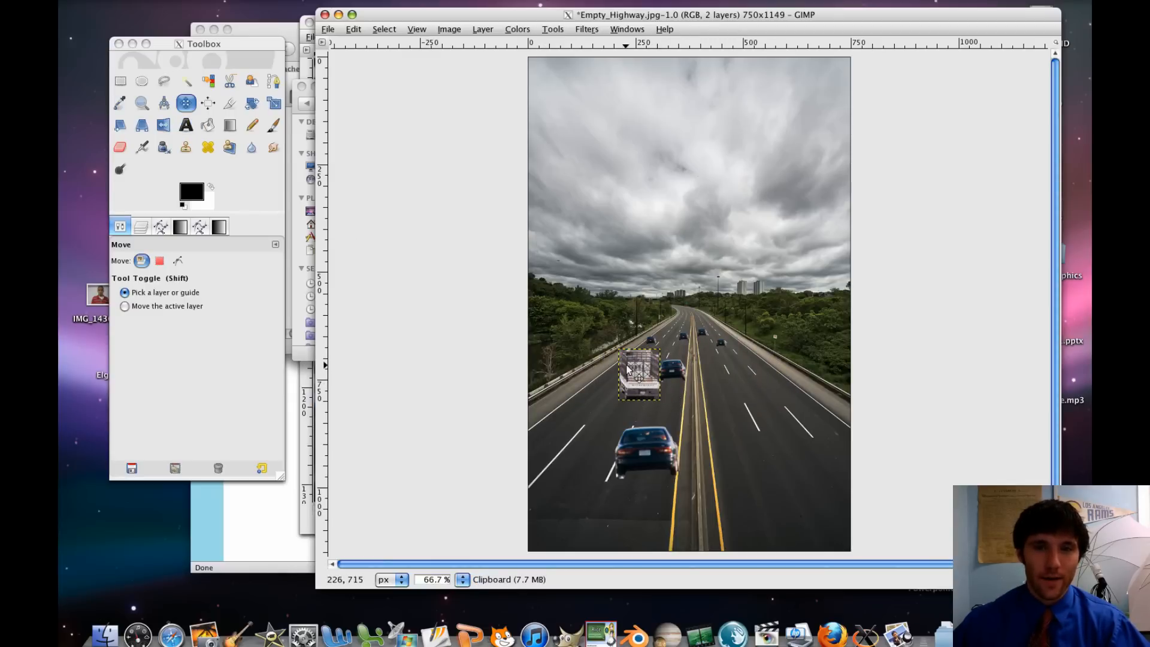
drag(638, 374, 748, 403)
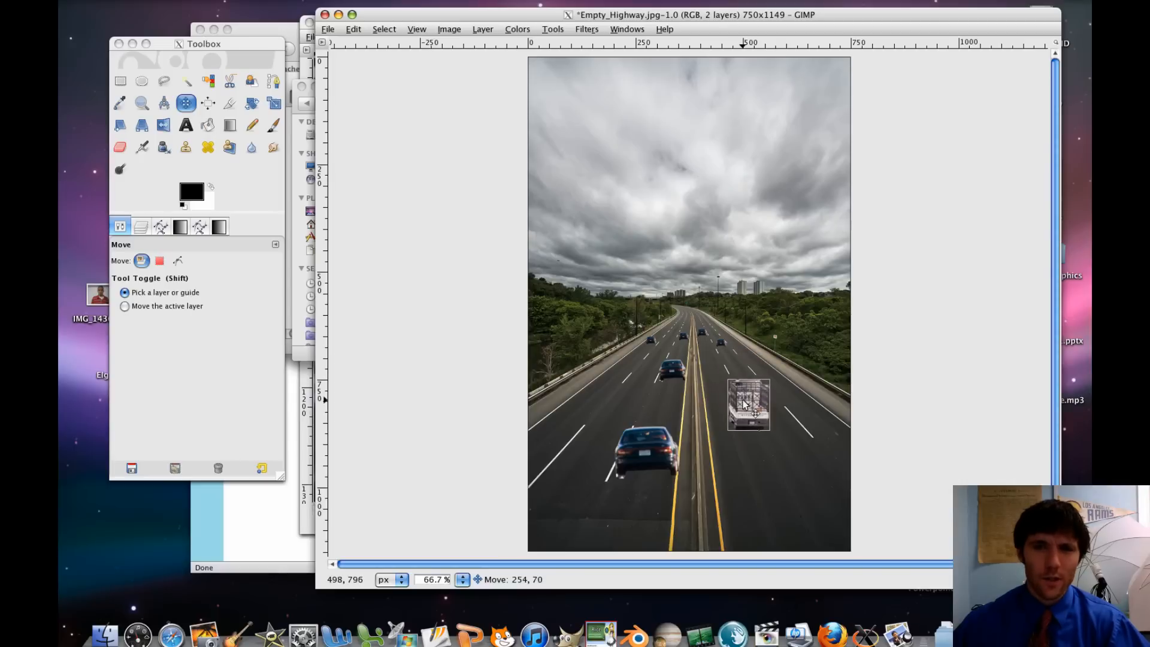
click(164, 103)
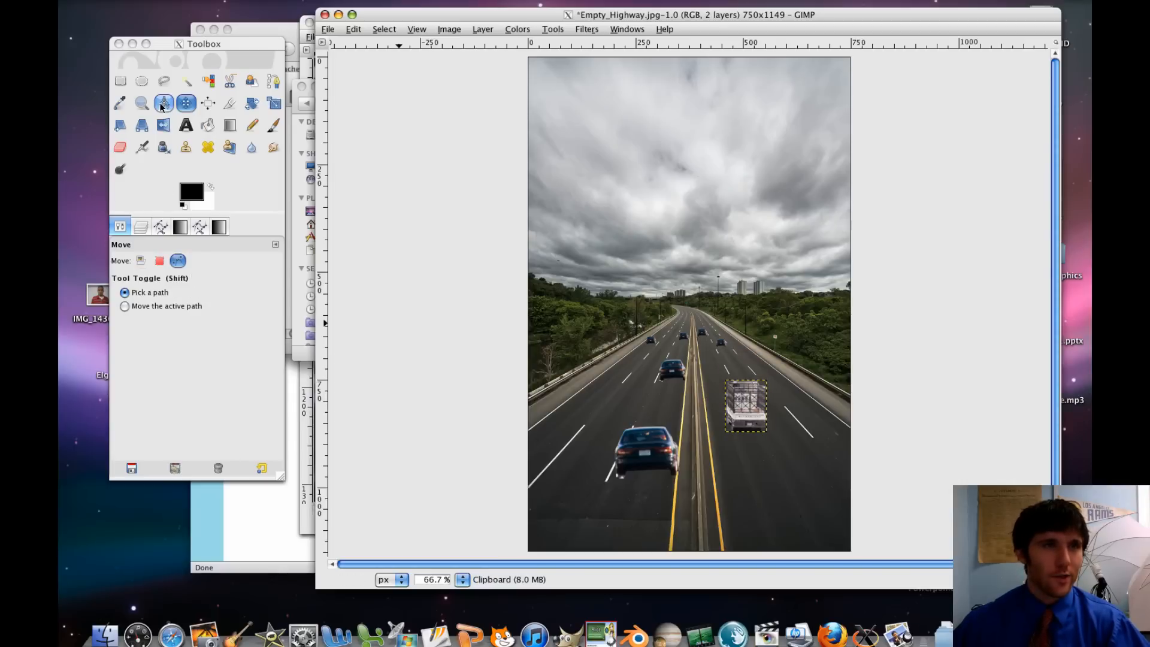
click(143, 125)
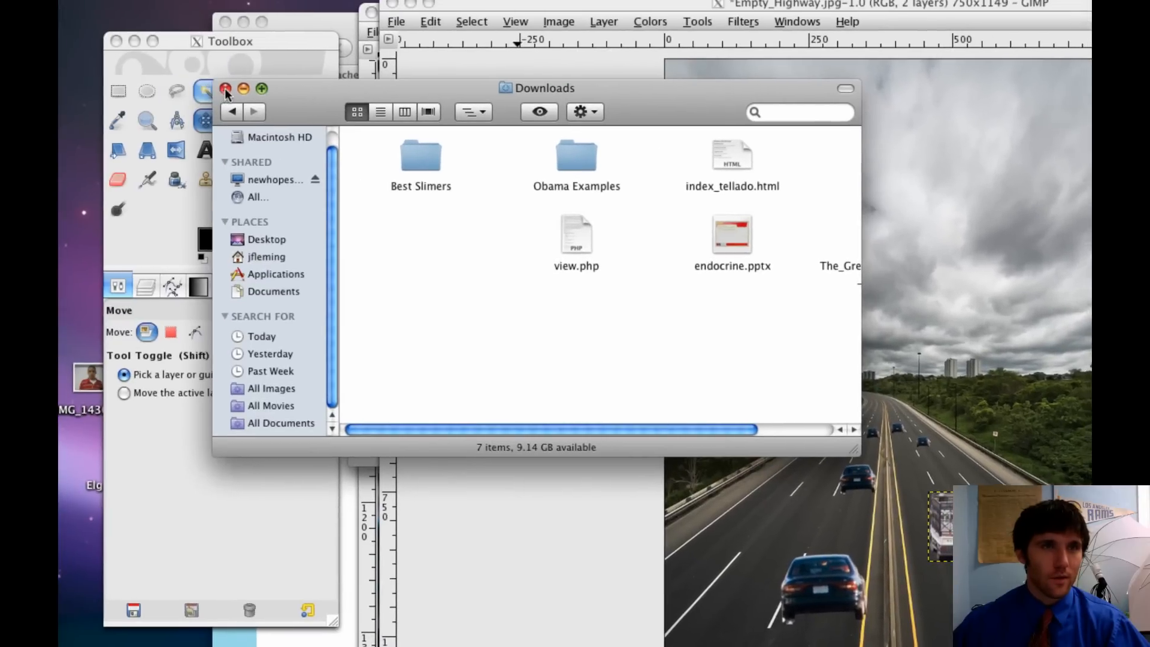
Close the stray Downloads window and choose the Scale tool for the truck.
click(226, 88)
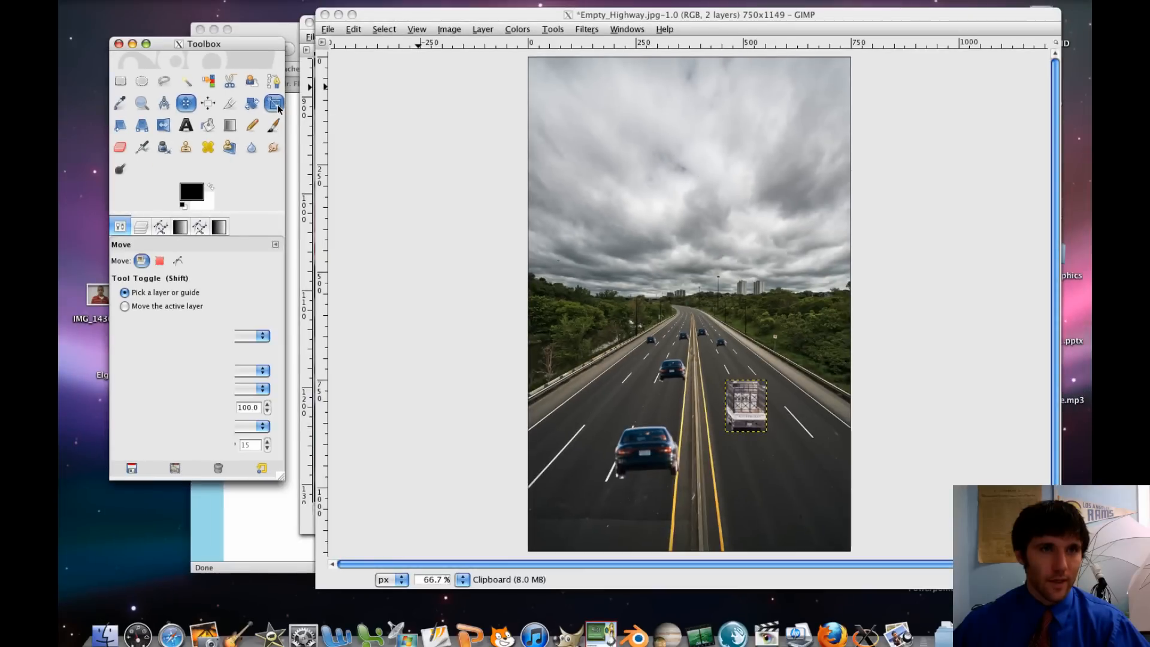
click(273, 102)
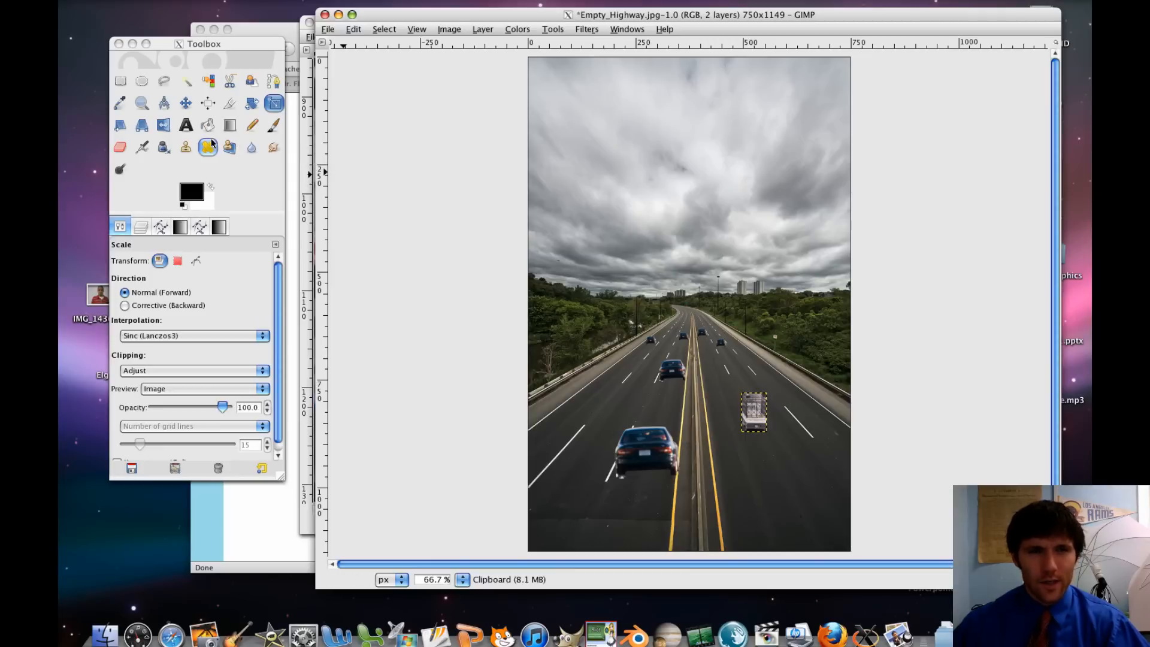
mouse_move(163, 124)
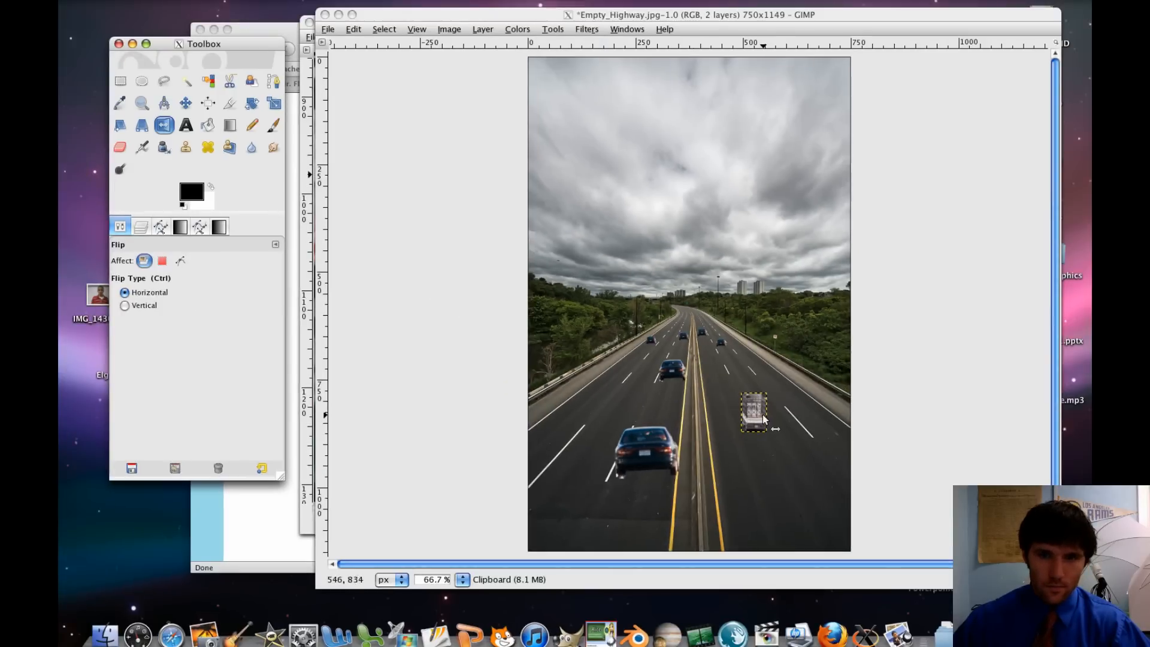
Drag the small truck up into the left lanes, settling it behind the dark car.
click(186, 124)
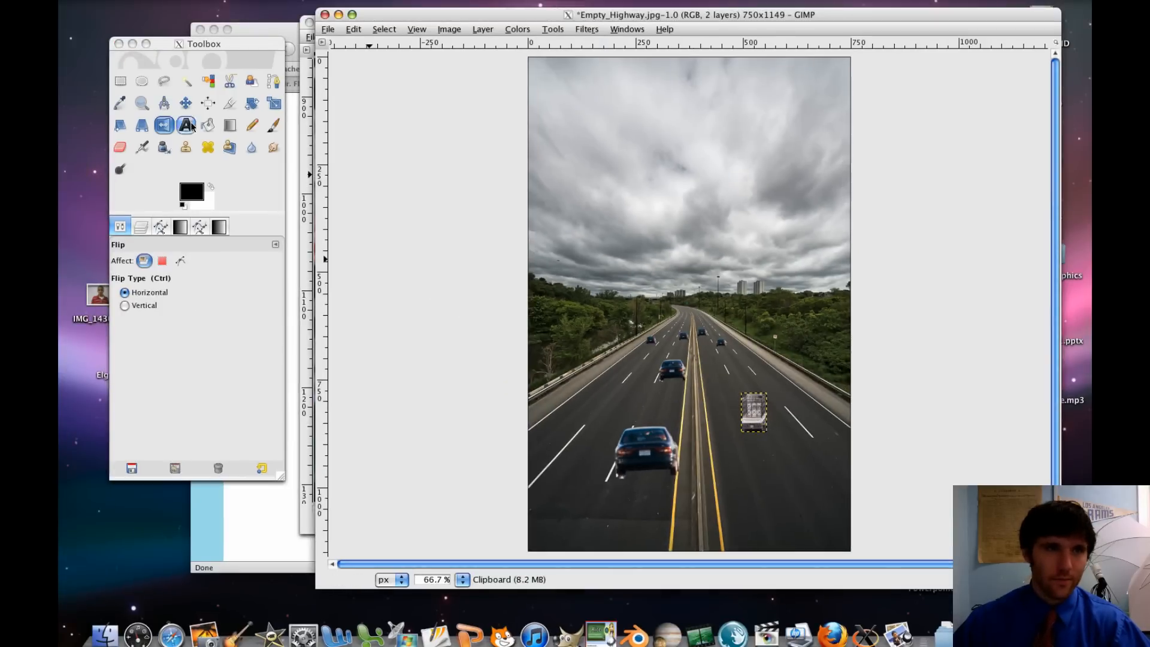
click(185, 102)
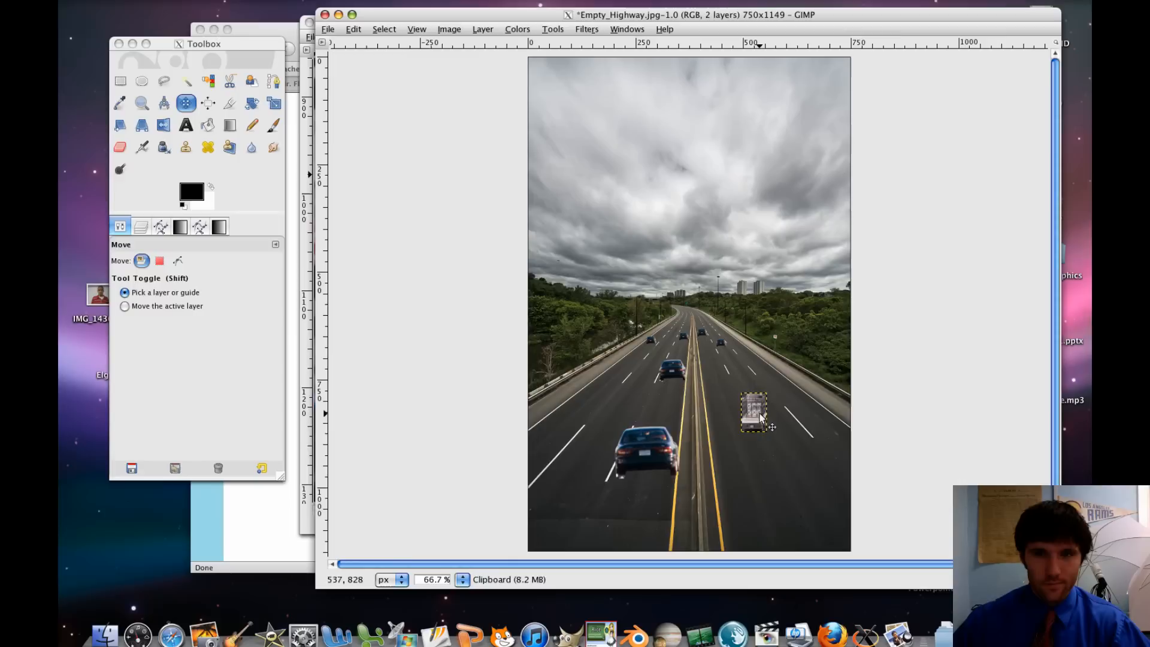
drag(754, 411, 651, 353)
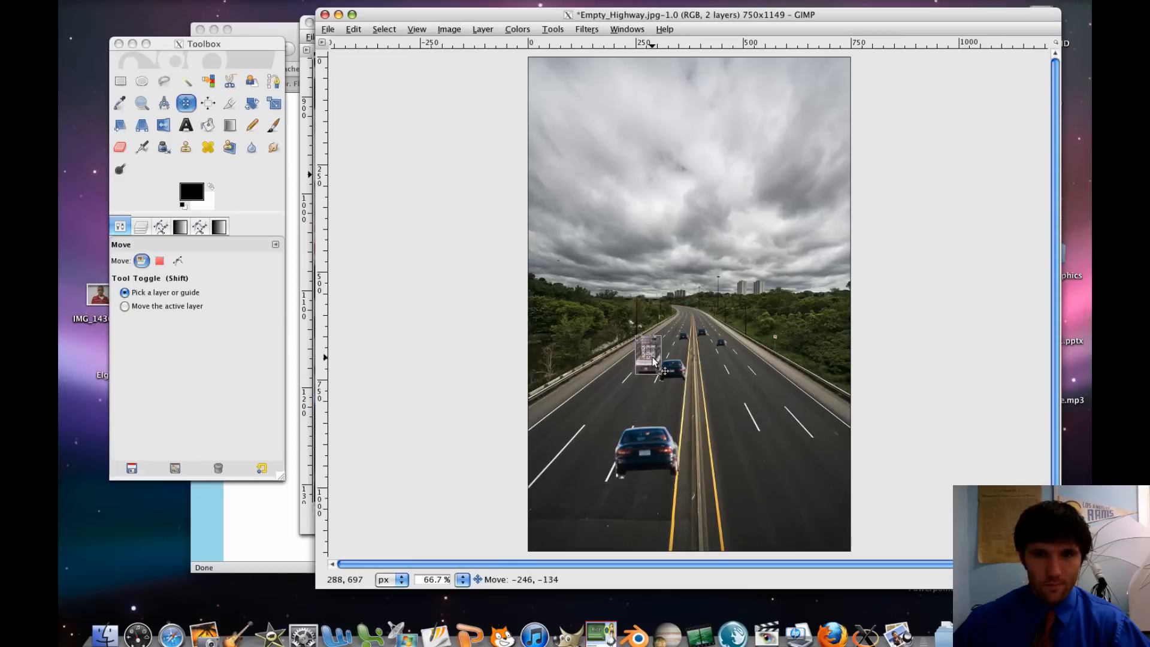
drag(651, 356, 656, 351)
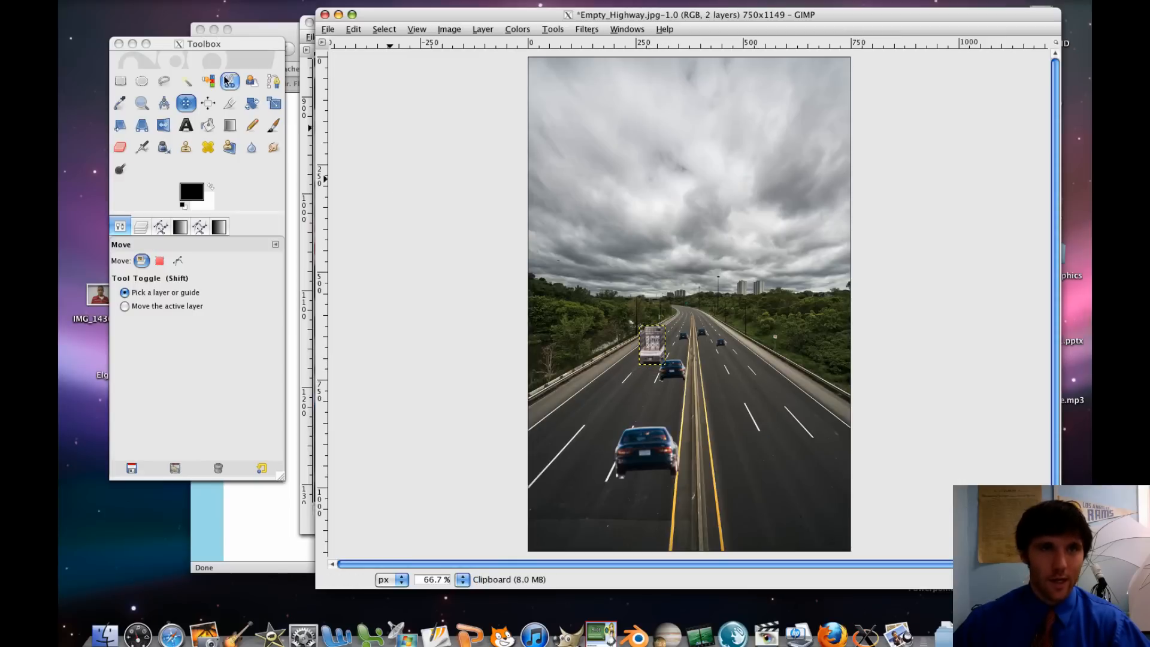
Paste another truck copy as a new layer and drag it into the right lanes.
click(353, 29)
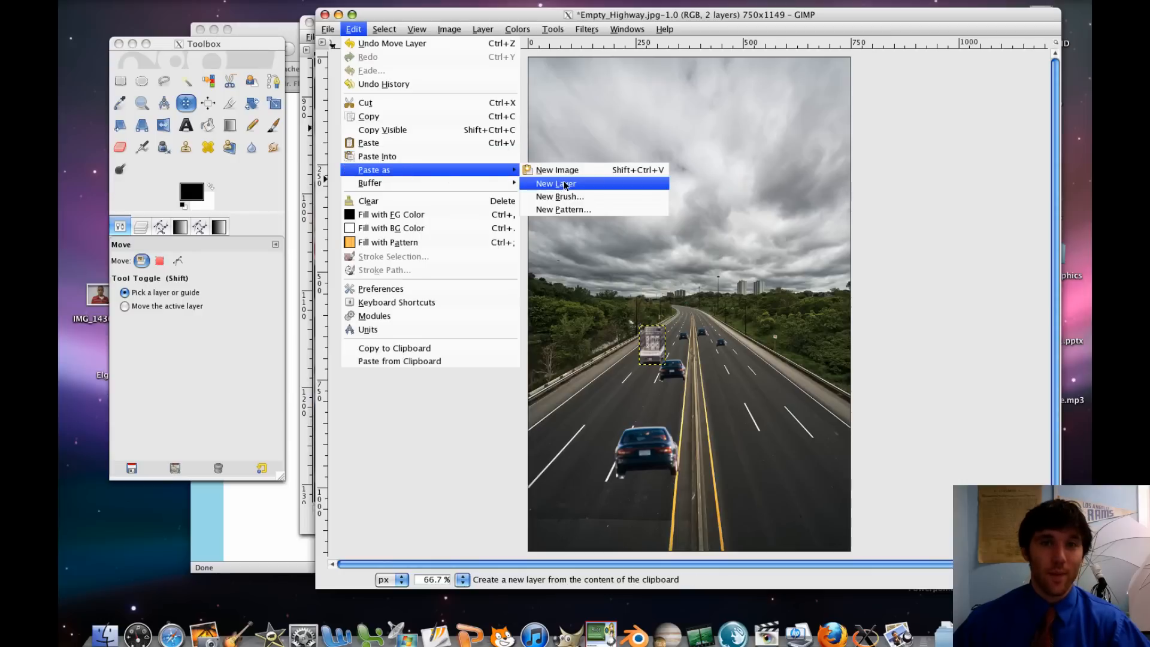
click(555, 183)
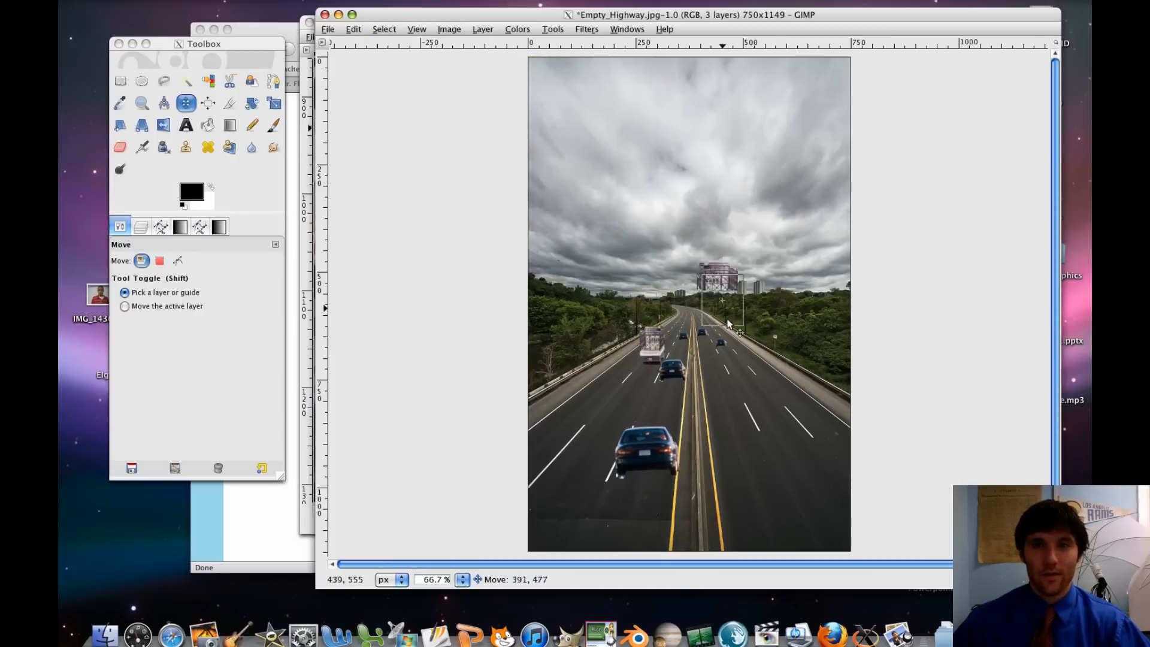
drag(723, 300, 761, 382)
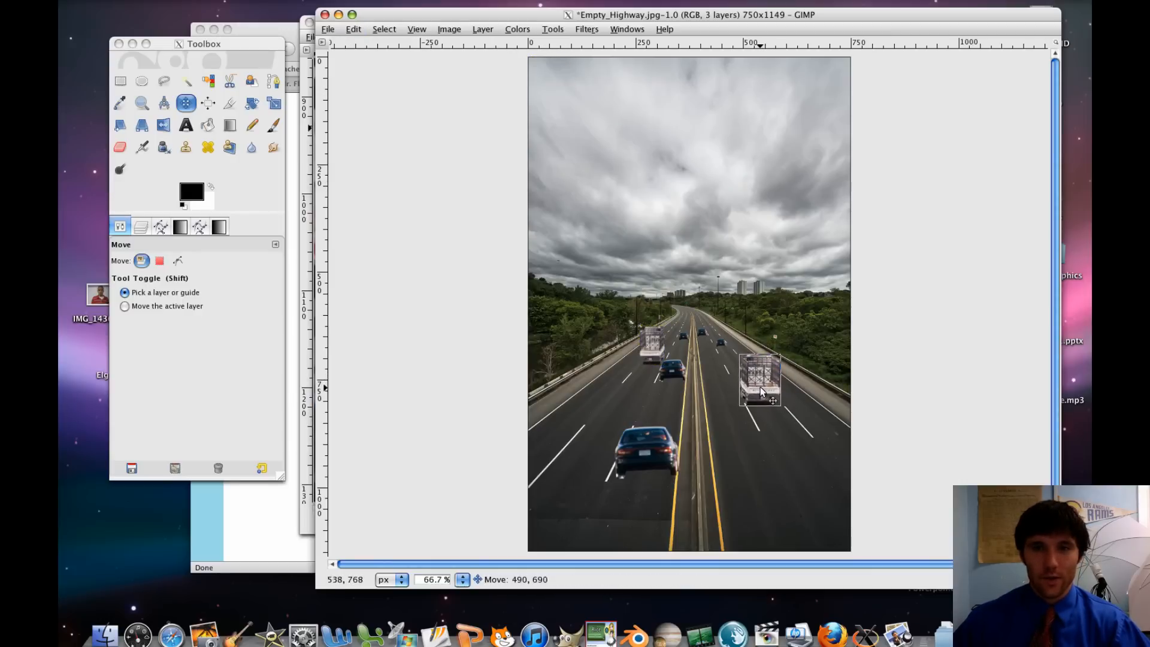
drag(759, 382, 748, 360)
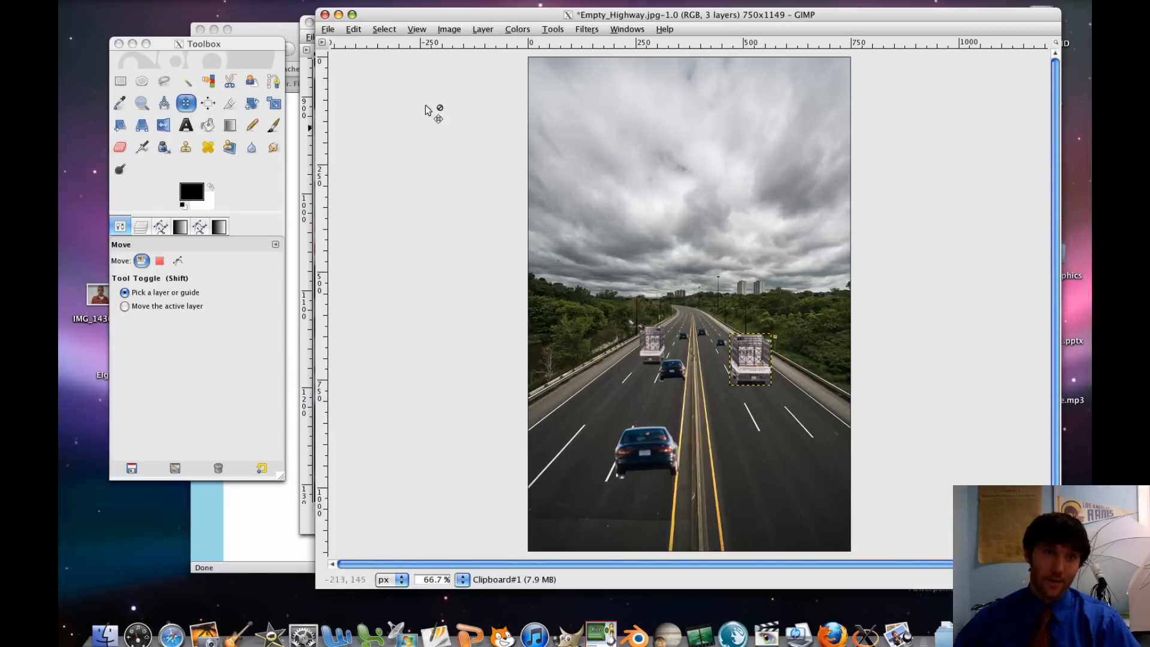
Save the composite as traffic LAST NAME HQ.jpg with JPEG quality 100.
click(327, 29)
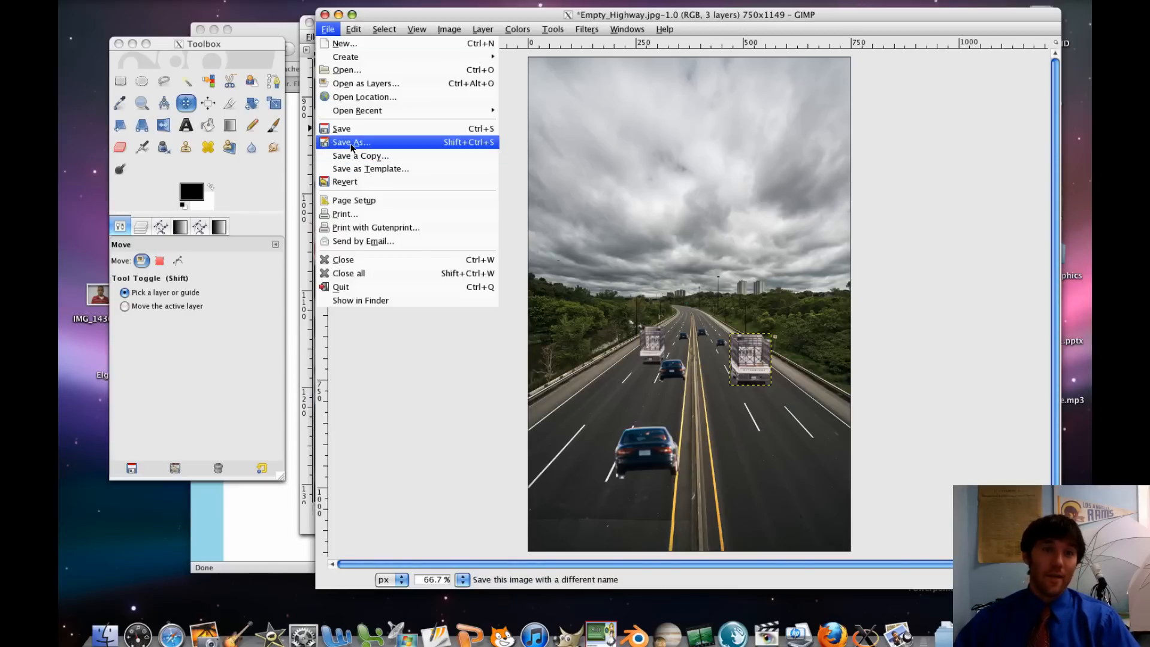
click(350, 141)
text(traffic LAST NAME HQ.jpg)
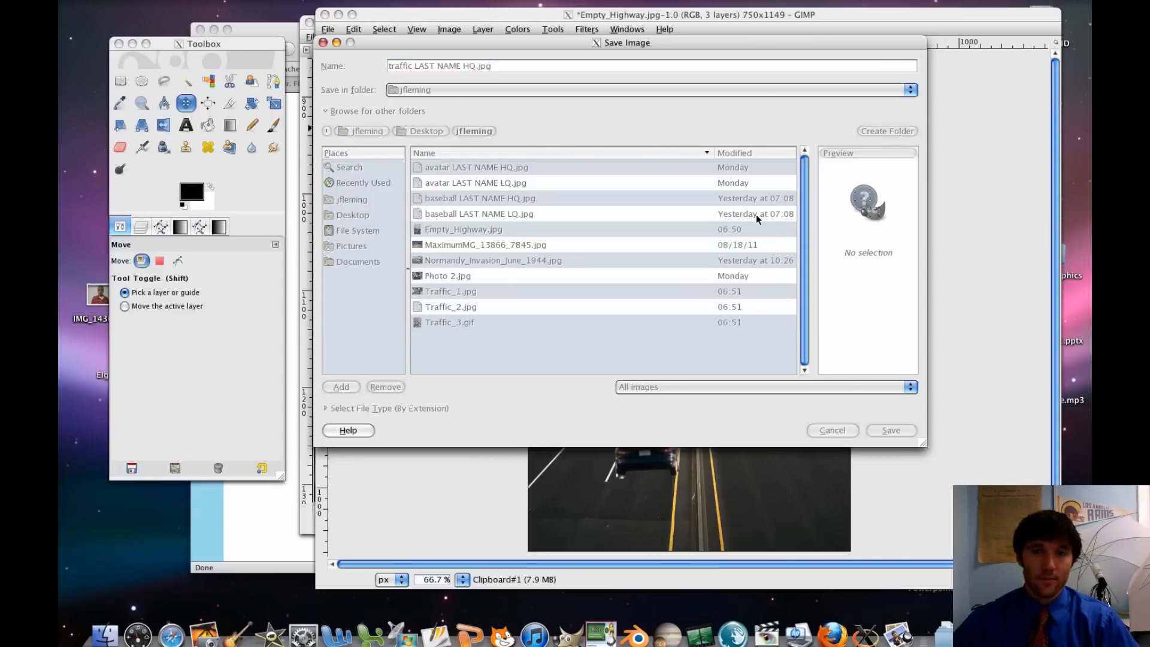
click(890, 429)
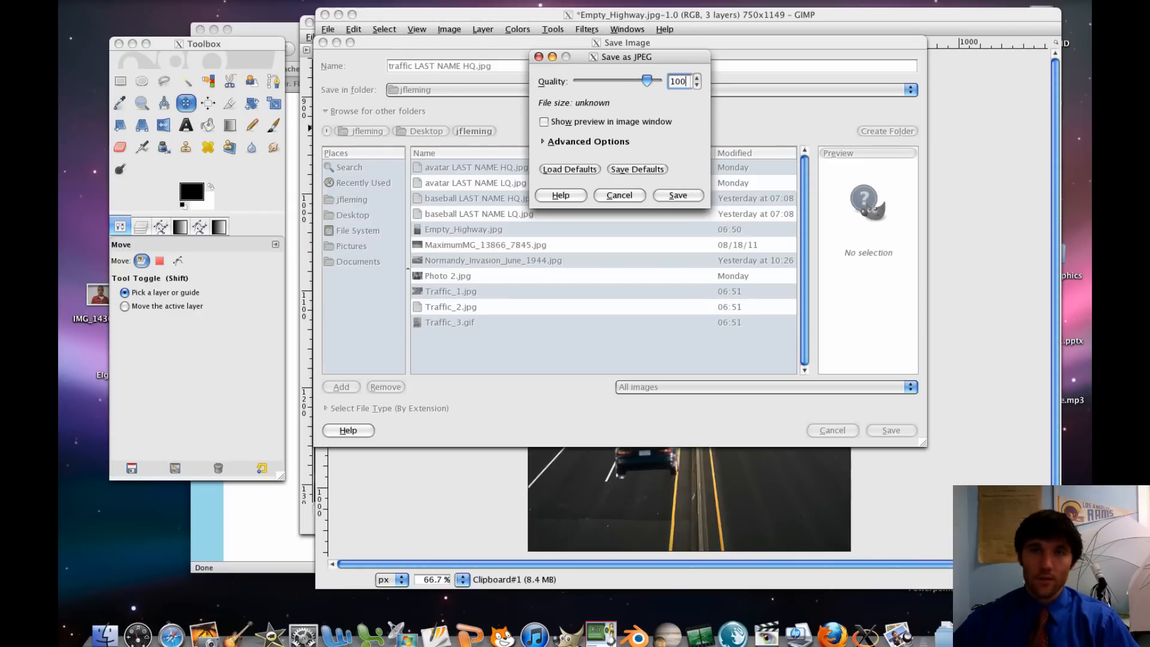
click(676, 195)
text(L)
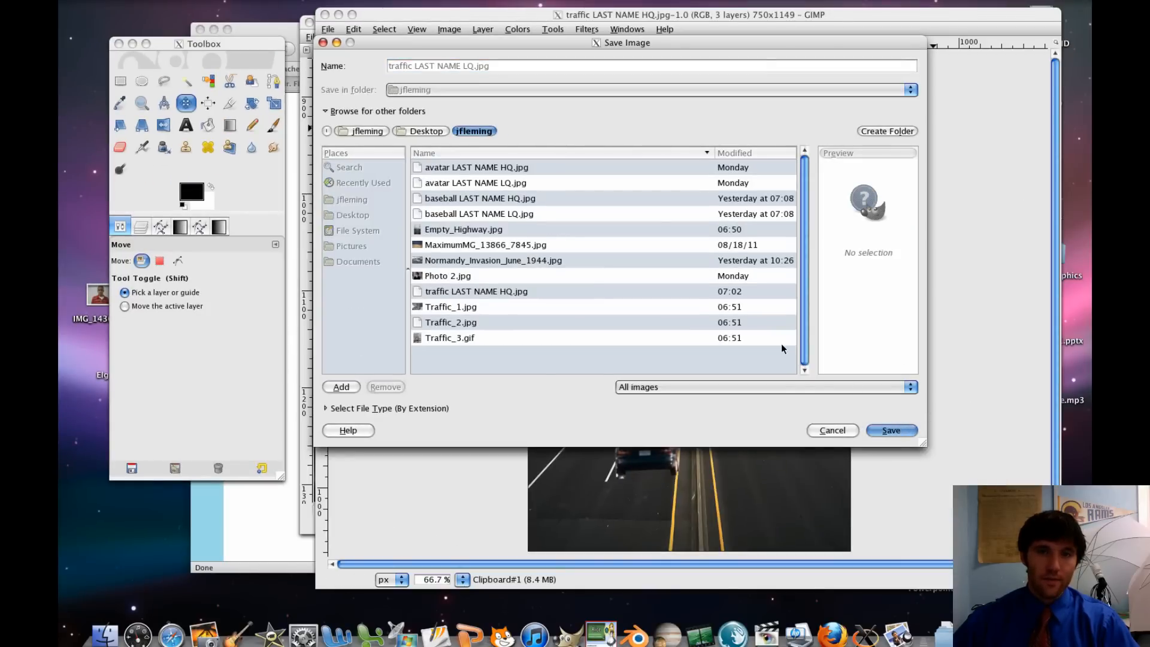
Save the LQ-named copy traffic LAST NAME LQ.jpg with JPEG quality set to 30.
click(890, 430)
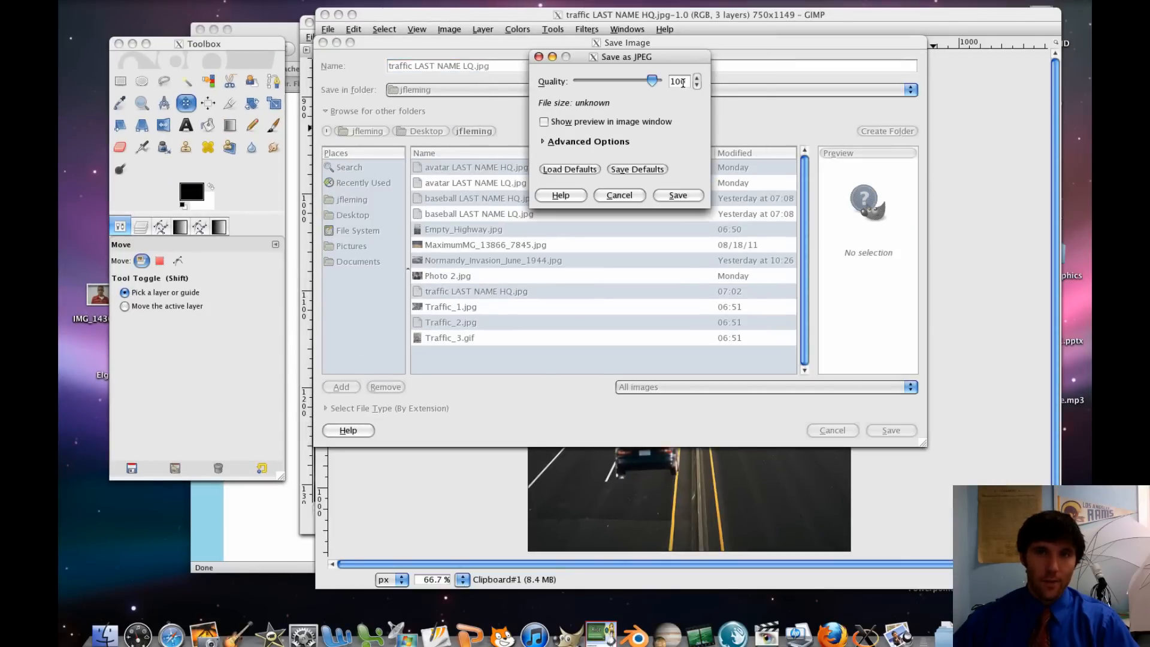
text(30)
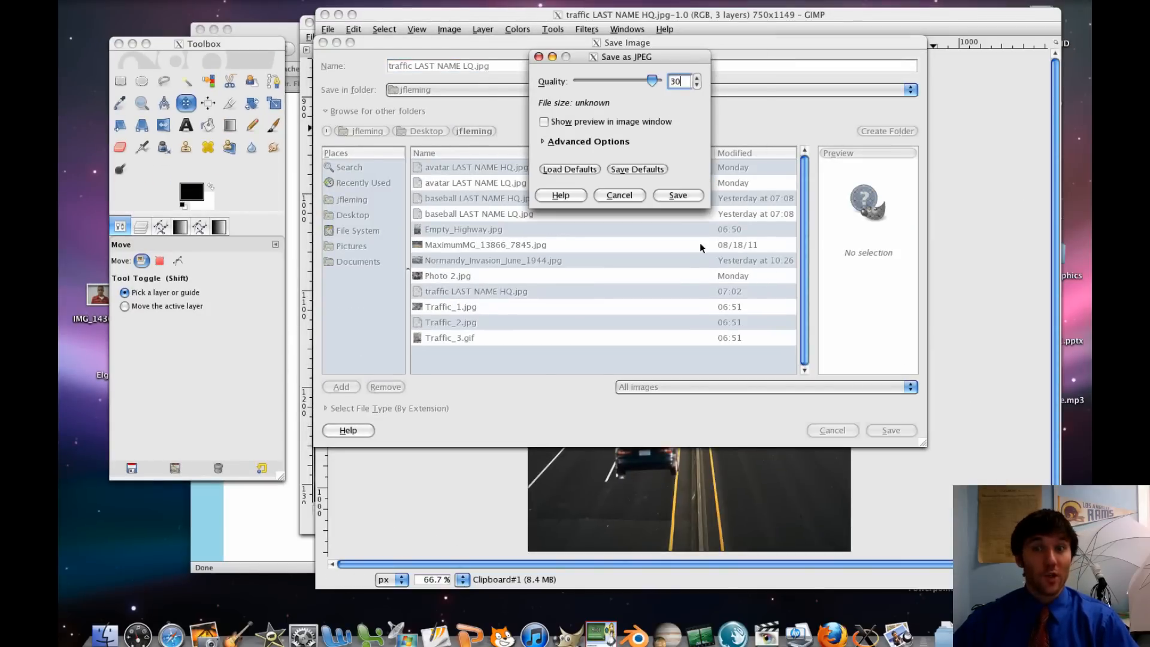
click(676, 196)
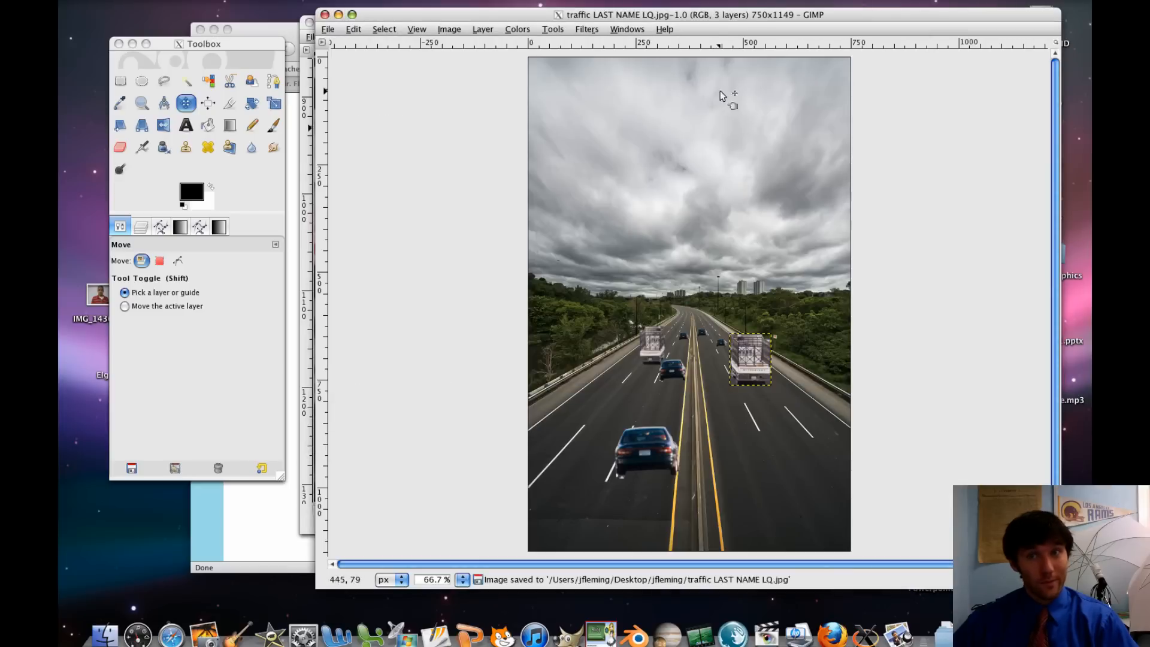